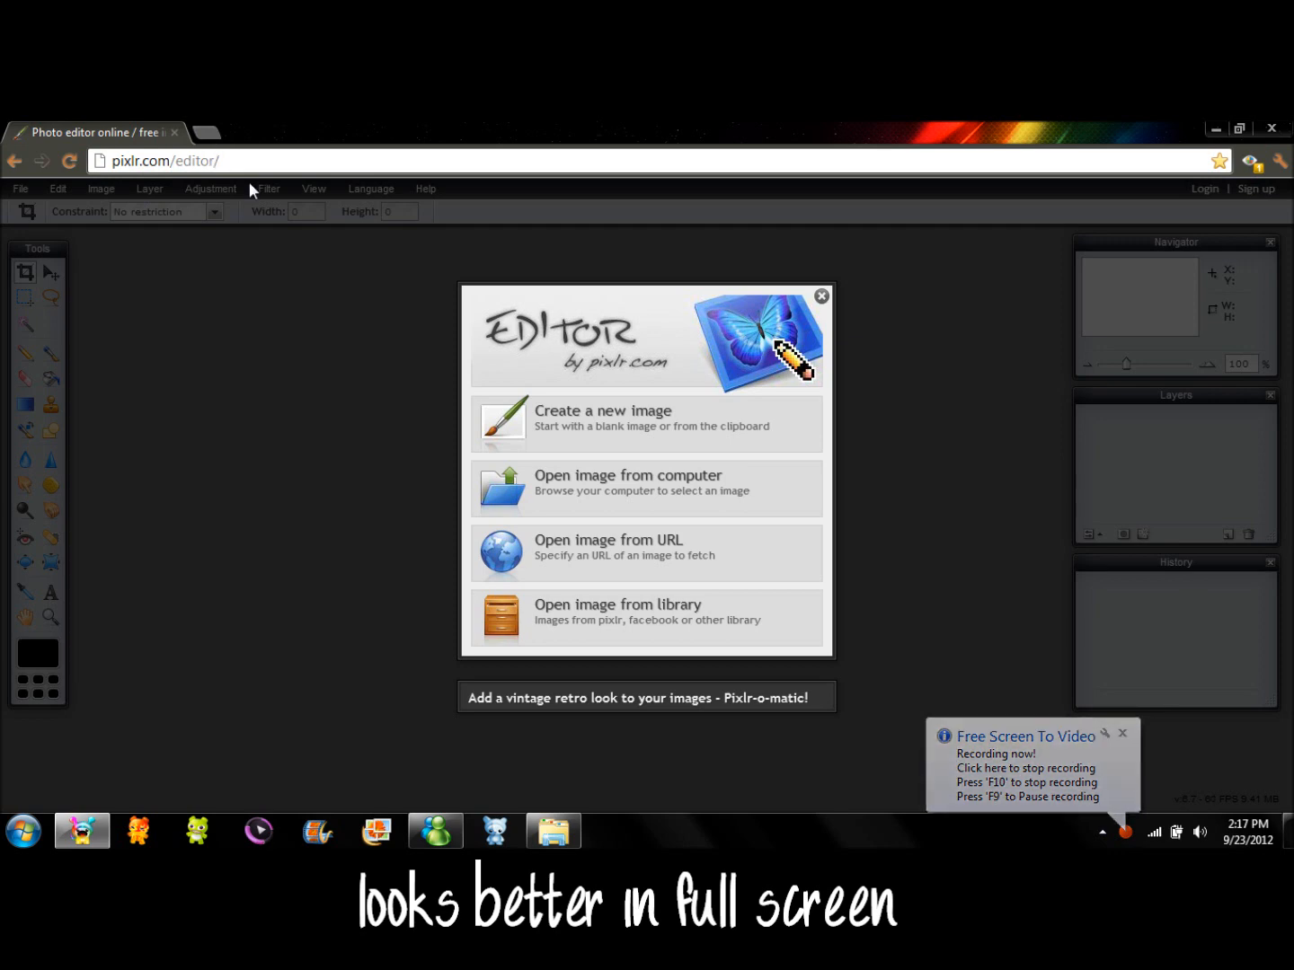
mouse_move(846, 490)
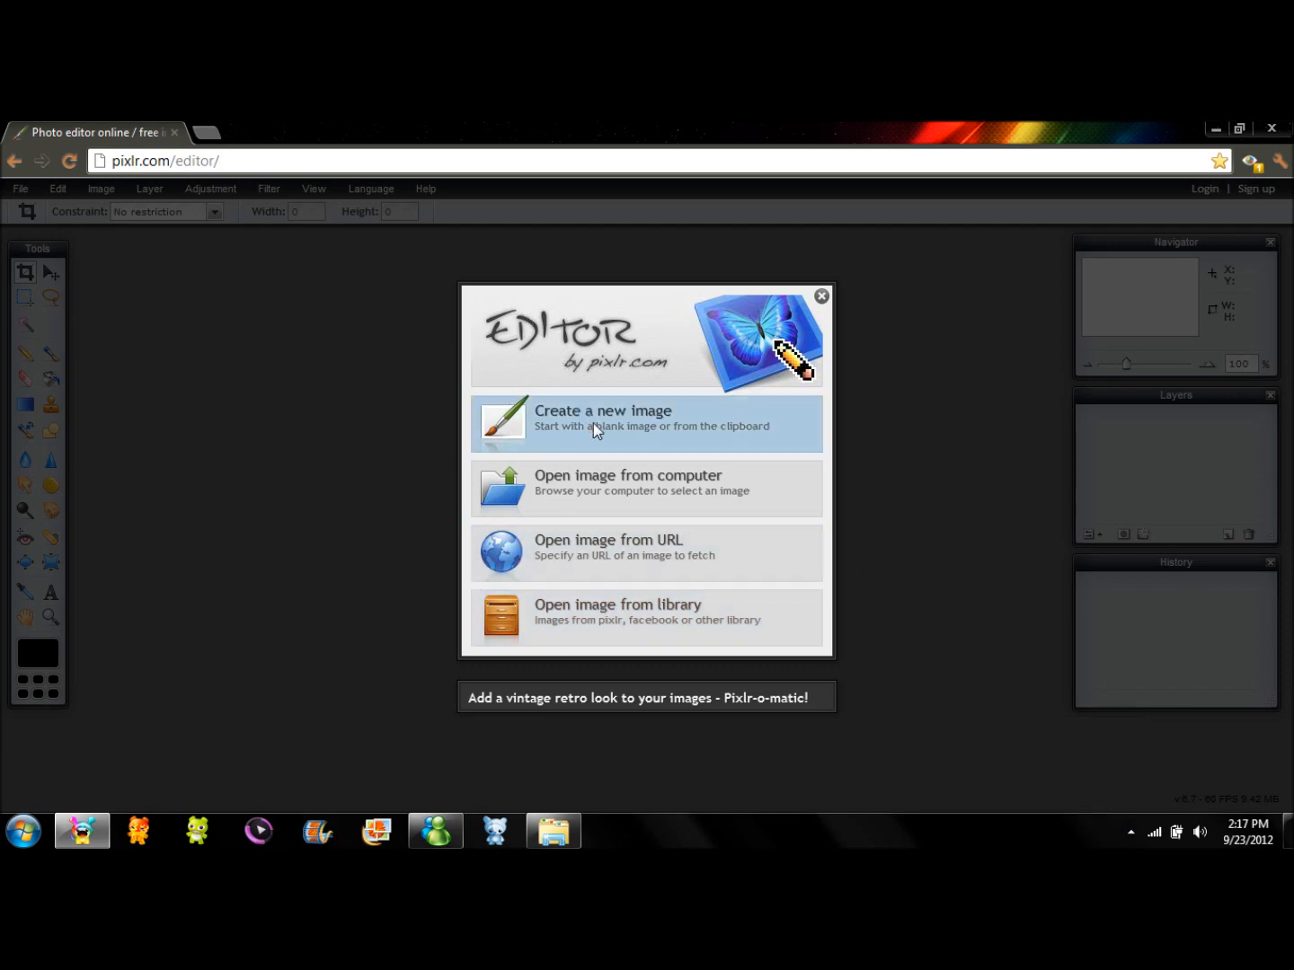
mouse_move(678, 550)
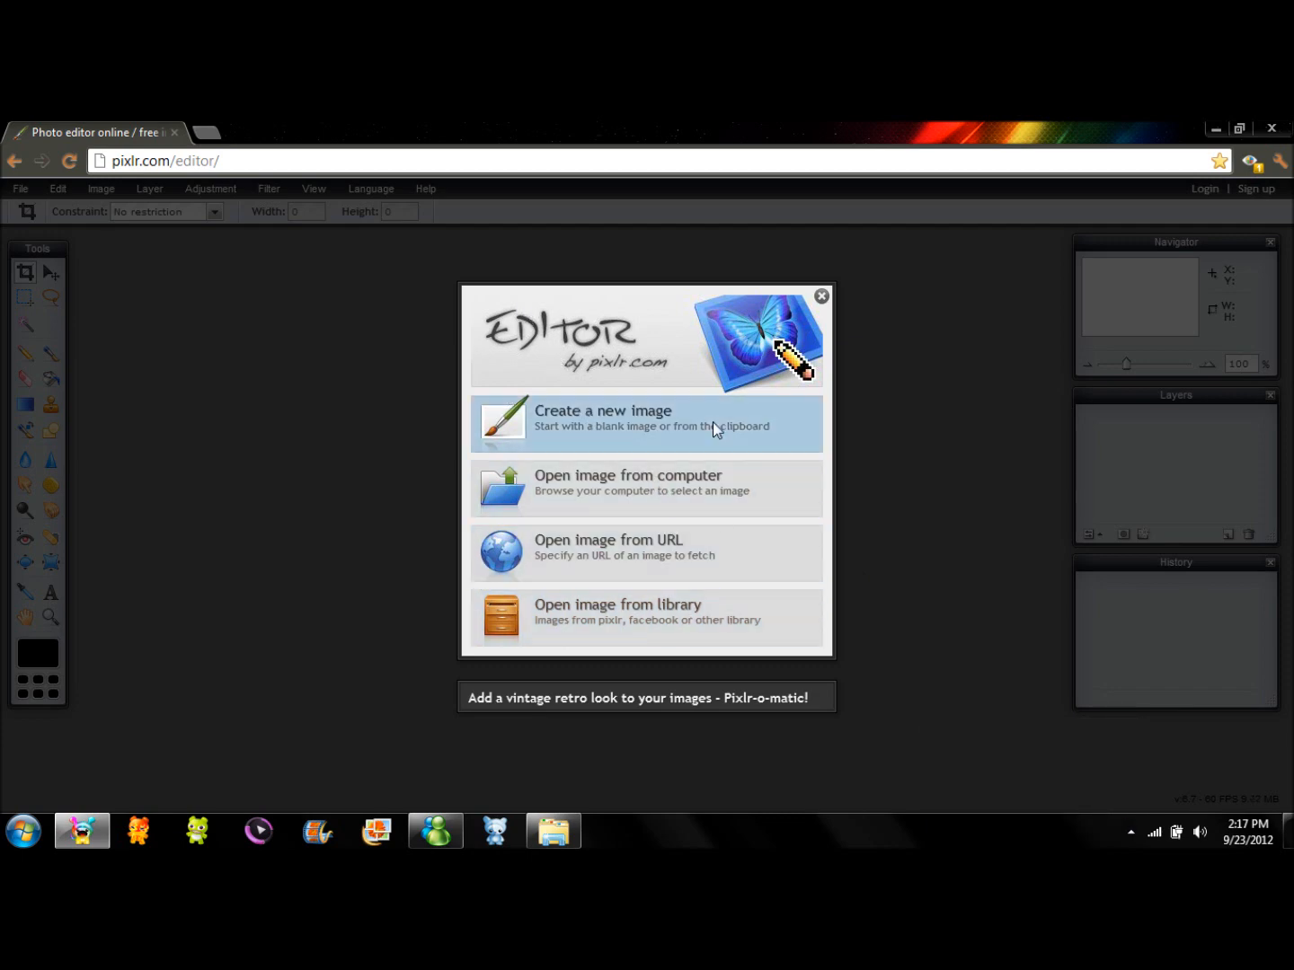
Create a new blank image named Thumbnails, 480 pixels wide by 268 high
click(602, 417)
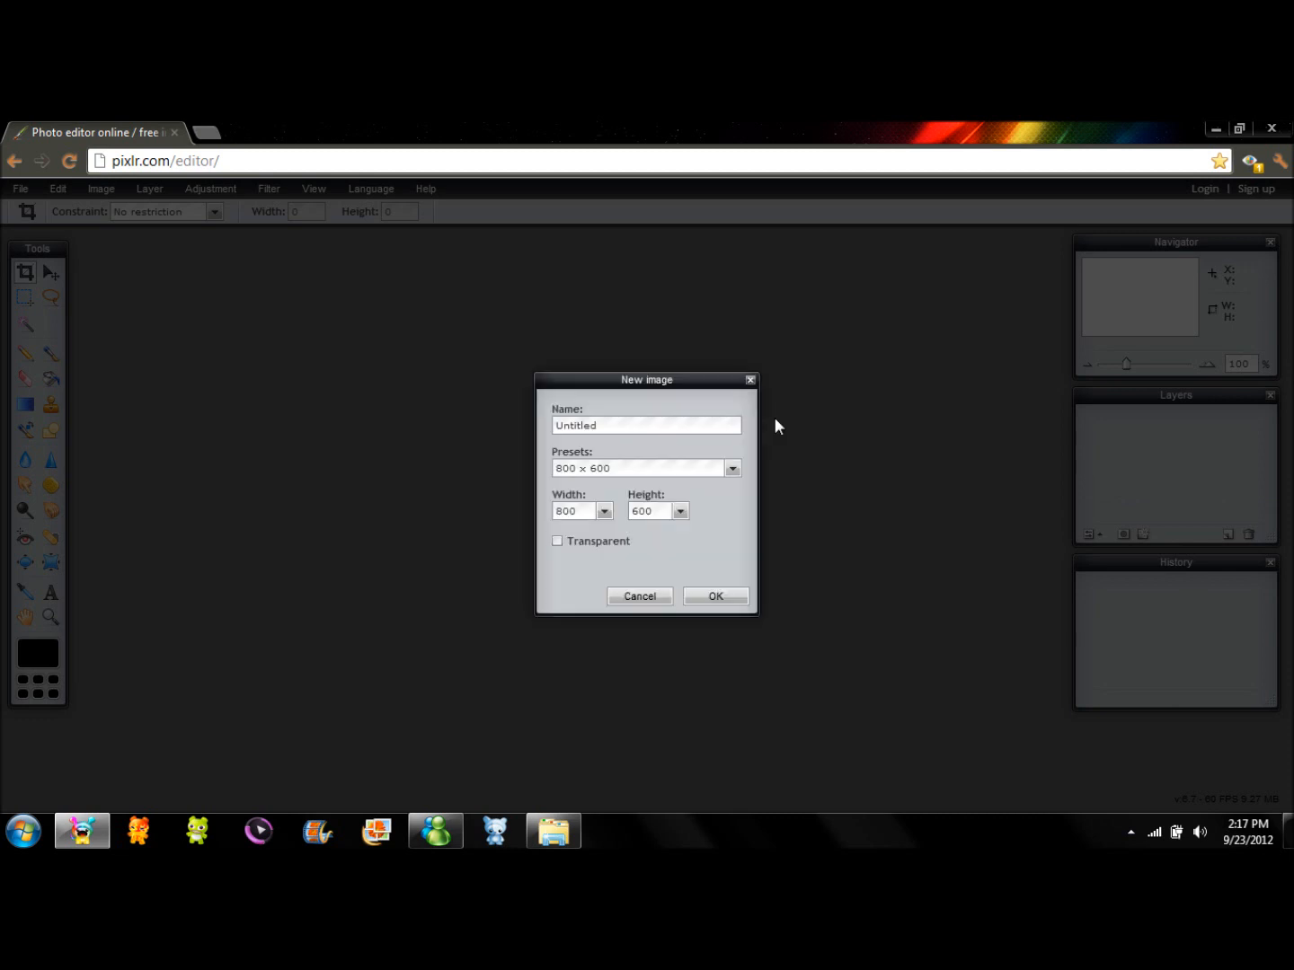
mouse_move(594, 446)
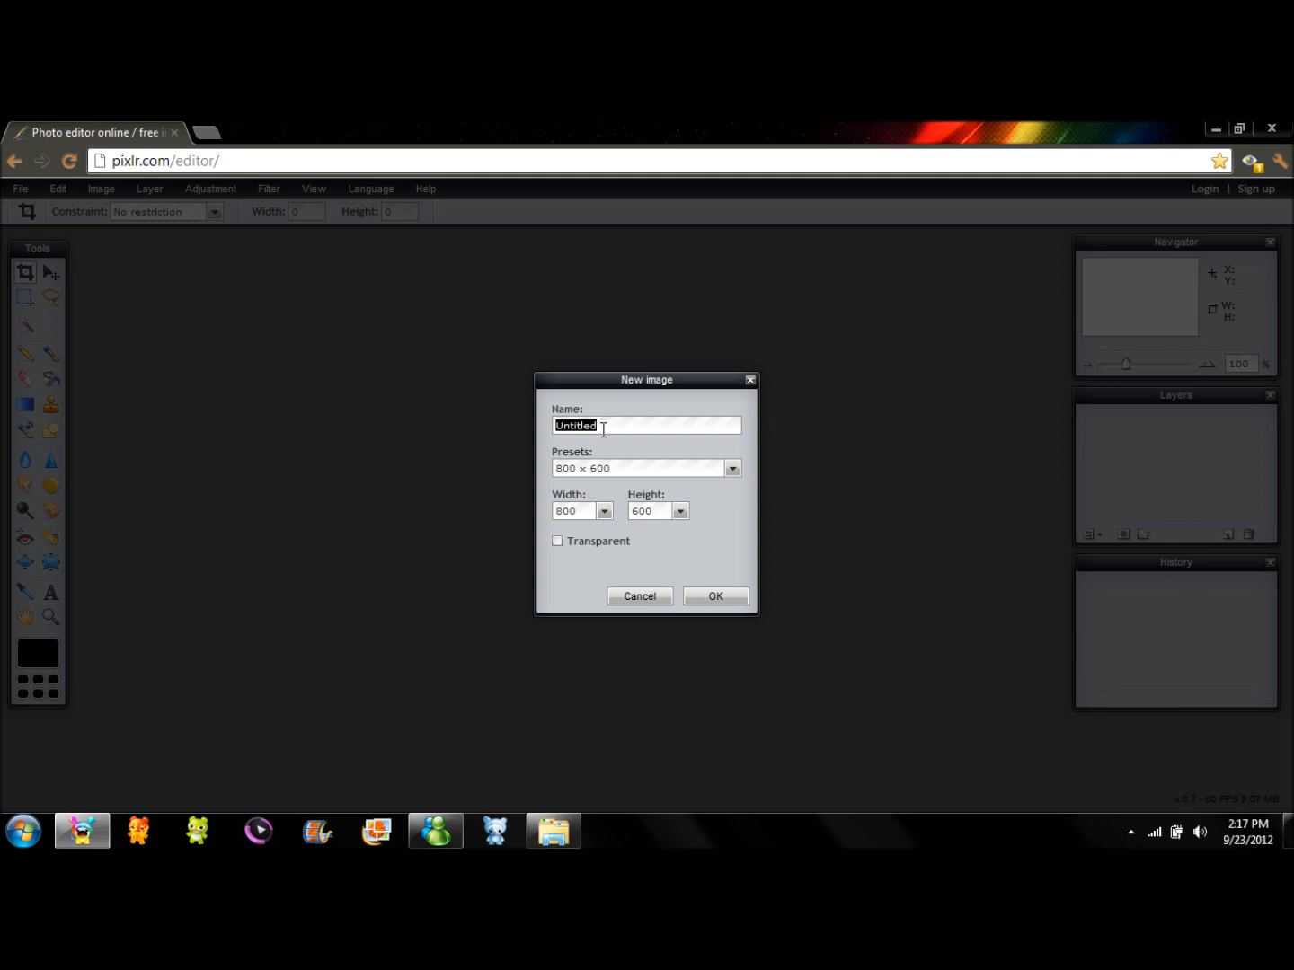
text(Thumbnails)
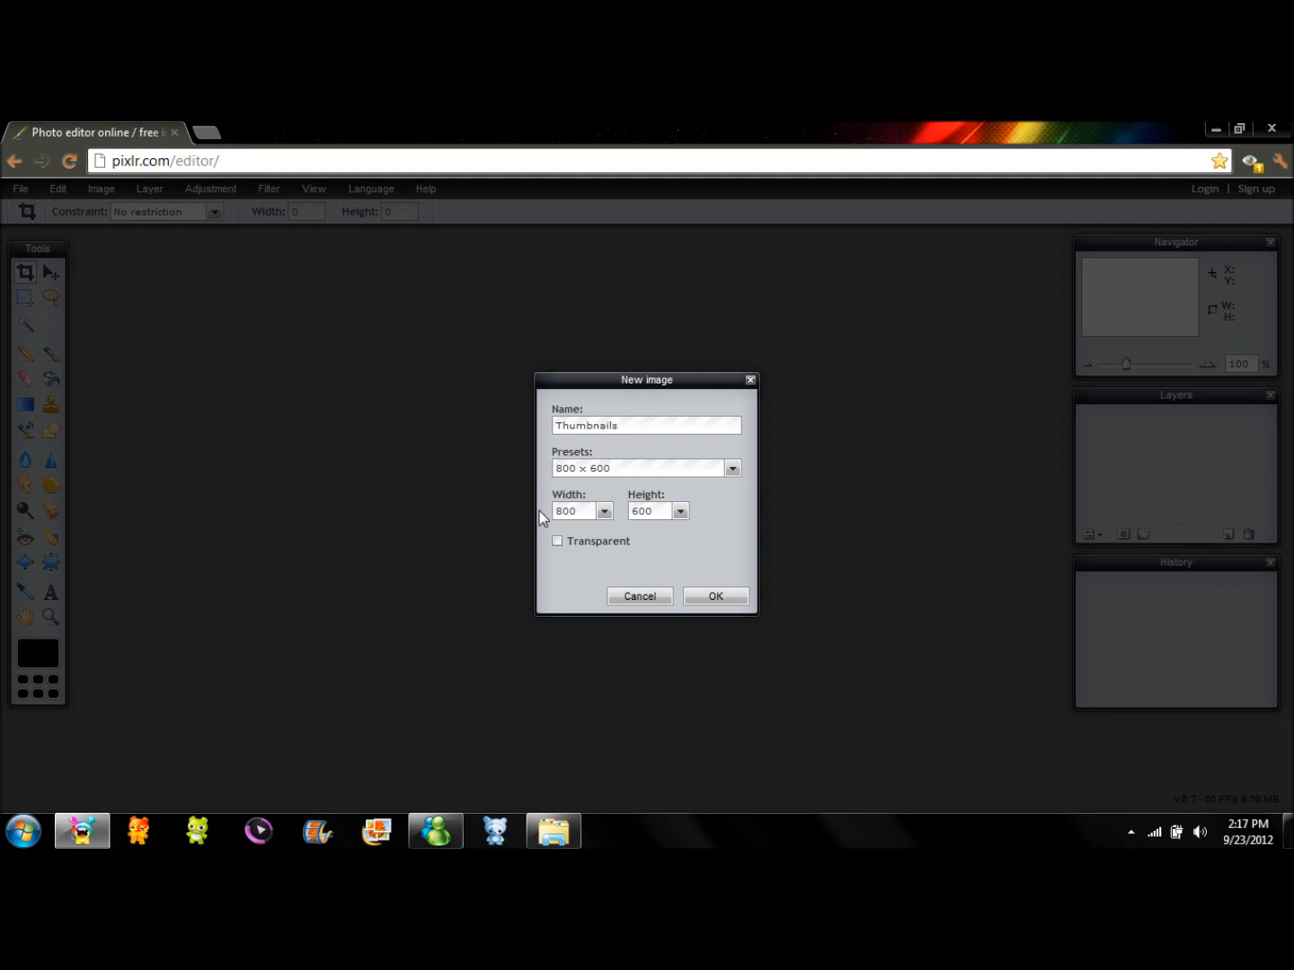
triple_click(571, 510)
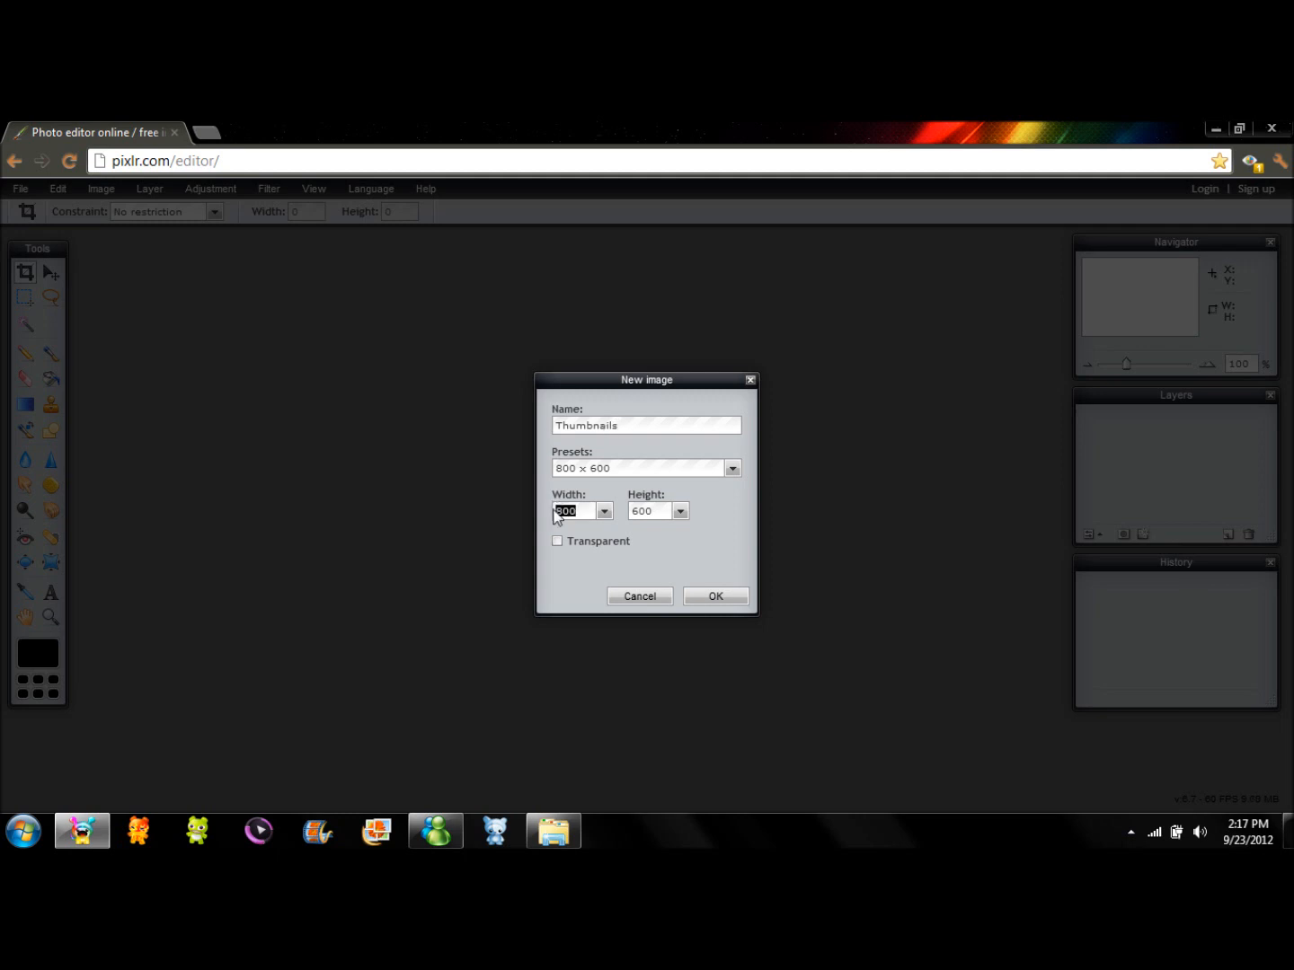
text(47)
click(650, 510)
text(2)
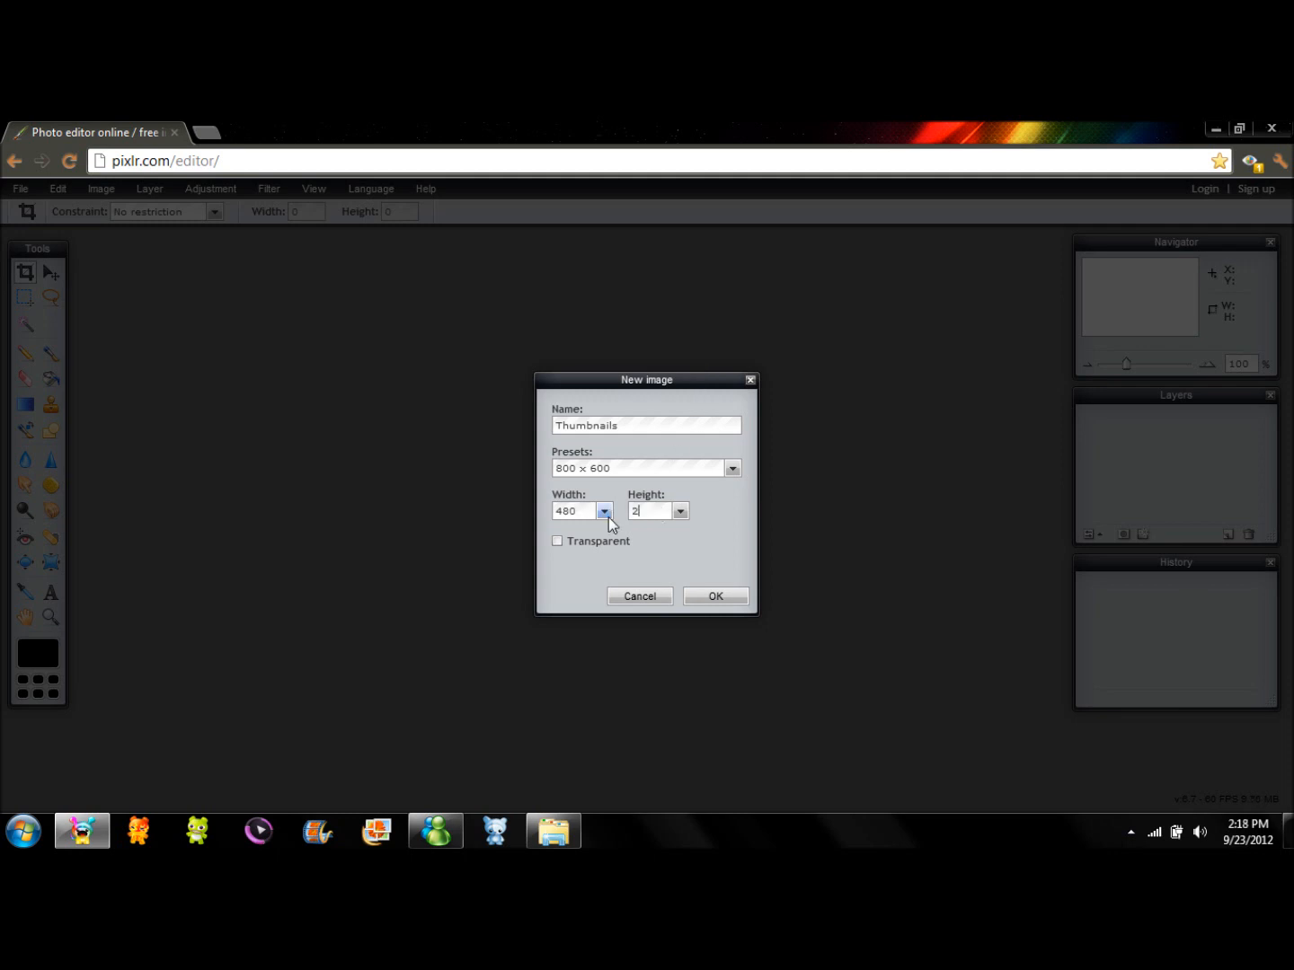
text(68)
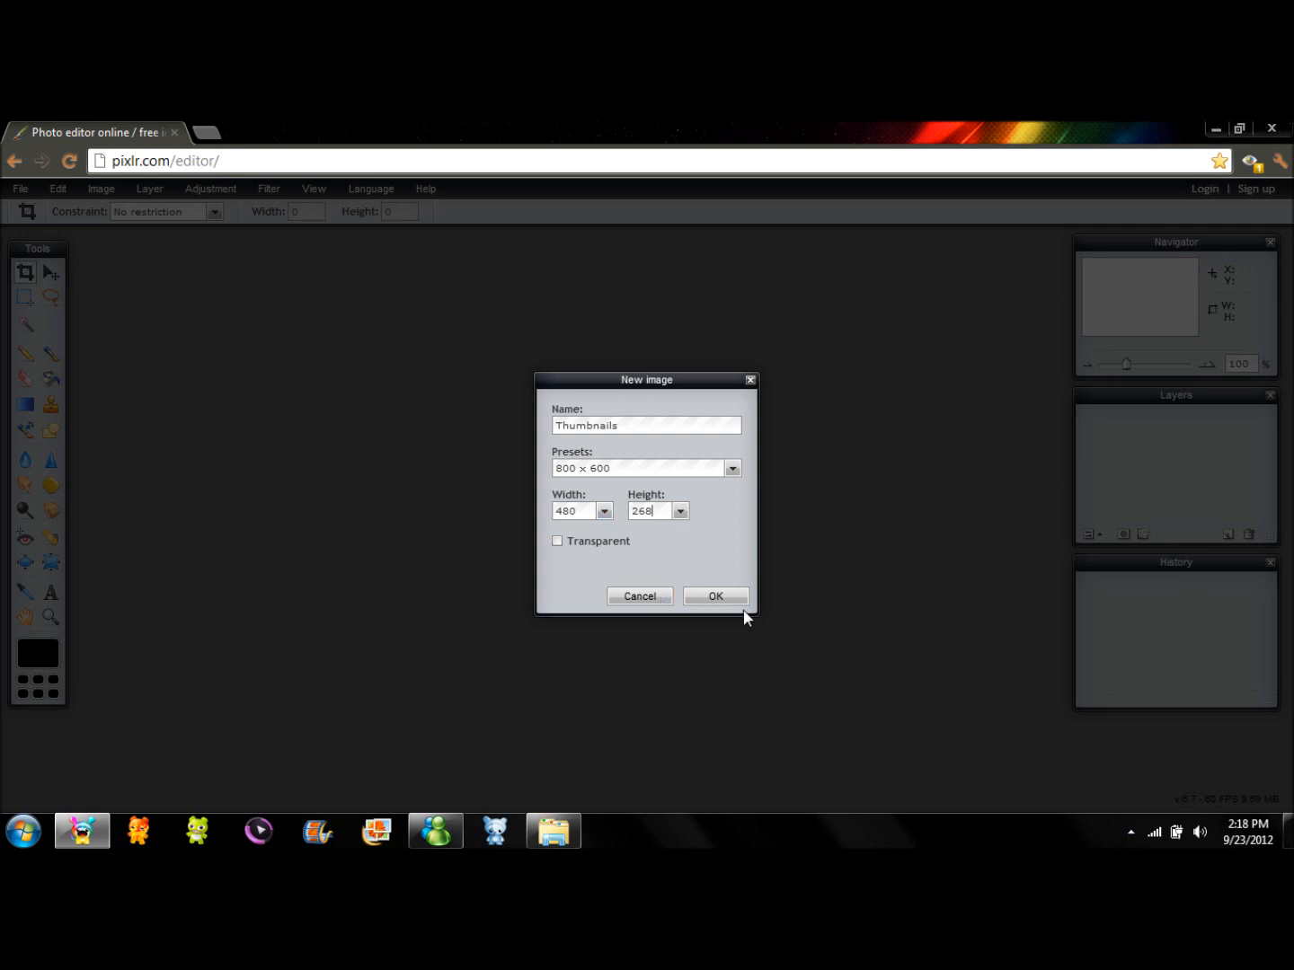
click(715, 596)
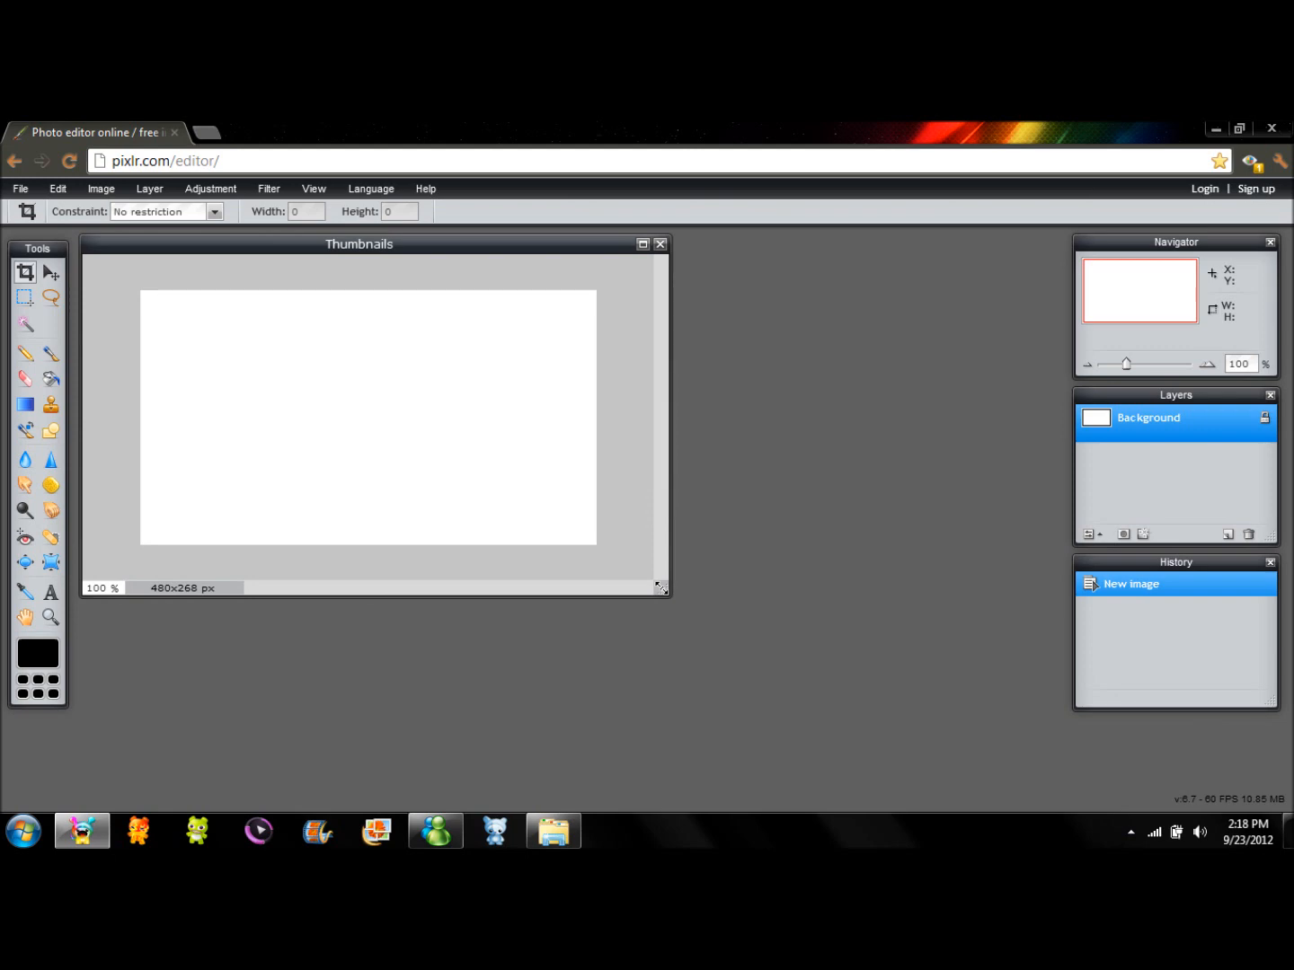
mouse_move(20, 191)
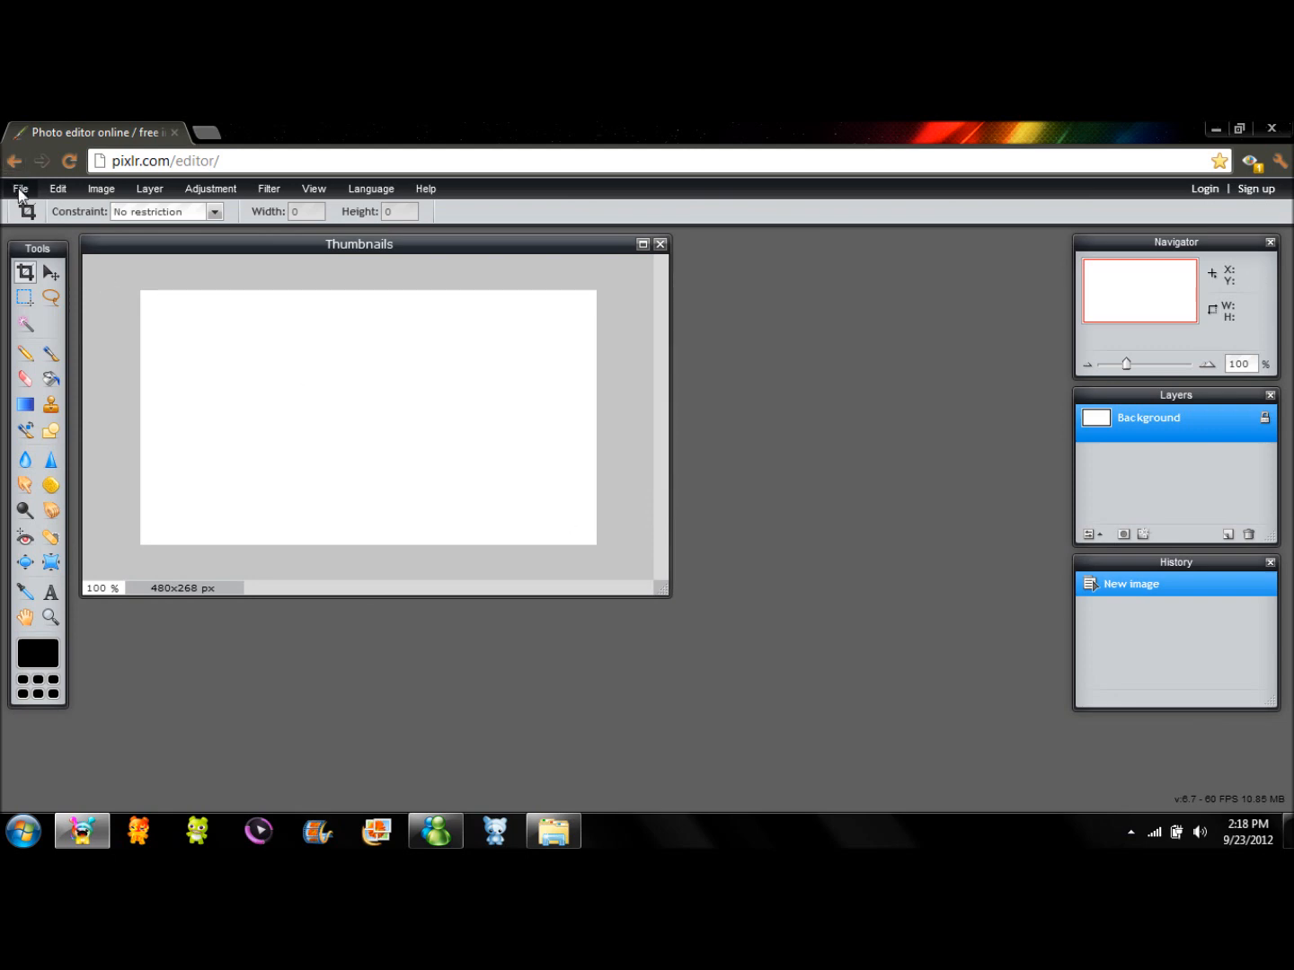
Open the IMG_0041 bow photo from the computer alongside the Thumbnails canvas
click(18, 189)
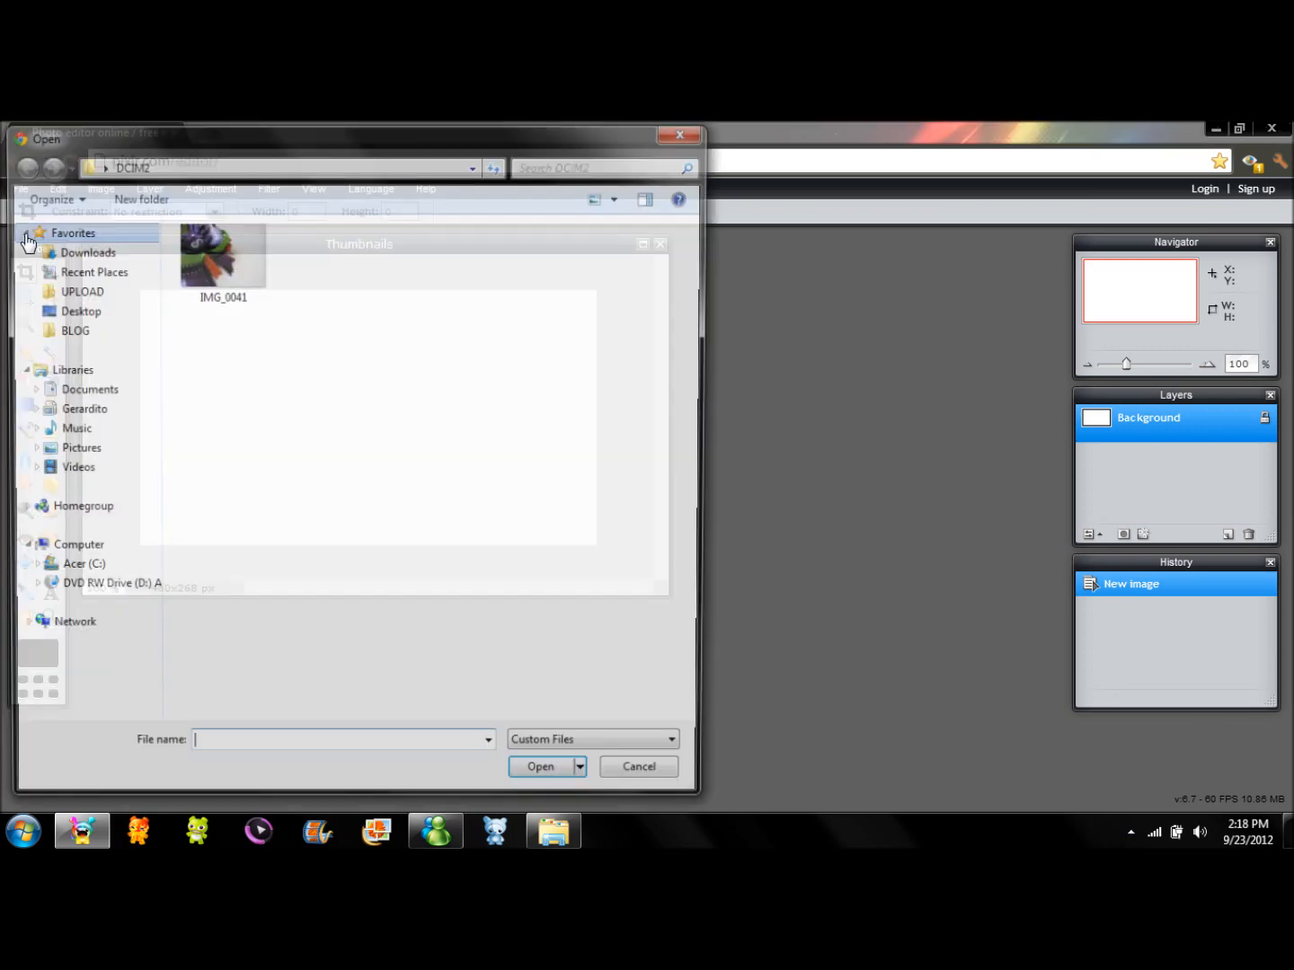
click(219, 252)
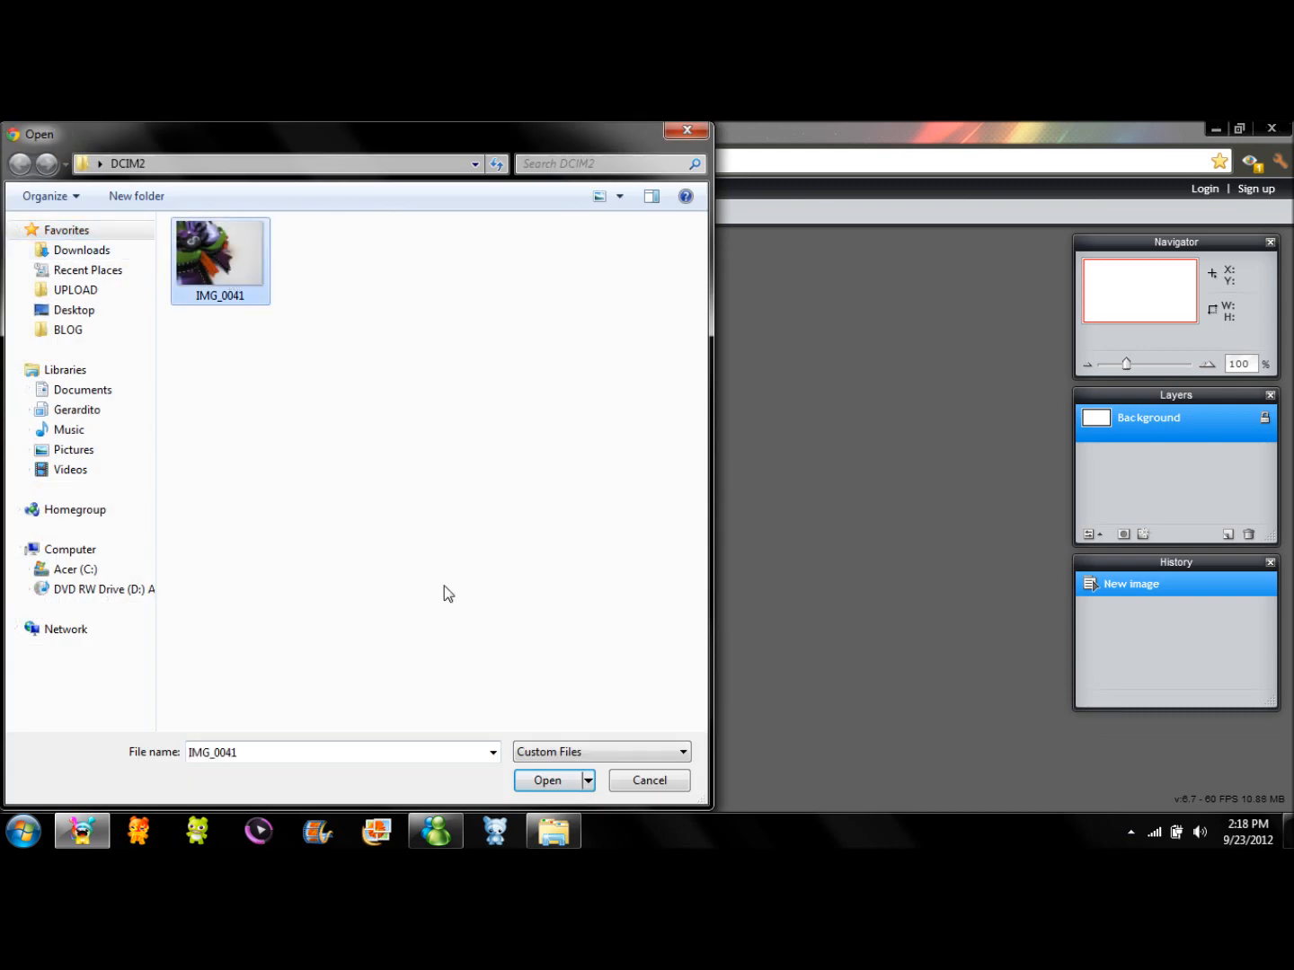
click(546, 780)
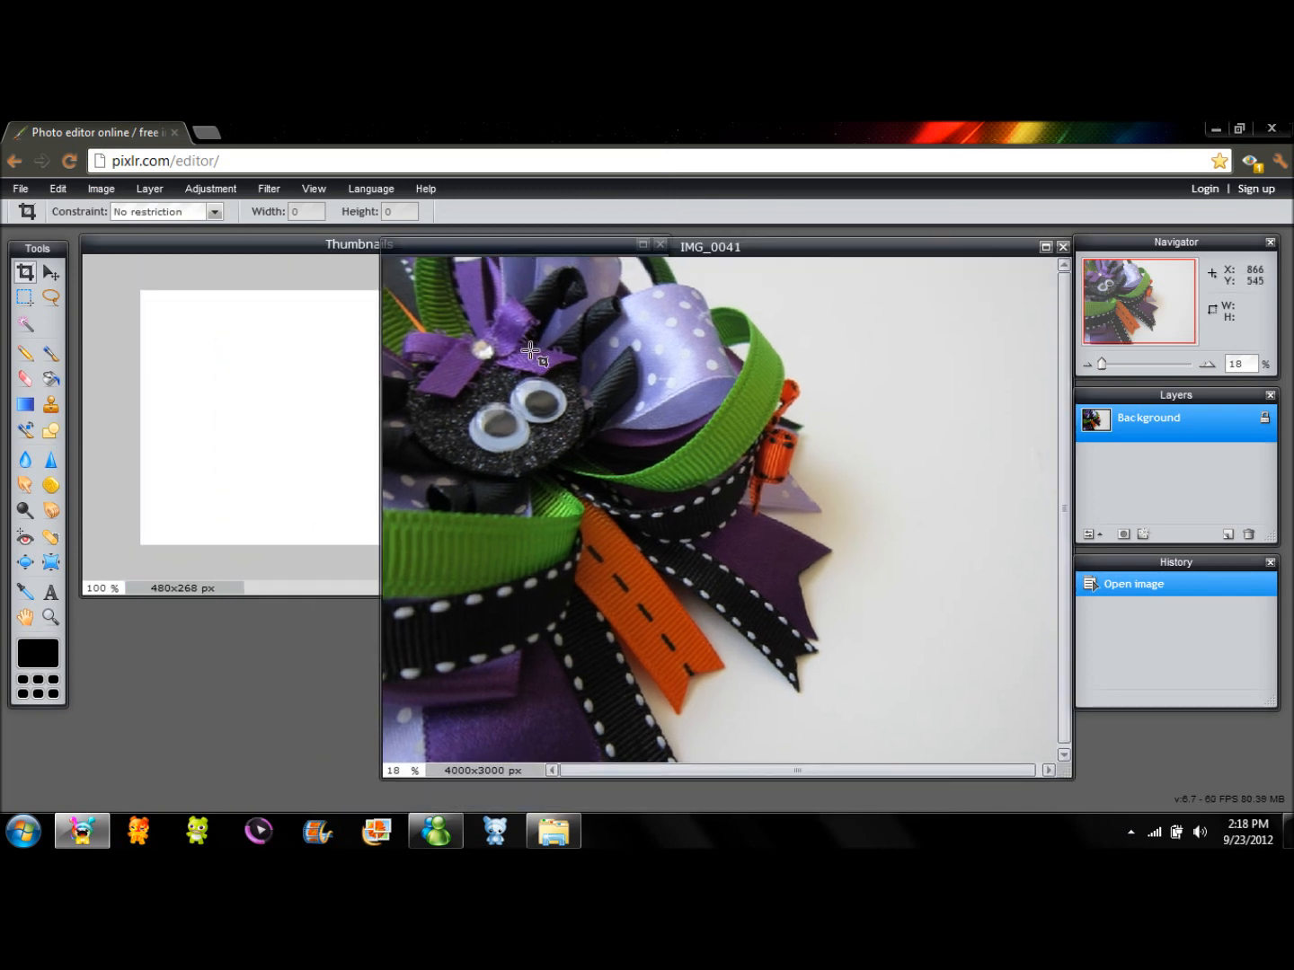
Select all of the IMG_0041 photo, copy it, and bring the Thumbnails canvas forward
click(50, 273)
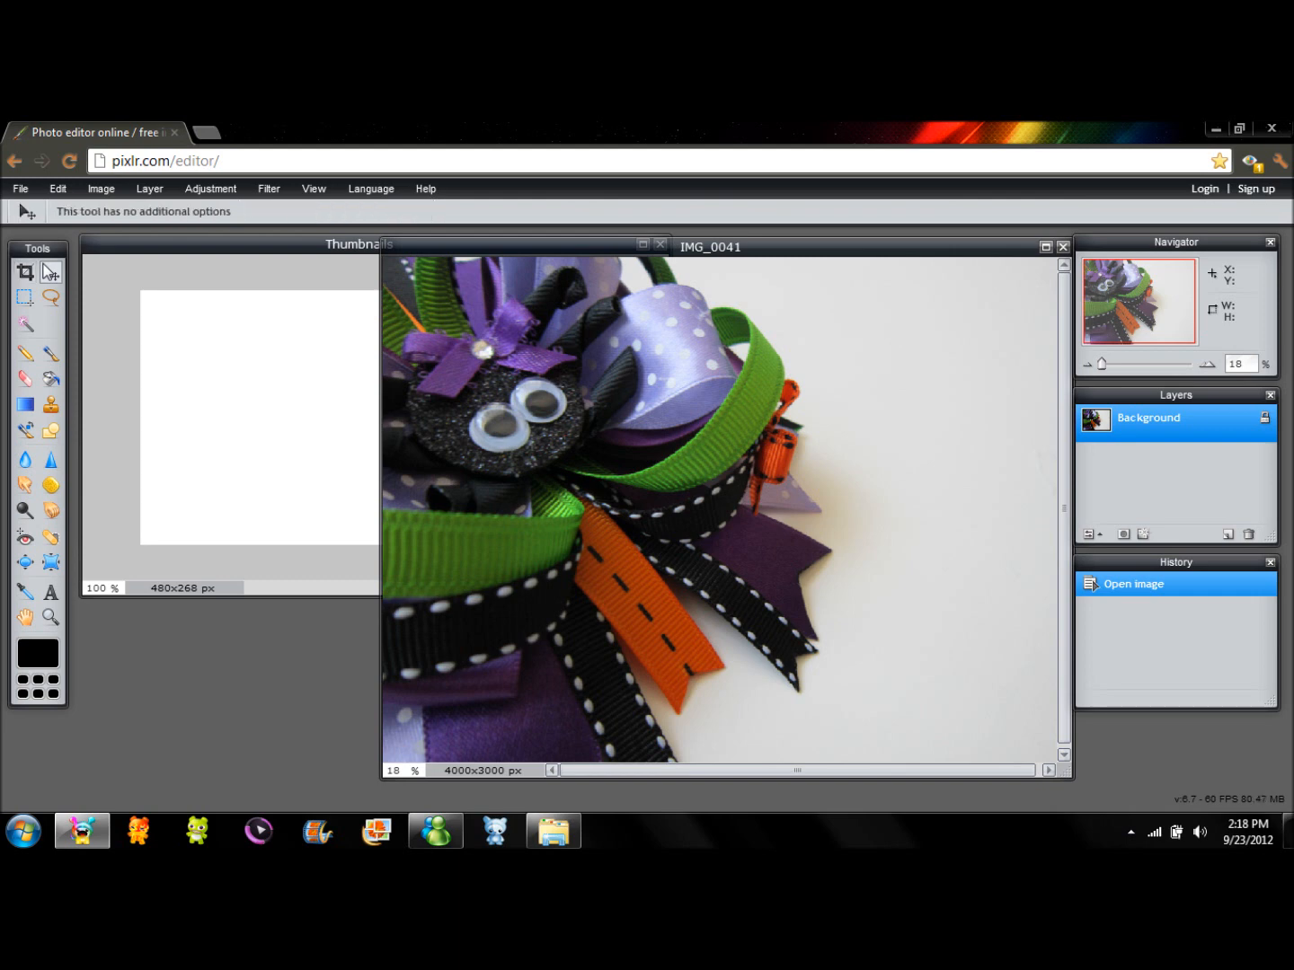
mouse_move(57, 188)
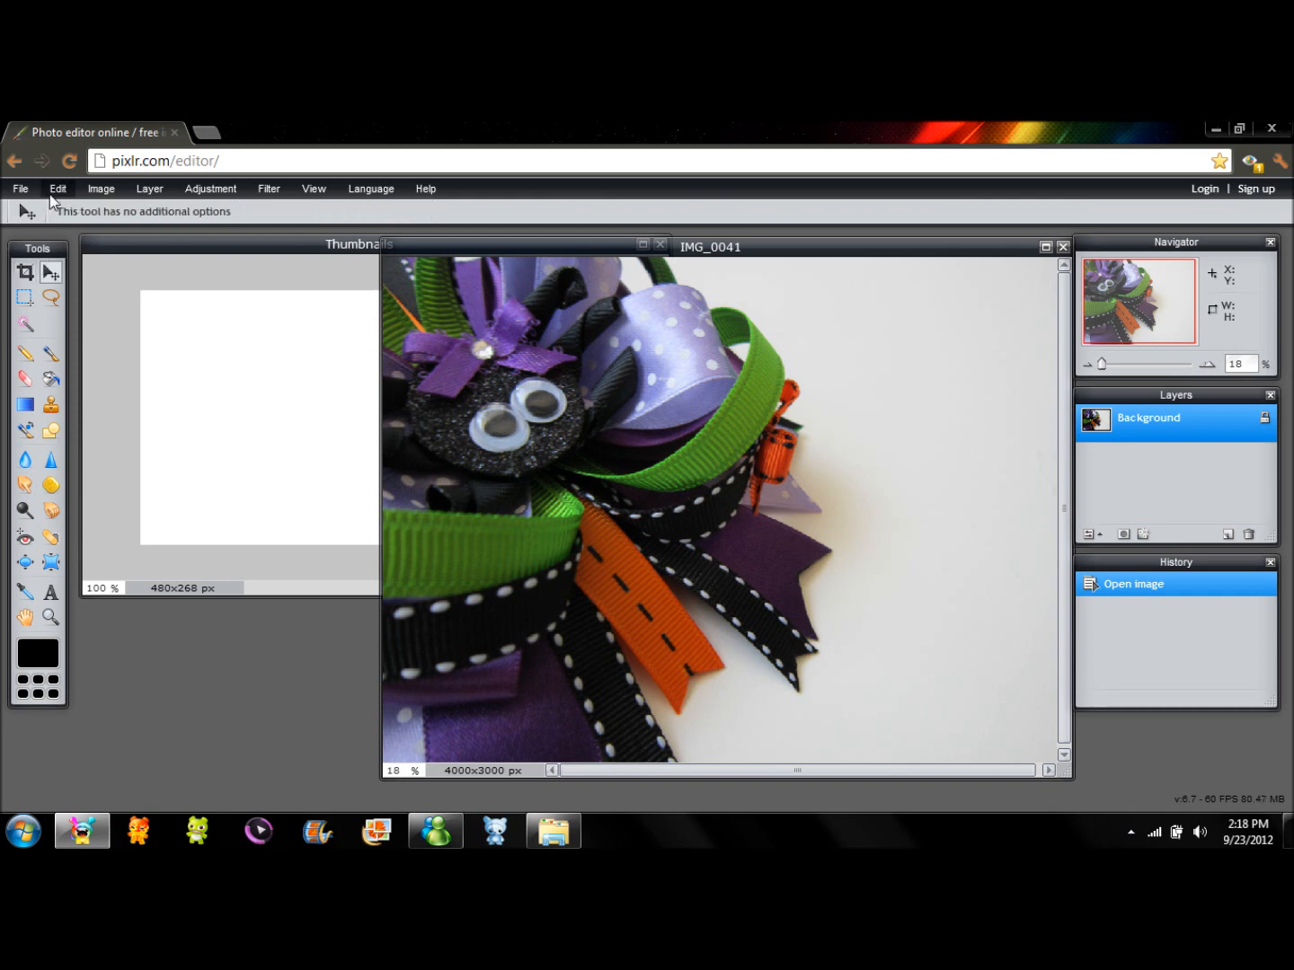
click(57, 189)
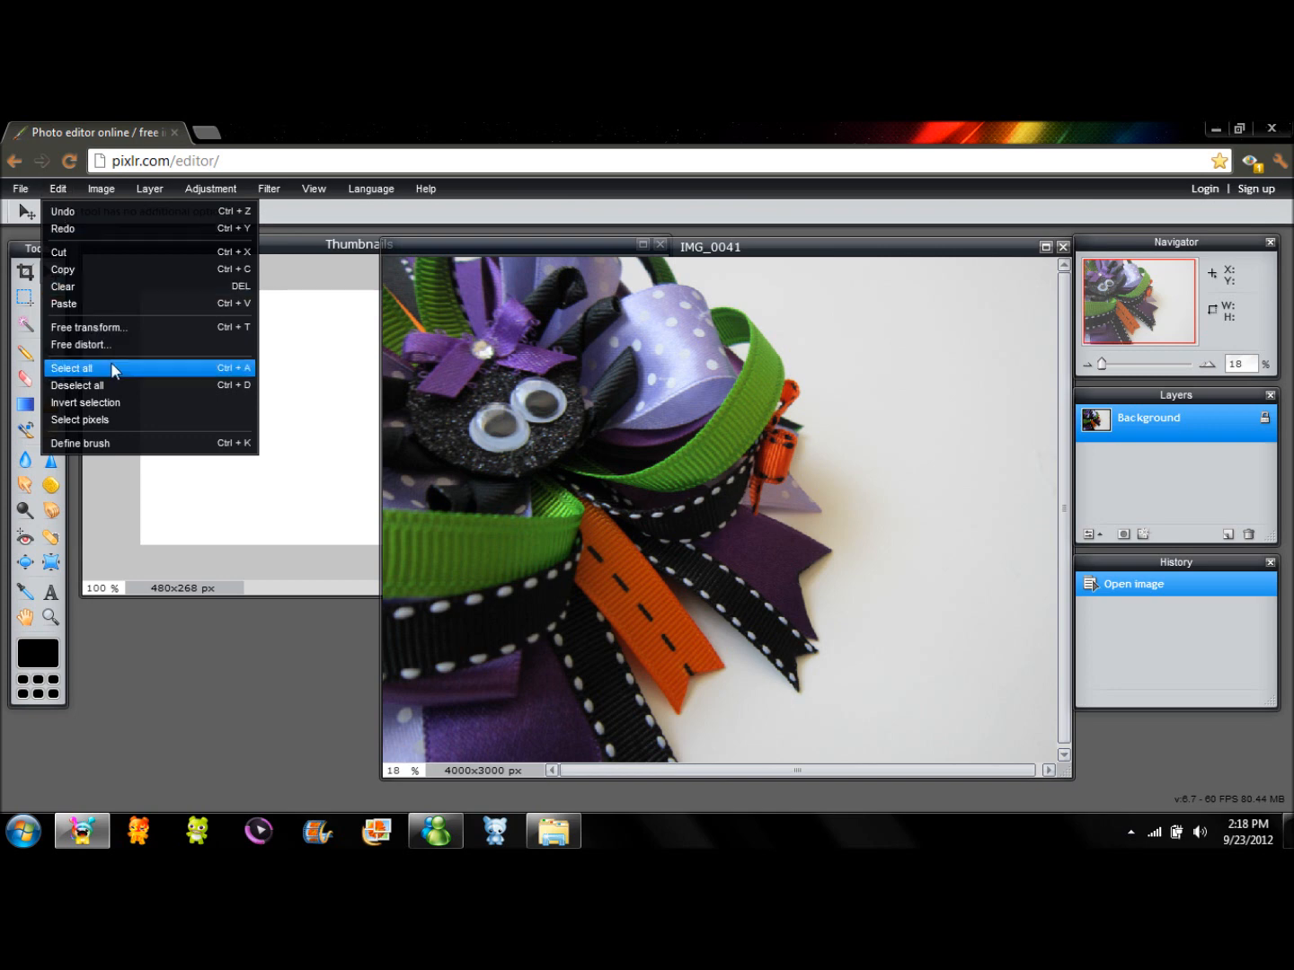
click(72, 368)
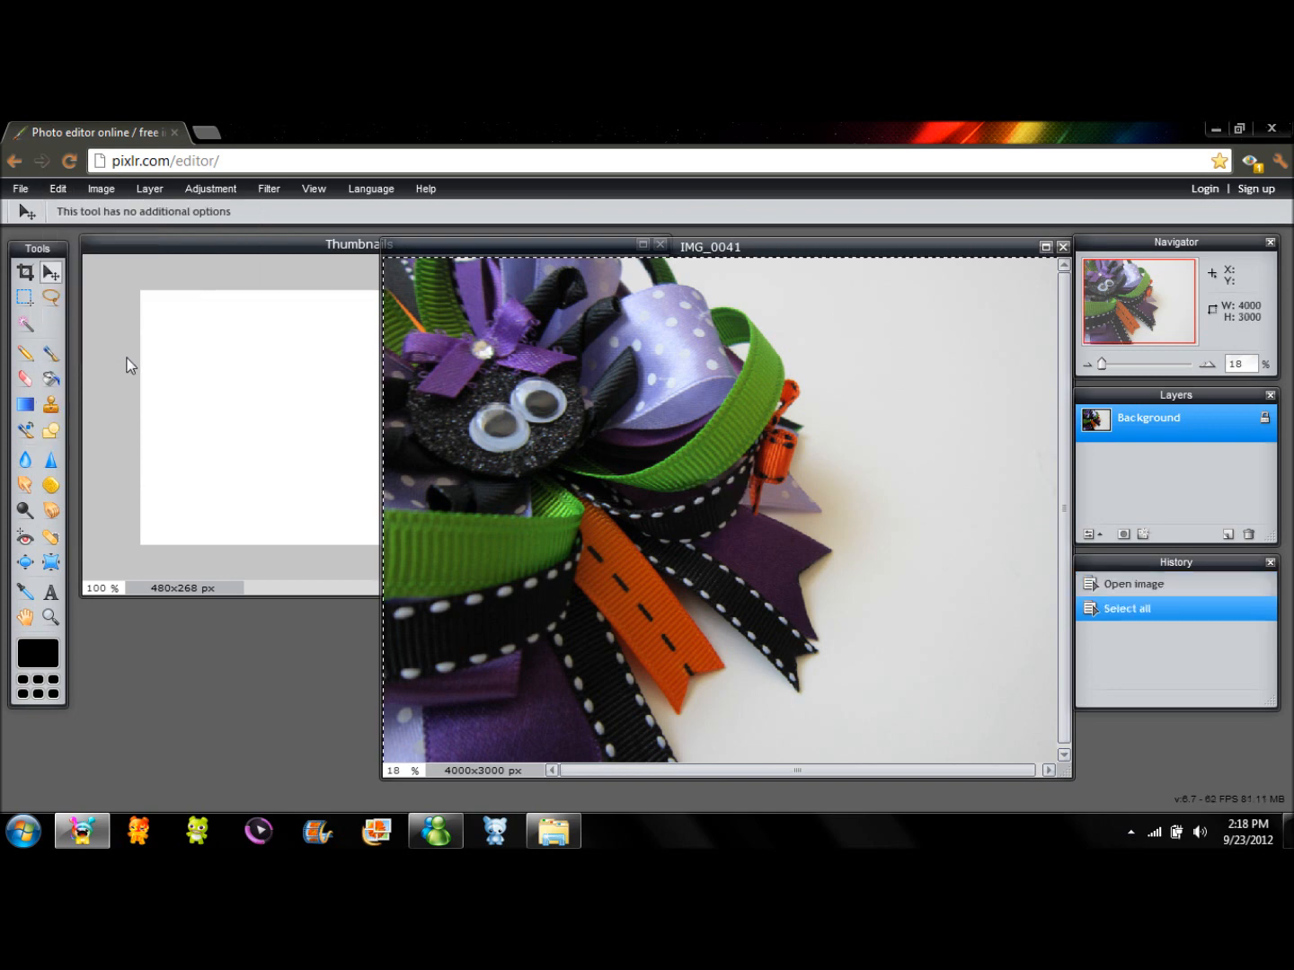
mouse_move(83, 309)
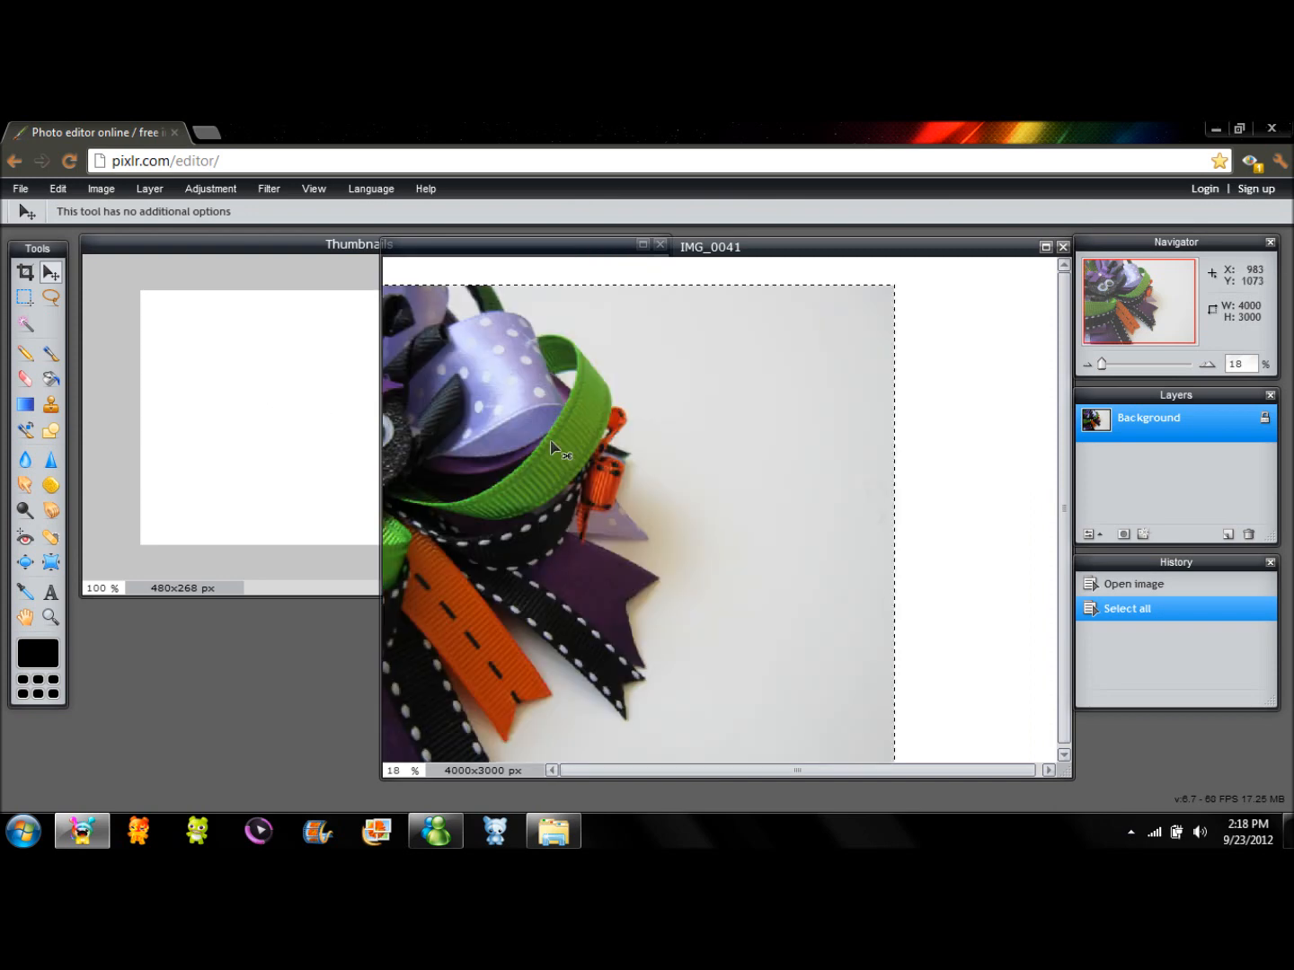
drag(554, 449, 722, 421)
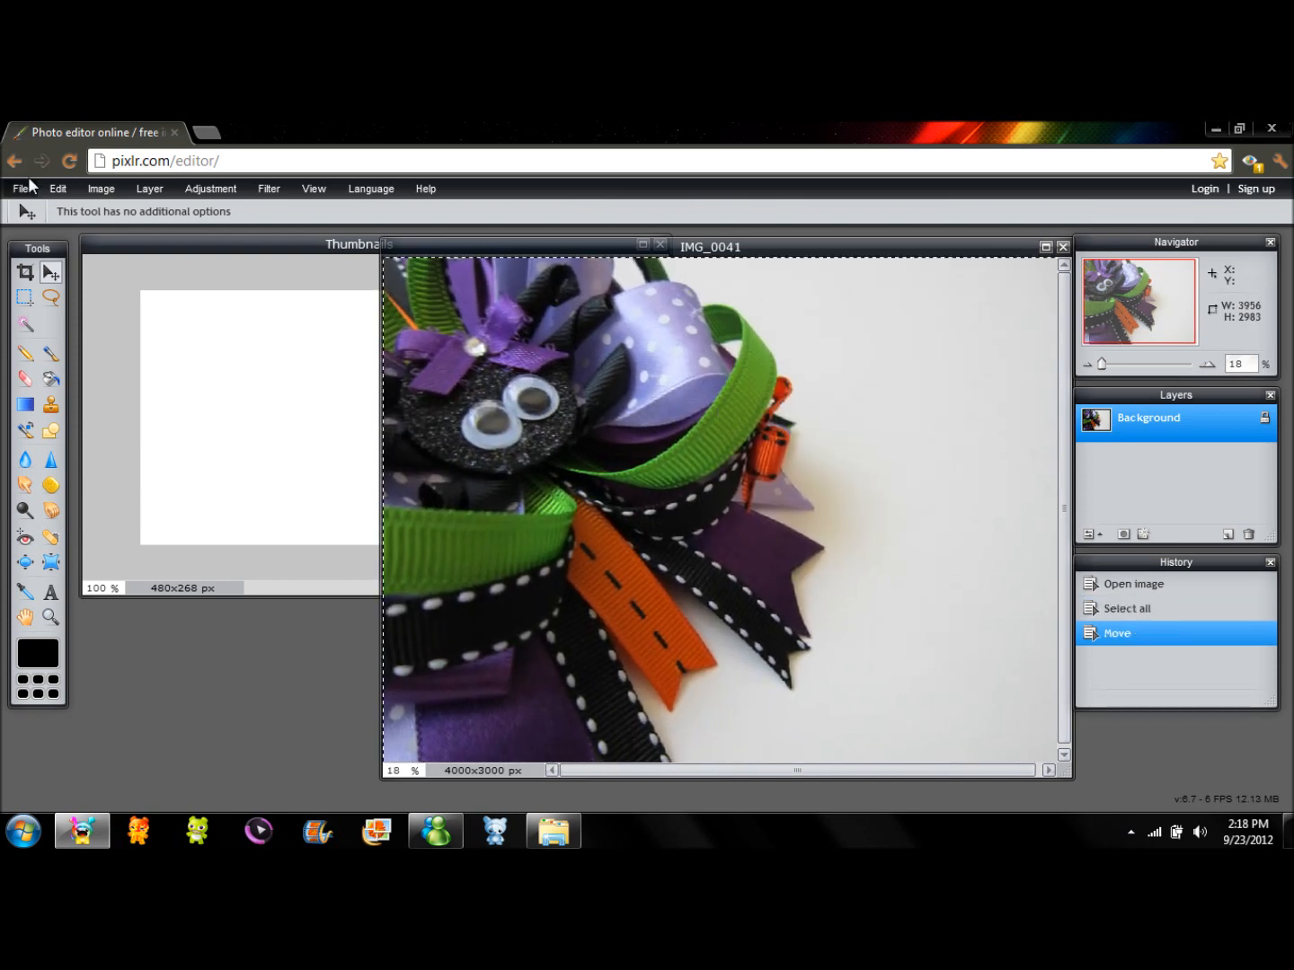
click(55, 189)
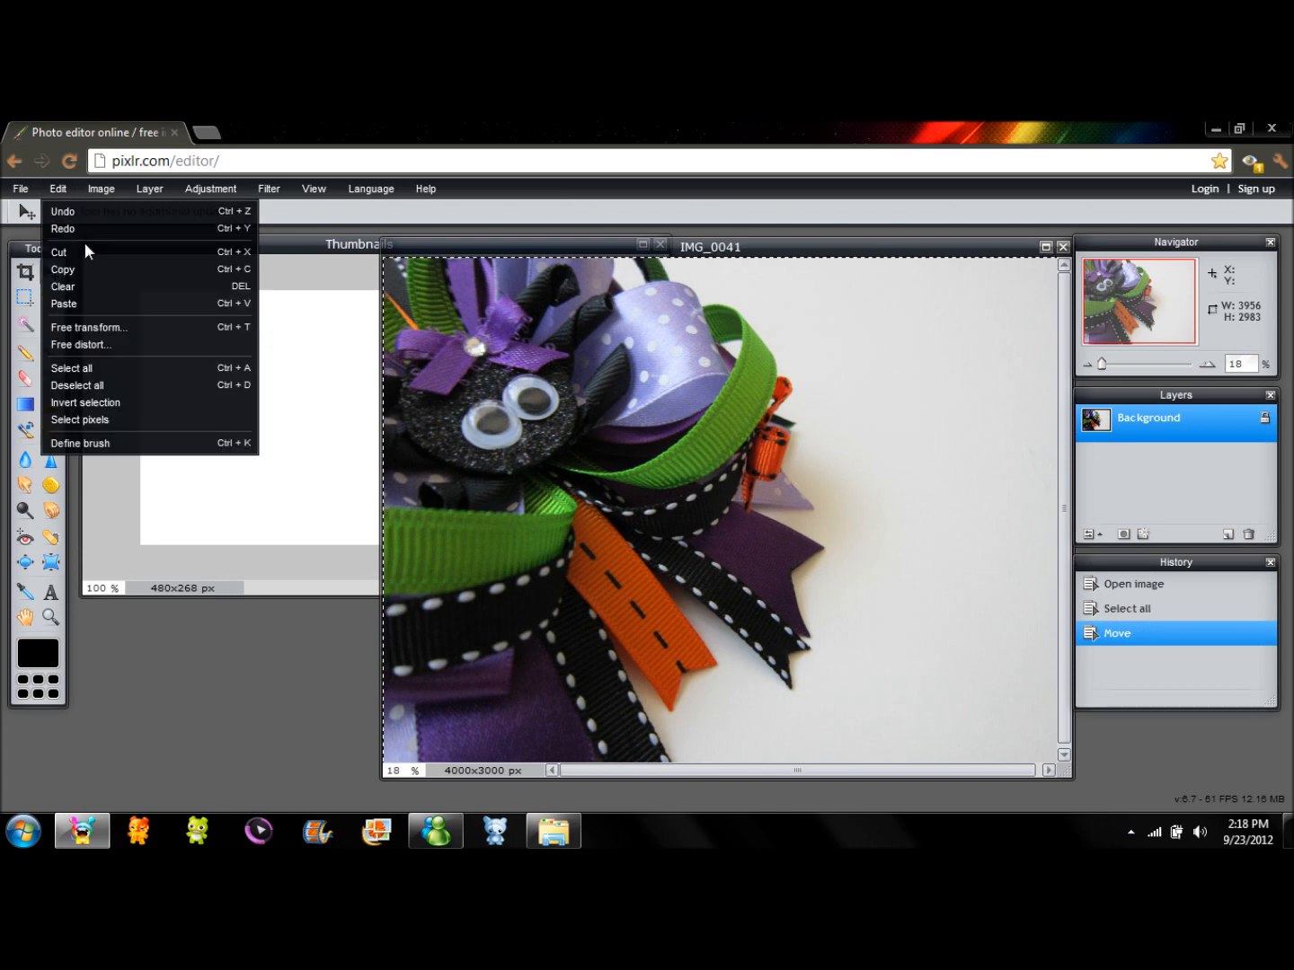
click(63, 270)
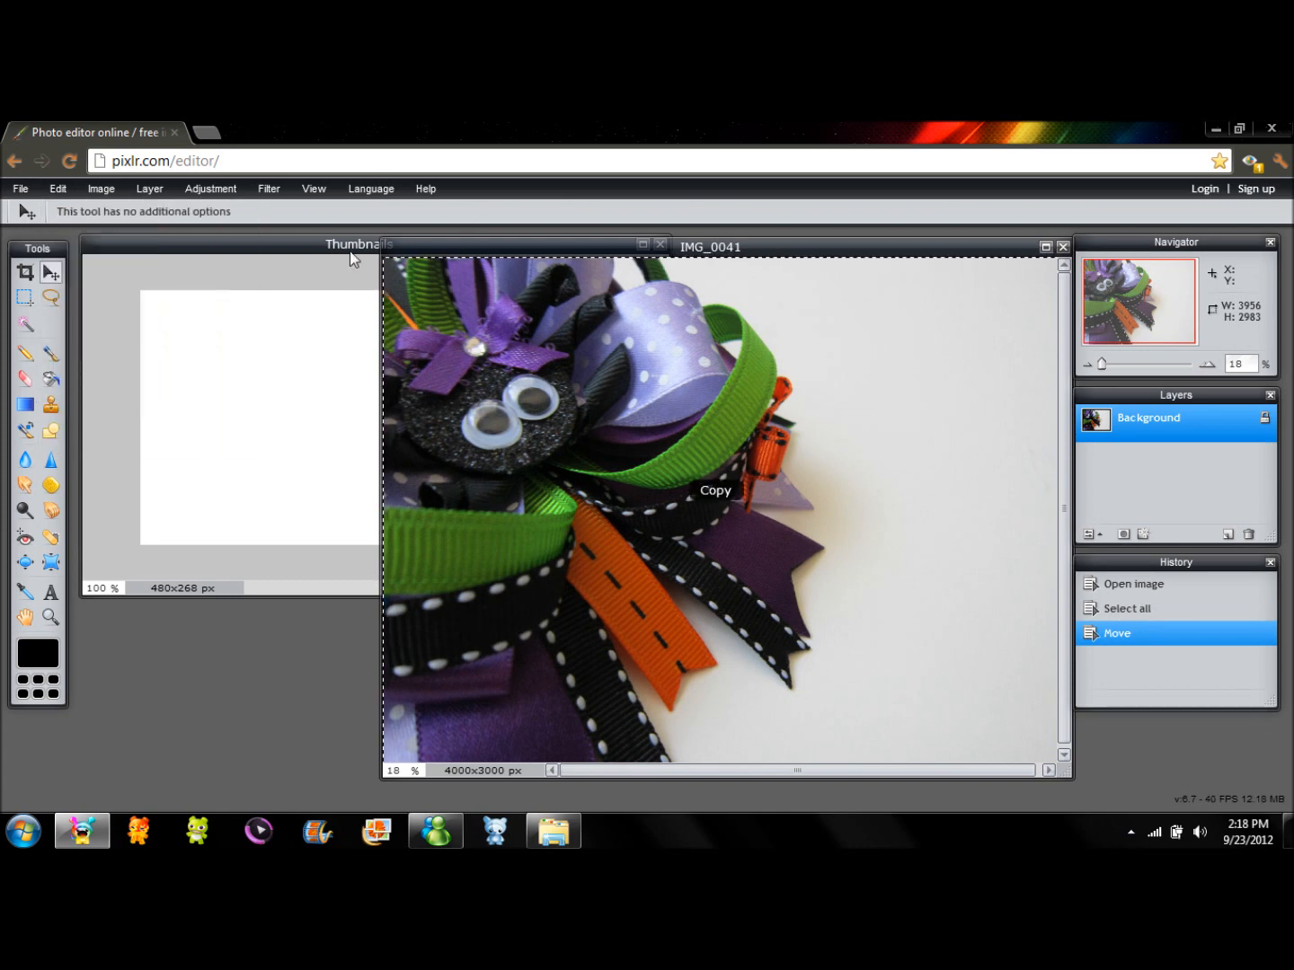
click(58, 189)
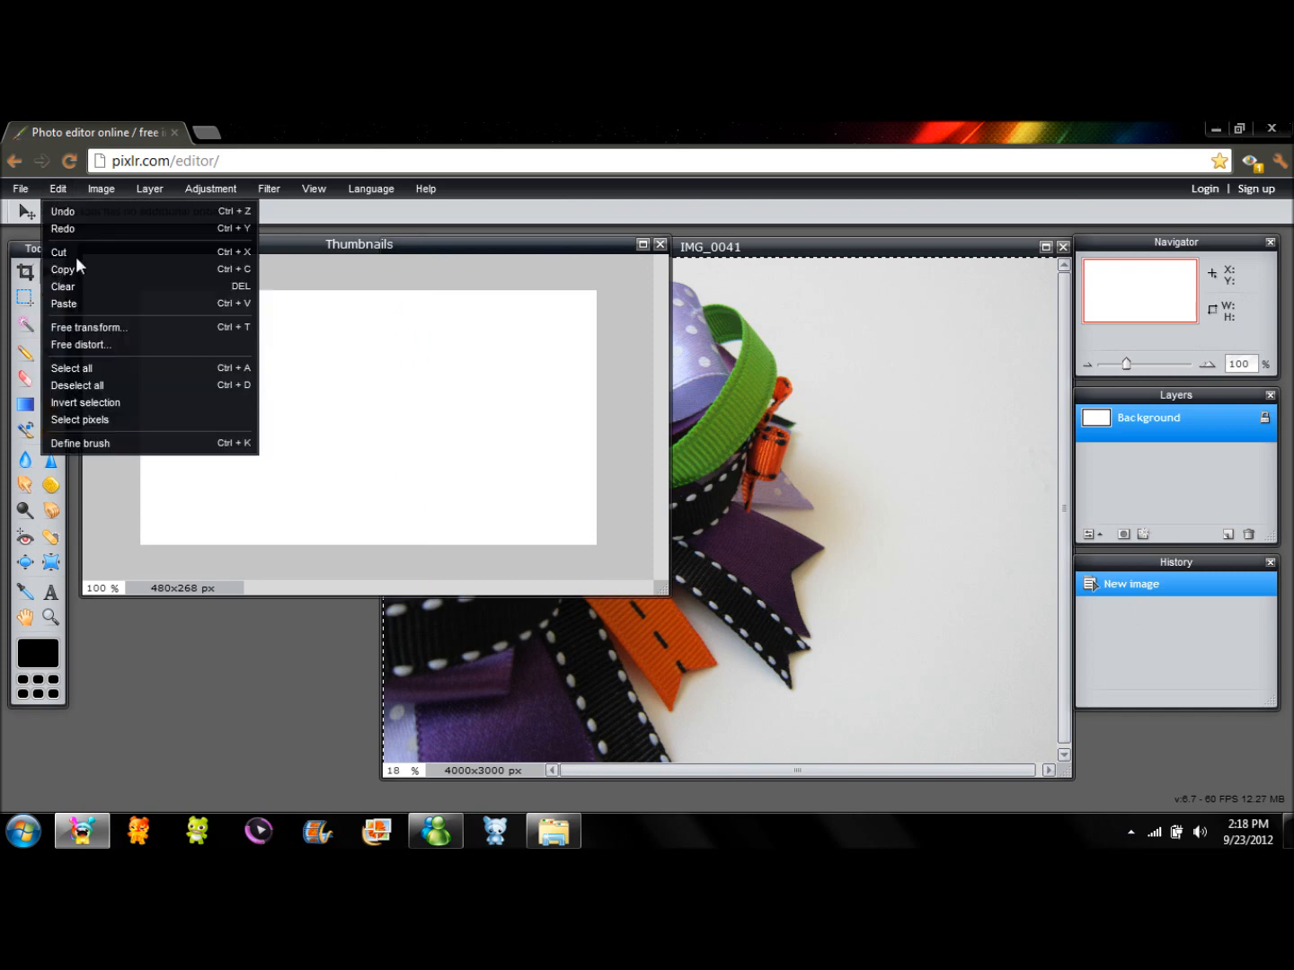
Paste the bow photo as a layer and free-transform it down to fill the canvas's left side
click(65, 304)
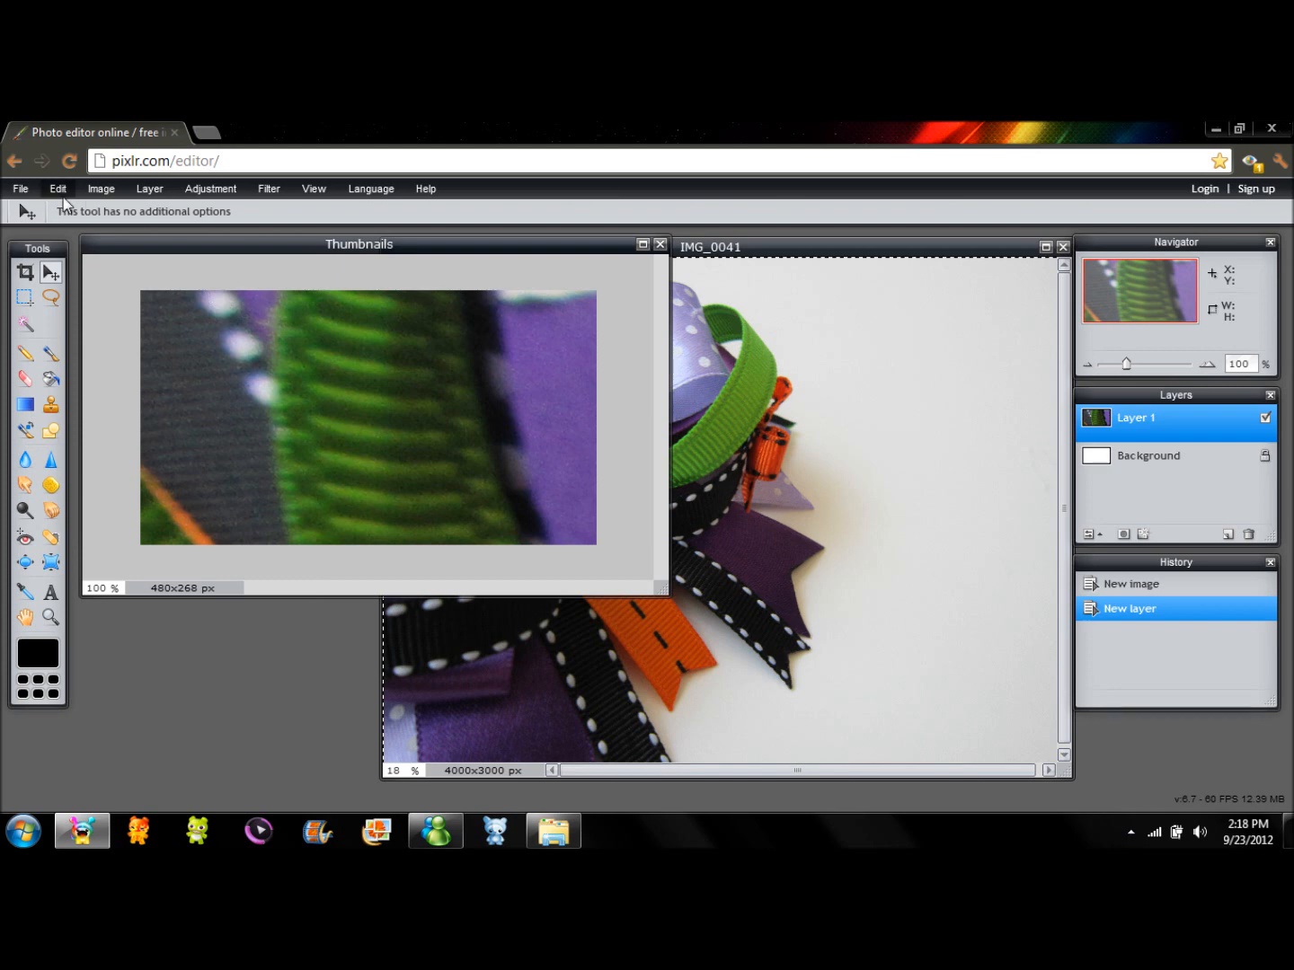
click(58, 188)
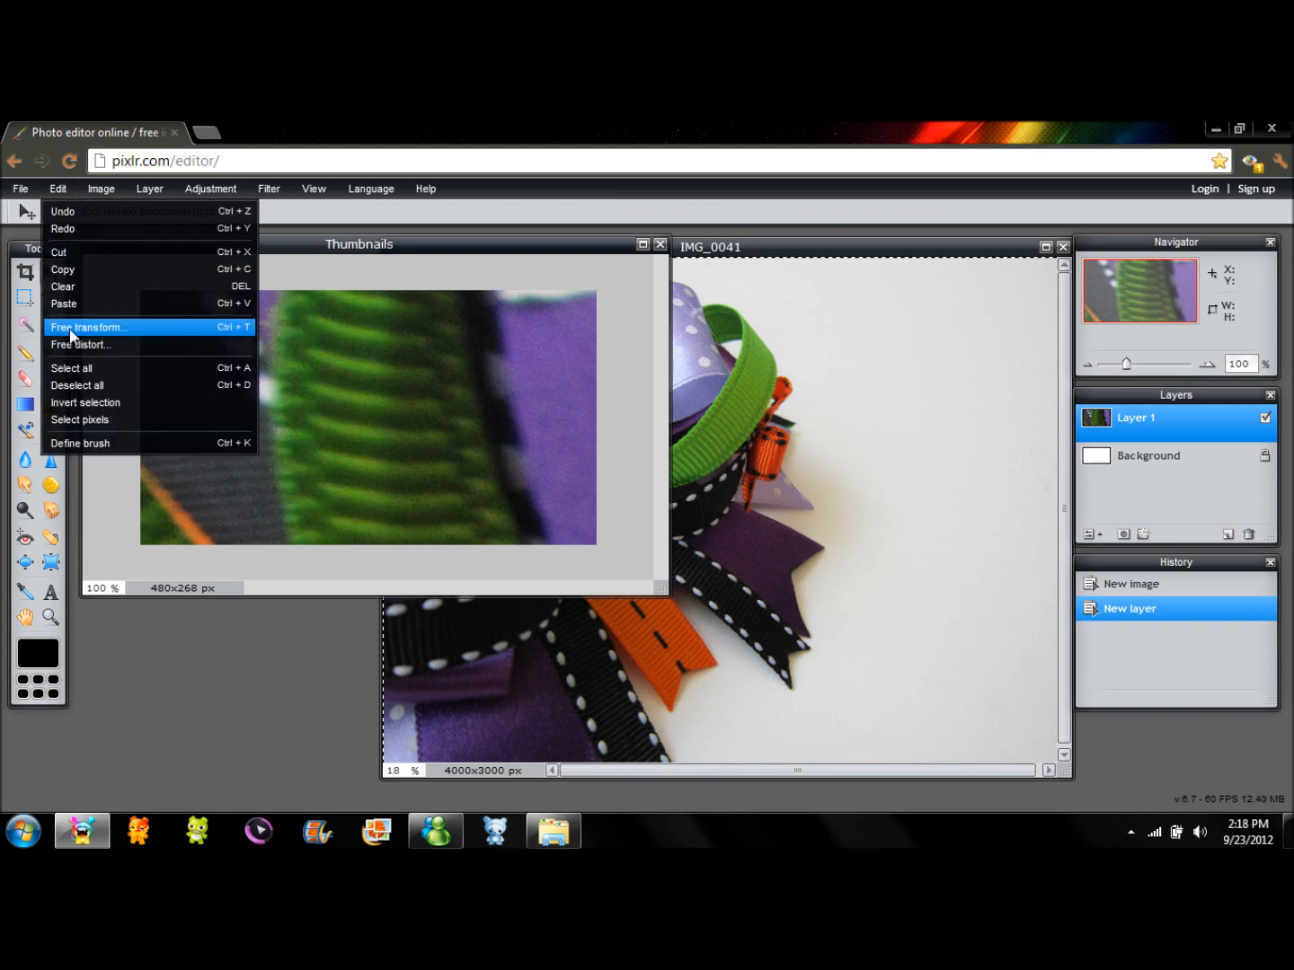
click(90, 327)
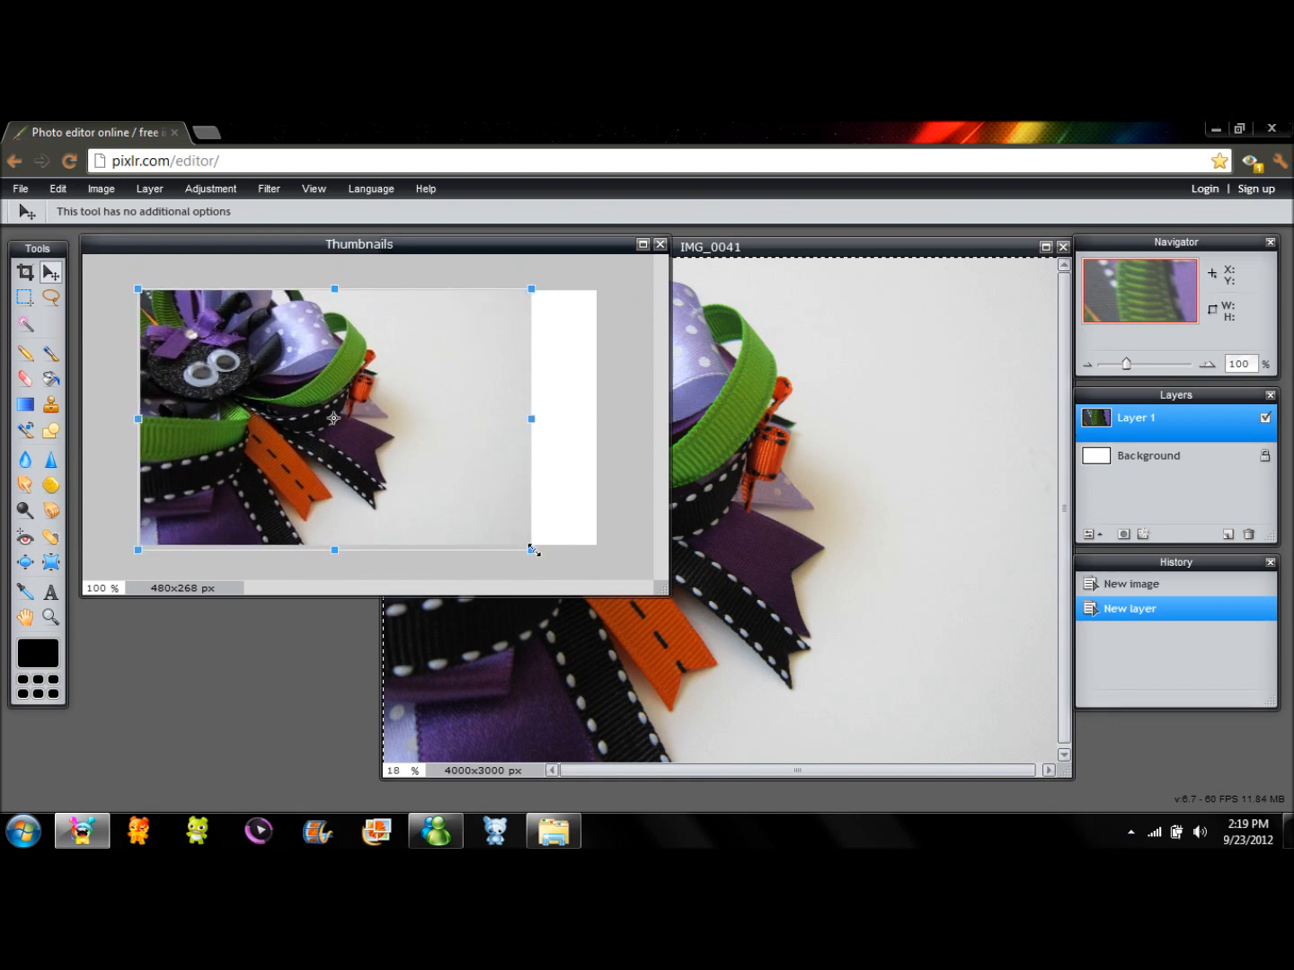
drag(532, 550, 593, 570)
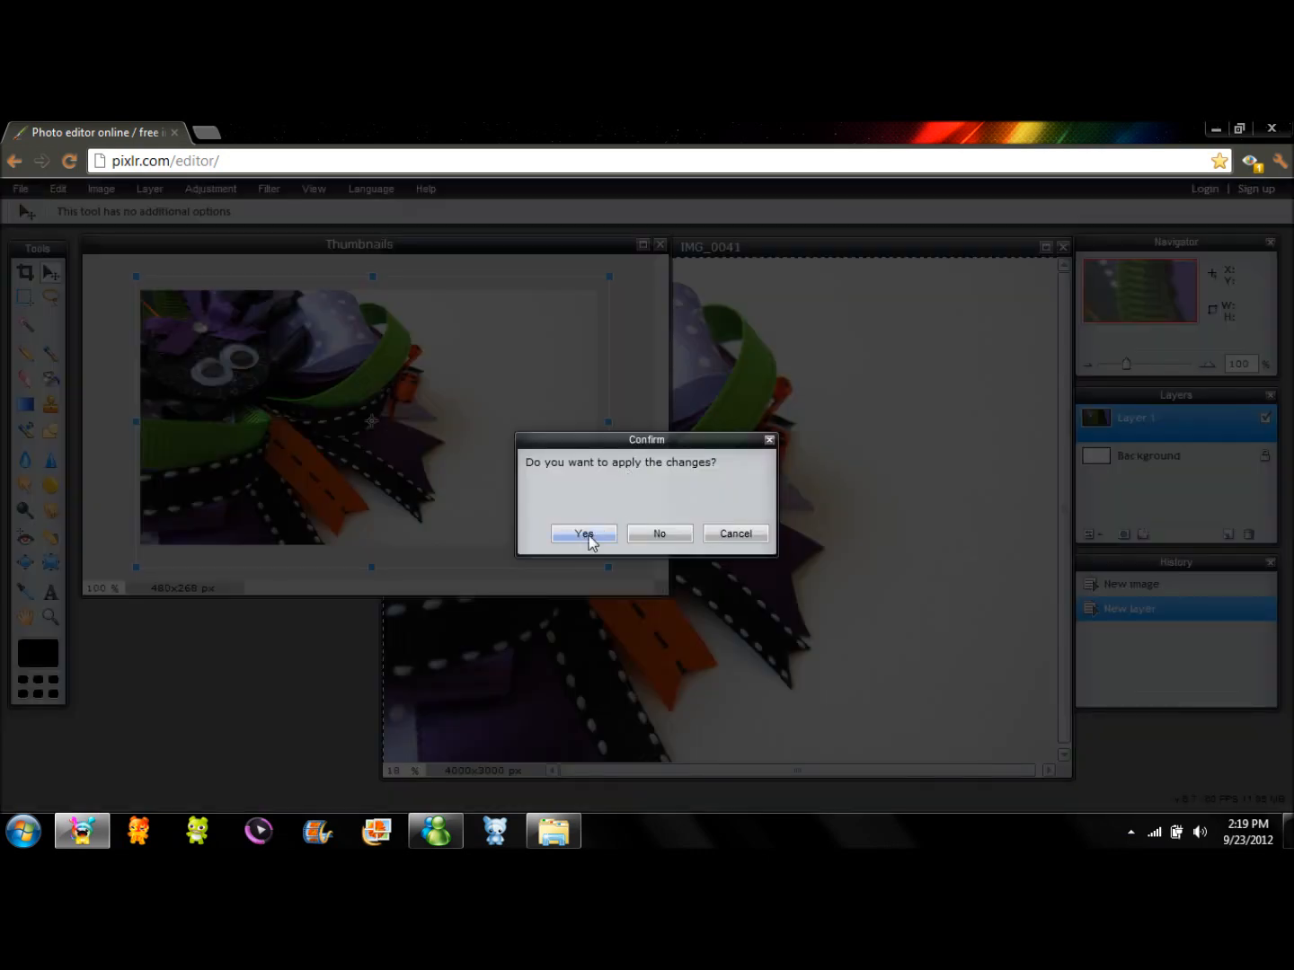
click(582, 532)
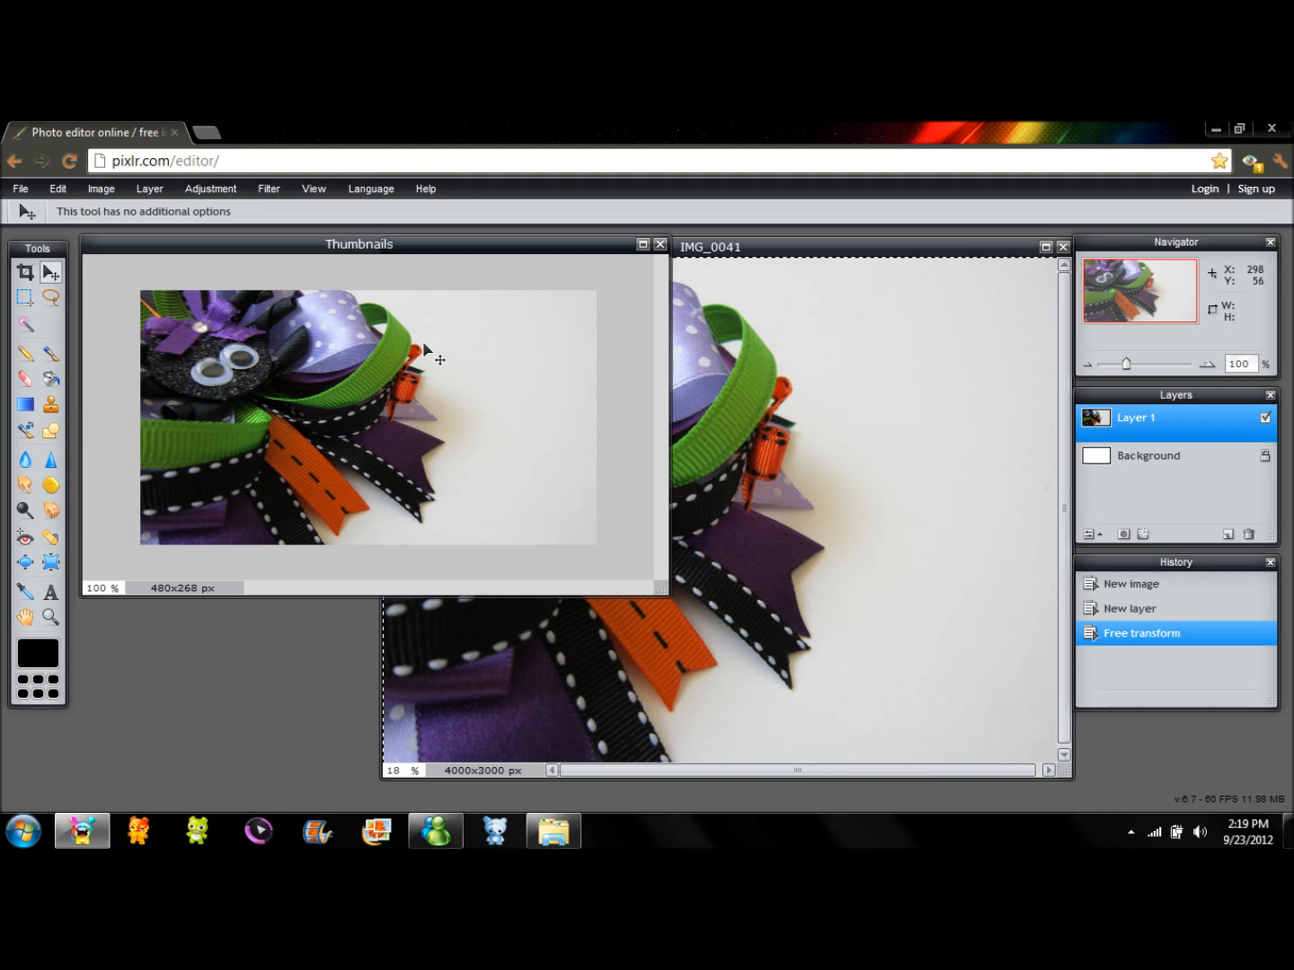
mouse_move(478, 409)
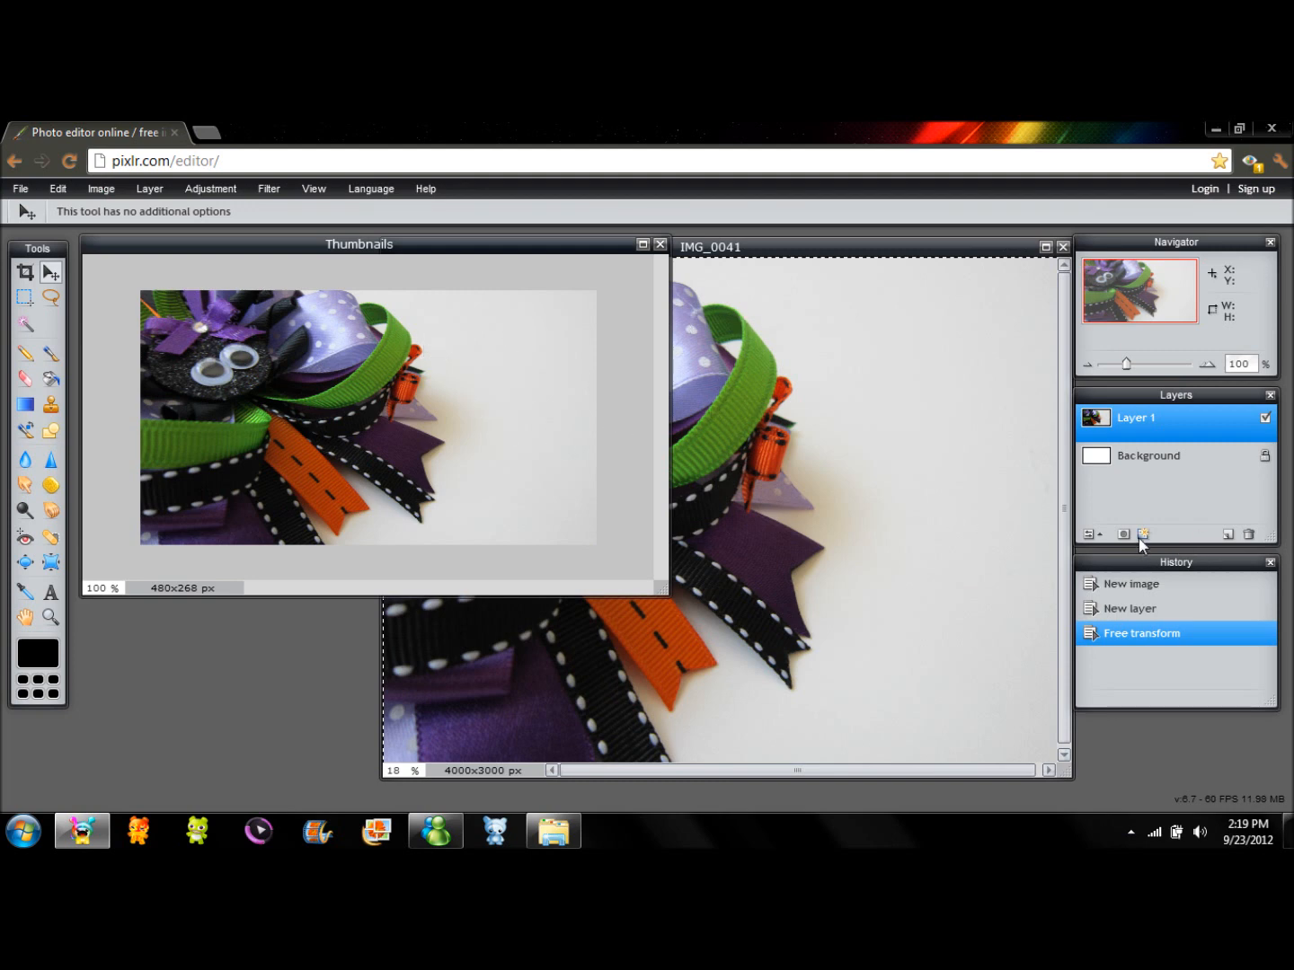
mouse_move(1124, 535)
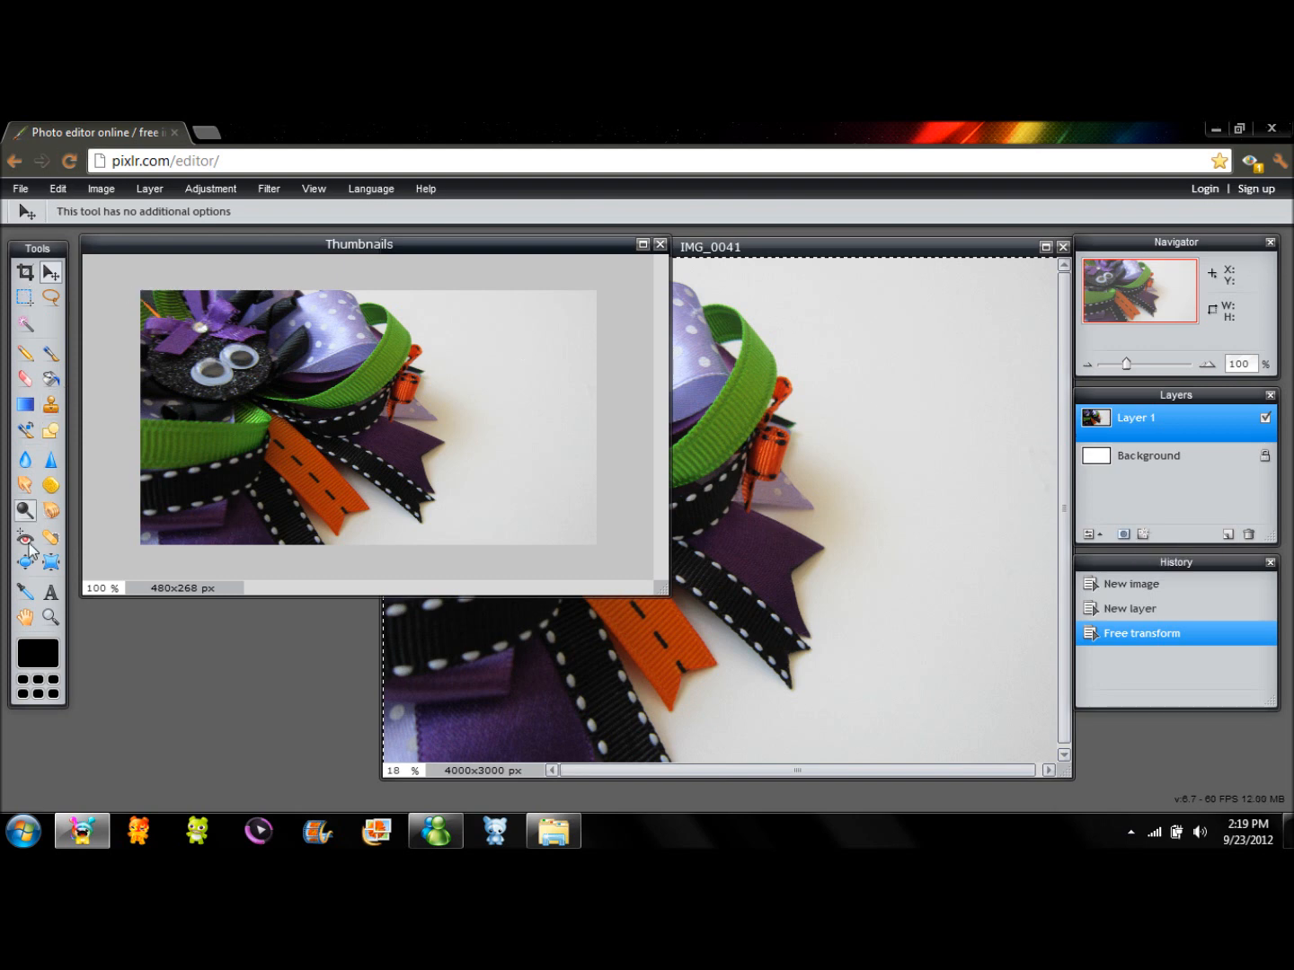
Add a text layer reading Halloween at the top right, set in Gartentika
click(50, 593)
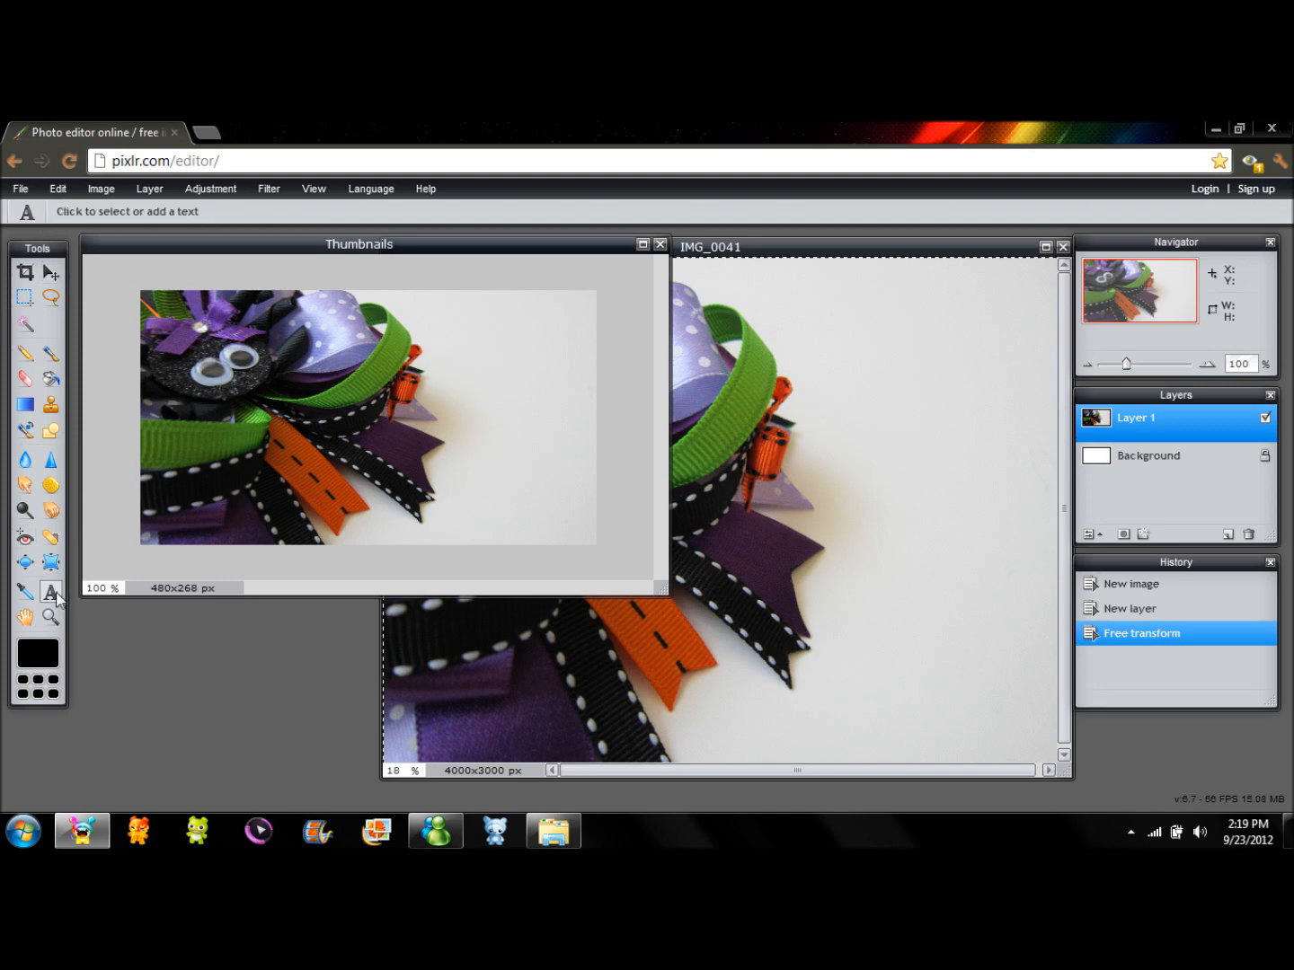
click(444, 309)
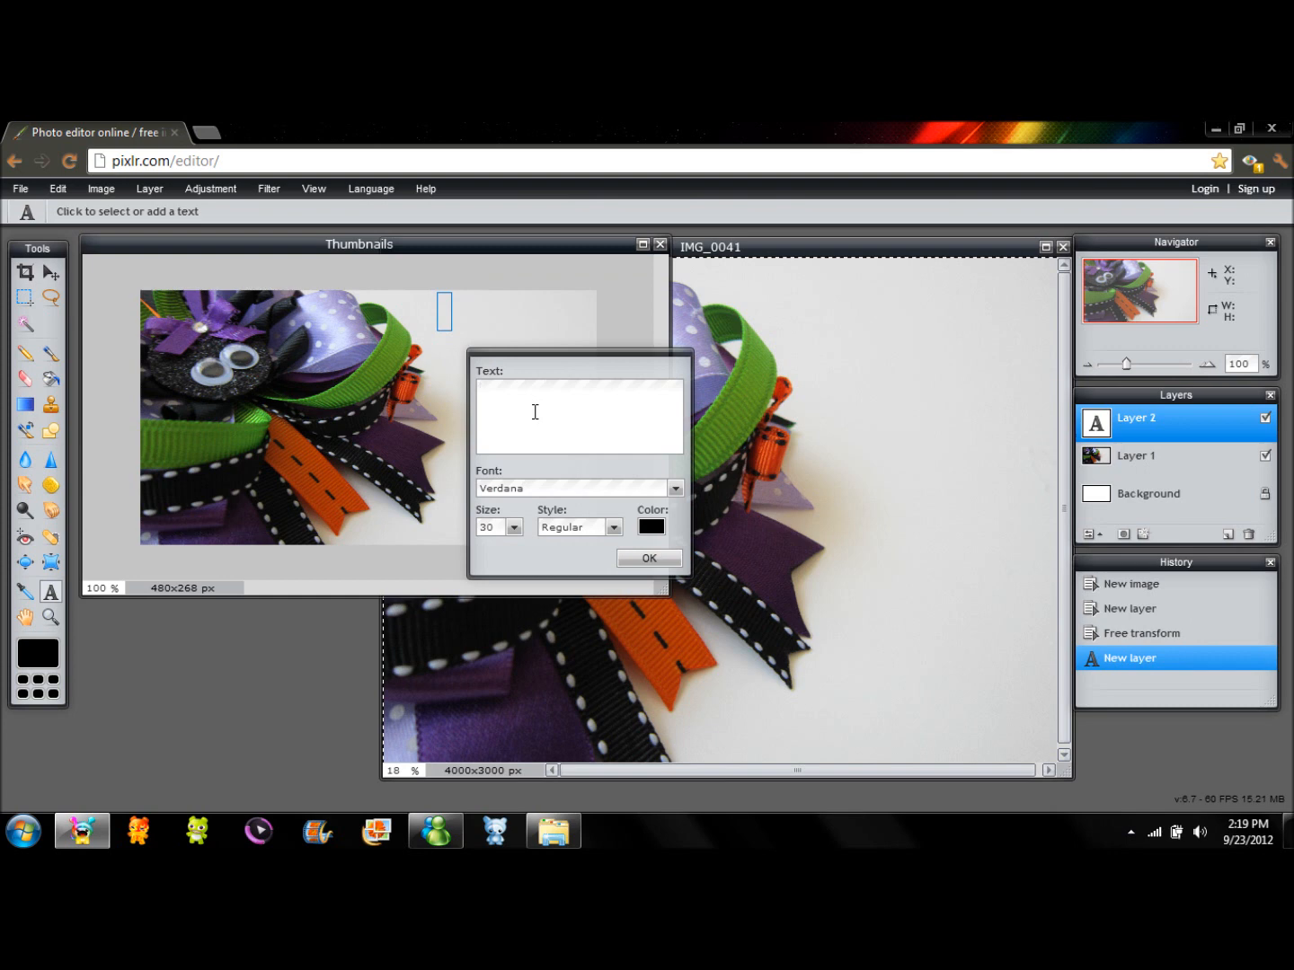
text(Hall)
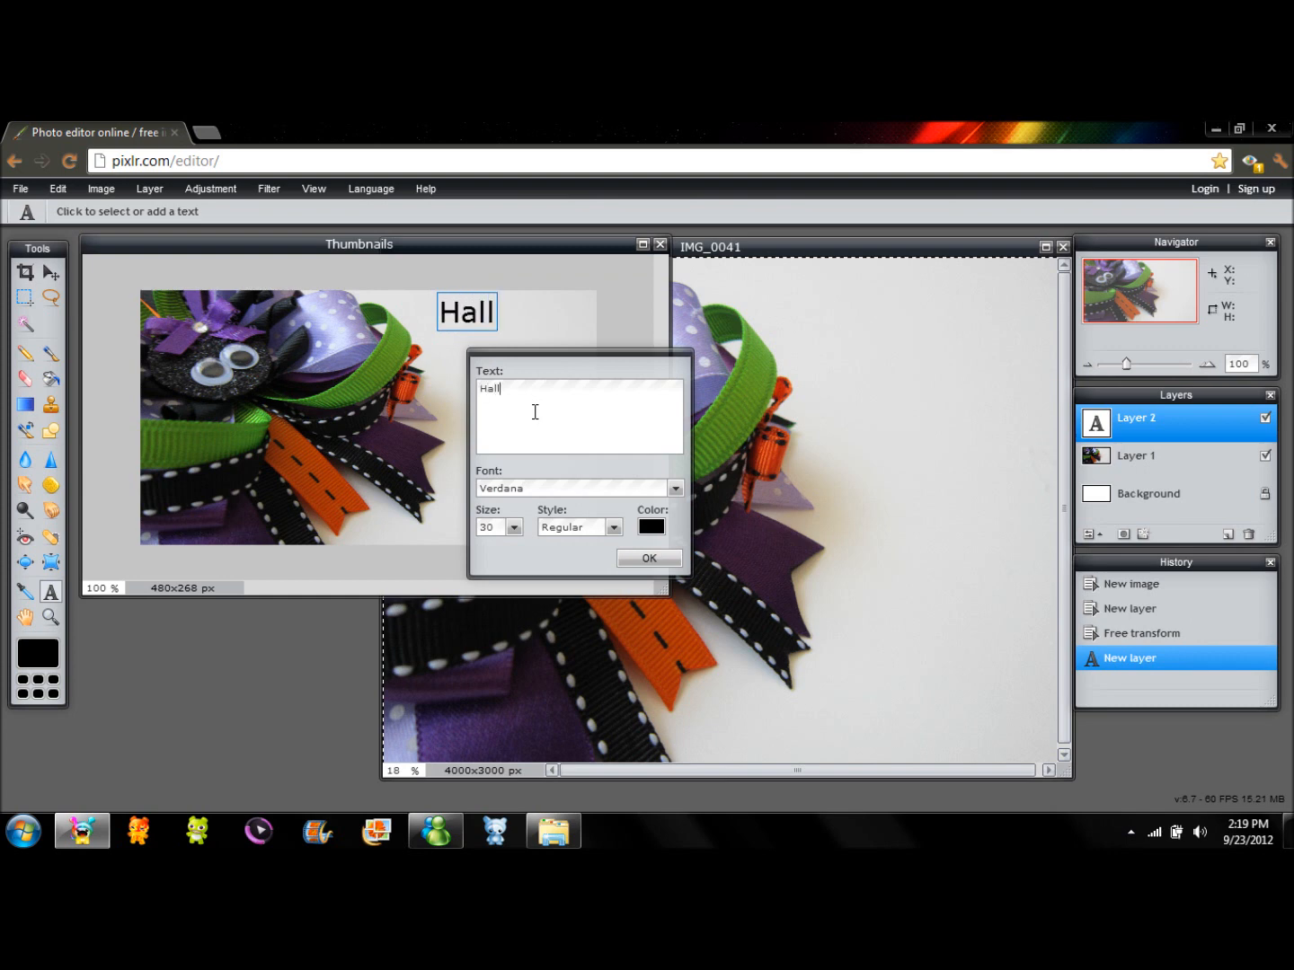
text(owee)
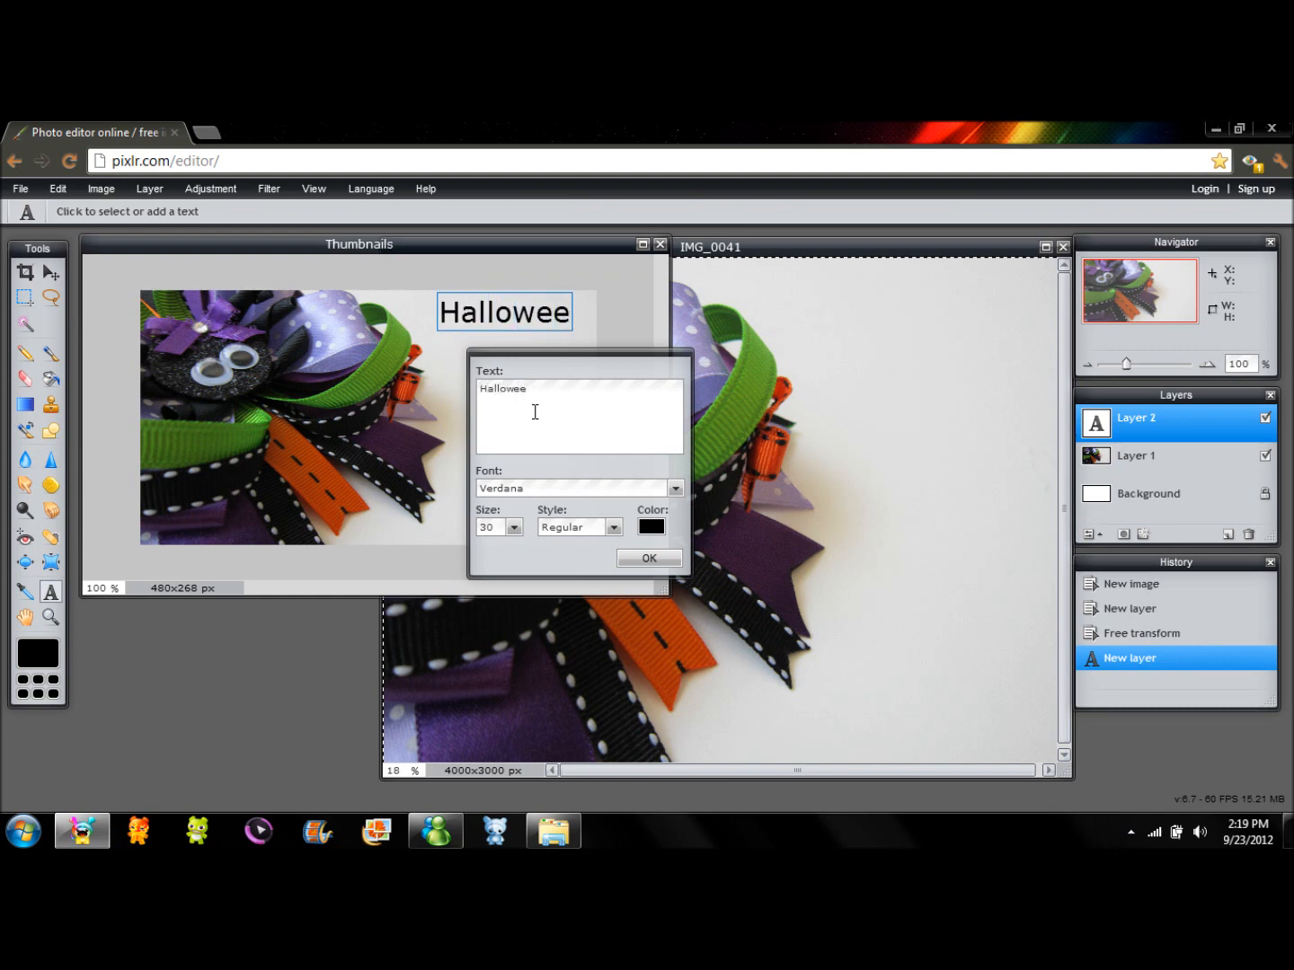
text(n)
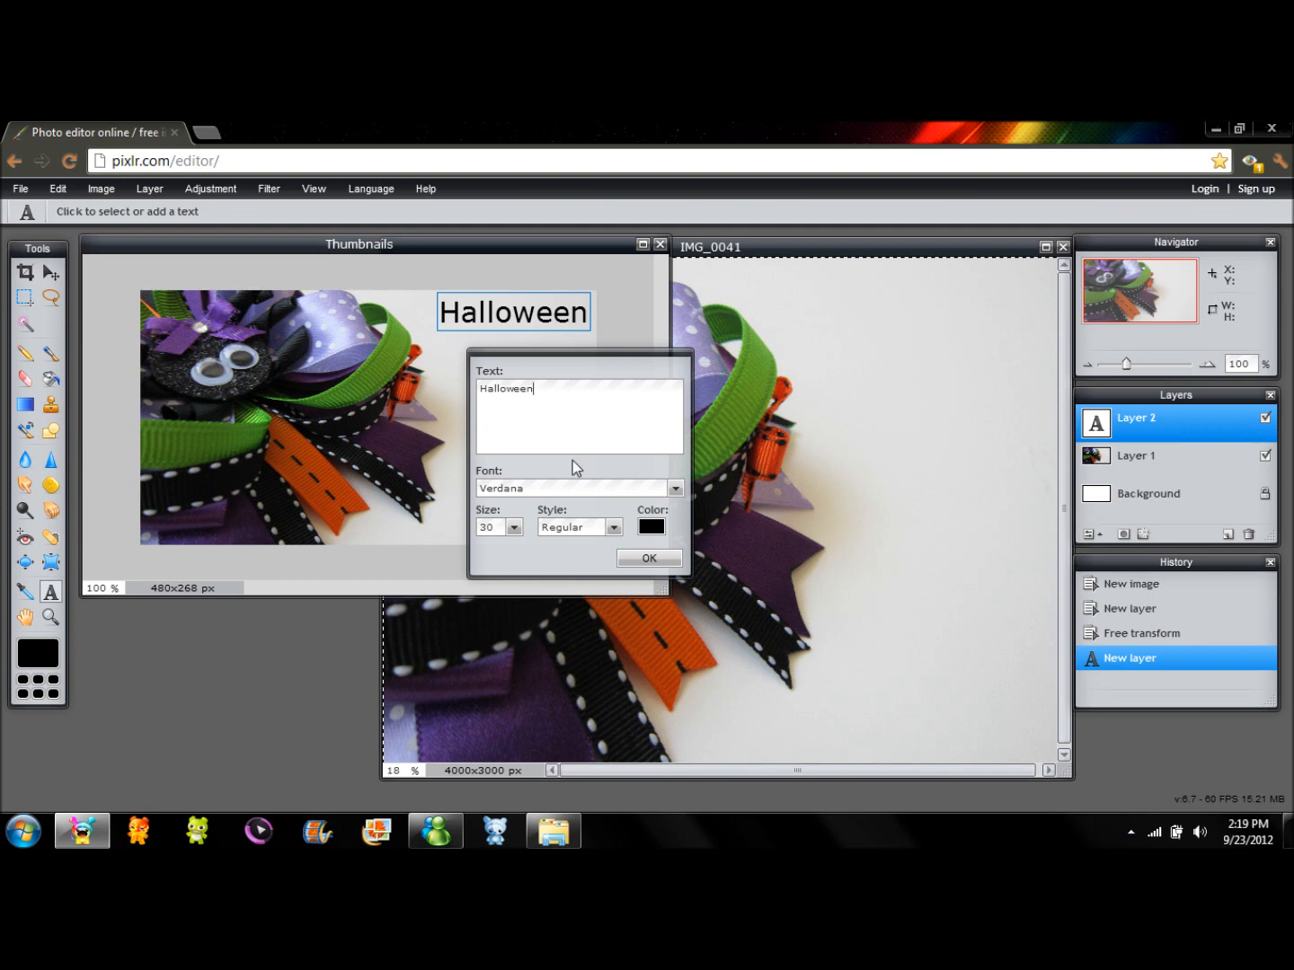
click(676, 488)
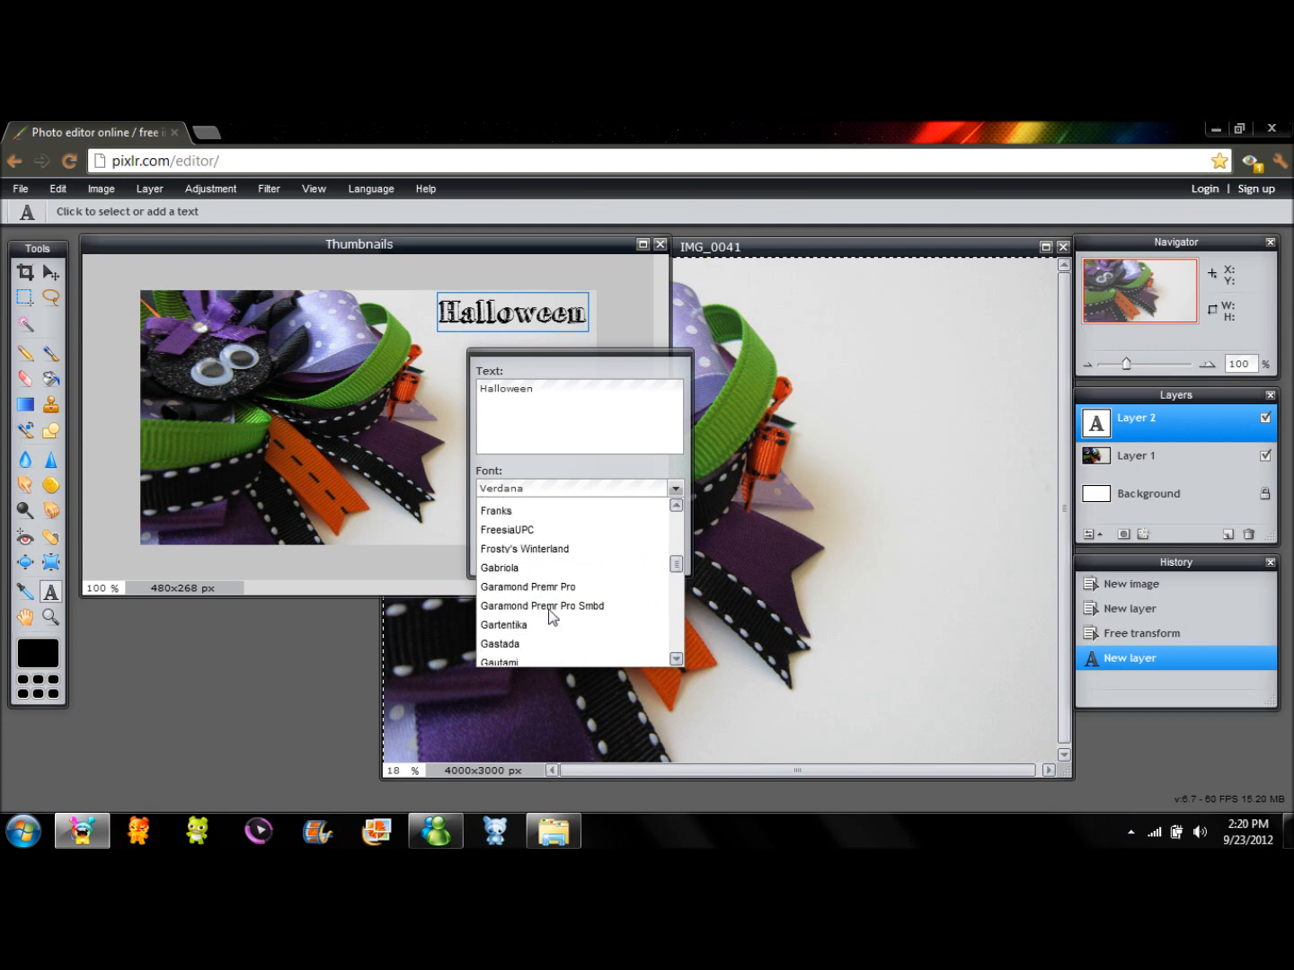
click(503, 625)
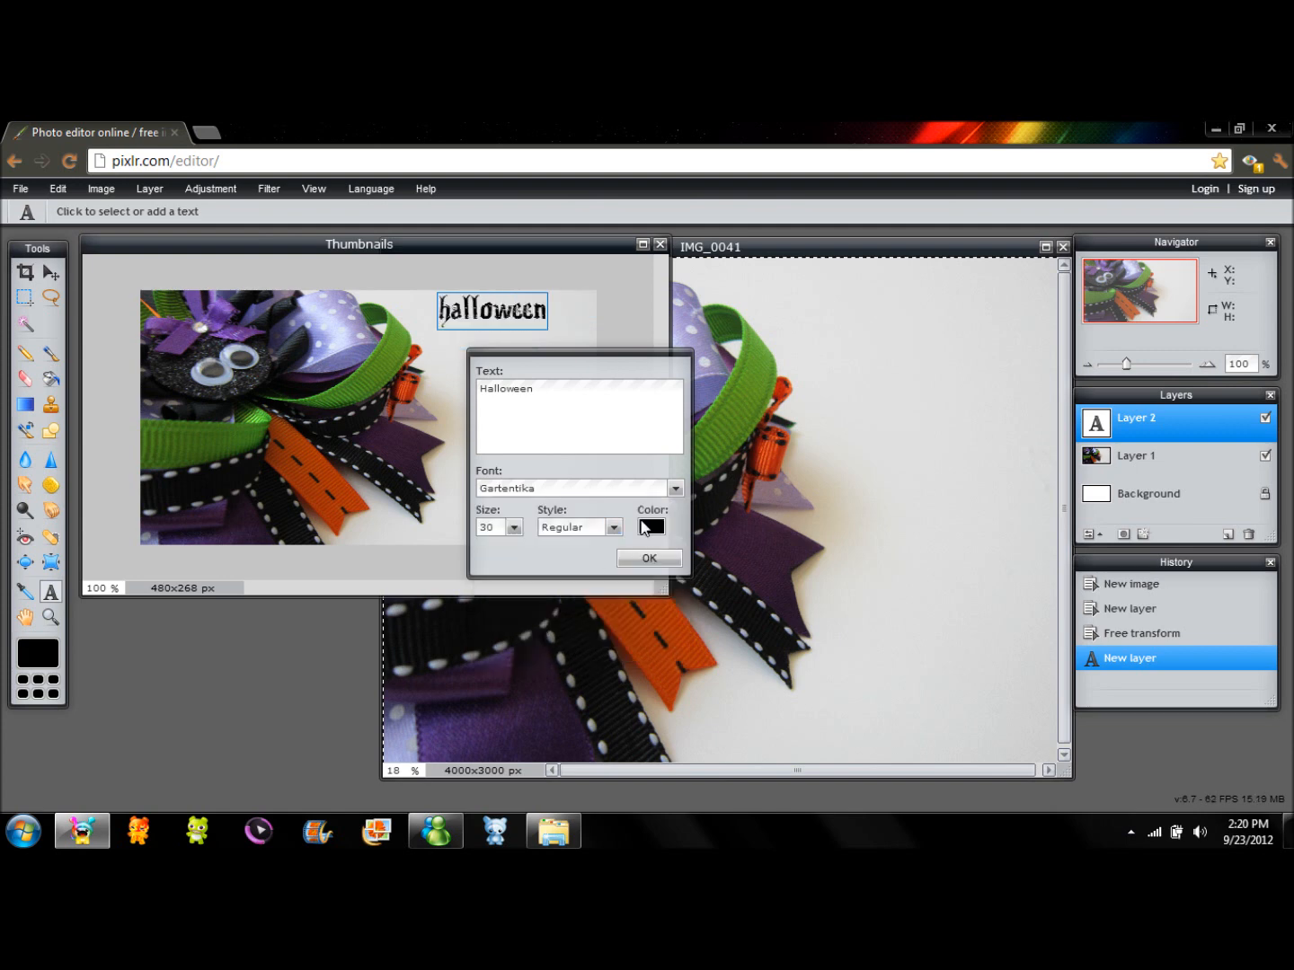
Colour the Halloween title with the web-safe purple swatch #9900ff
click(651, 527)
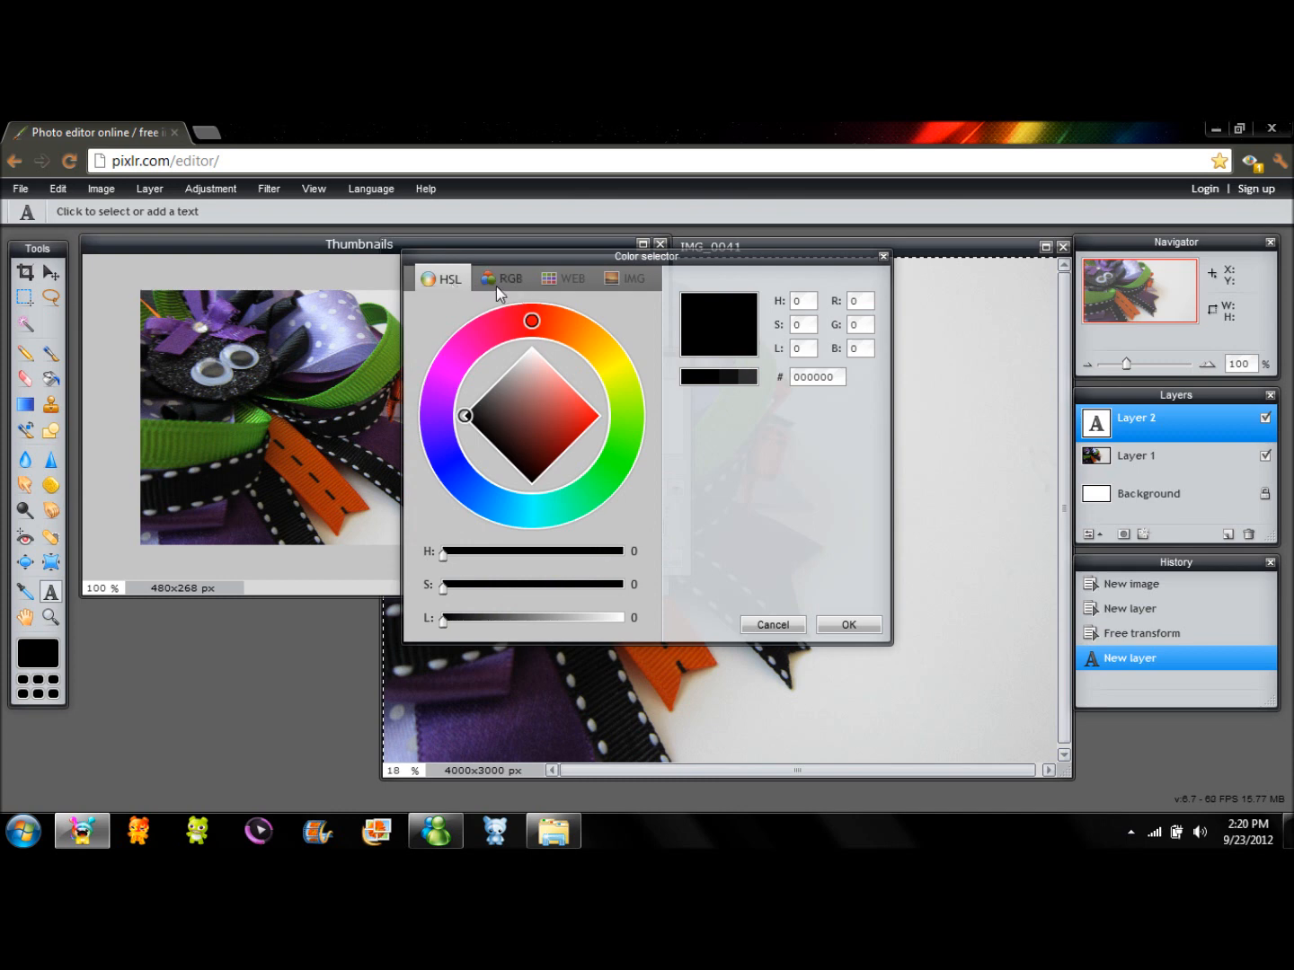
mouse_move(504, 305)
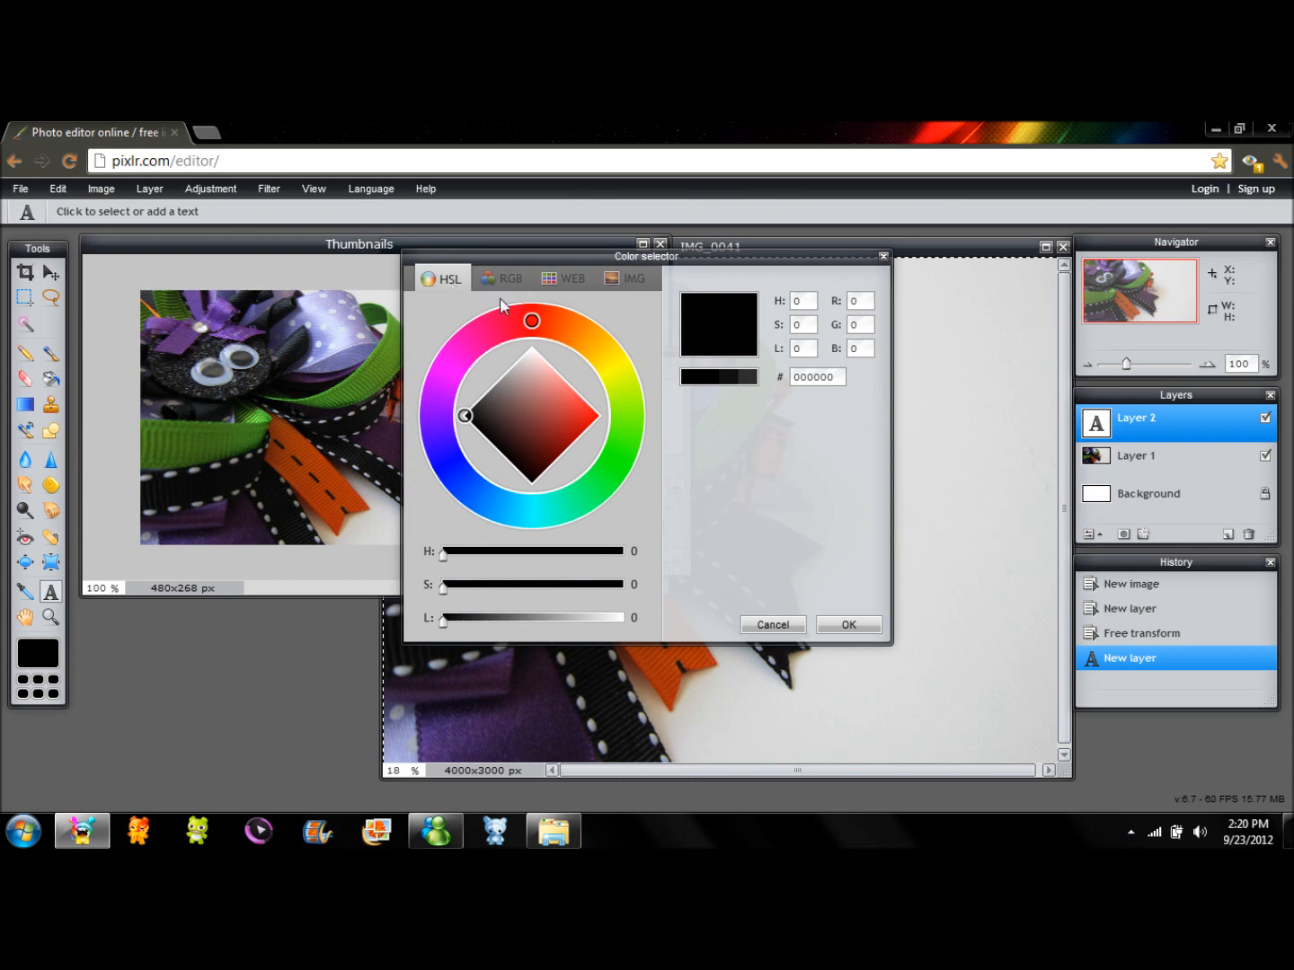
click(508, 277)
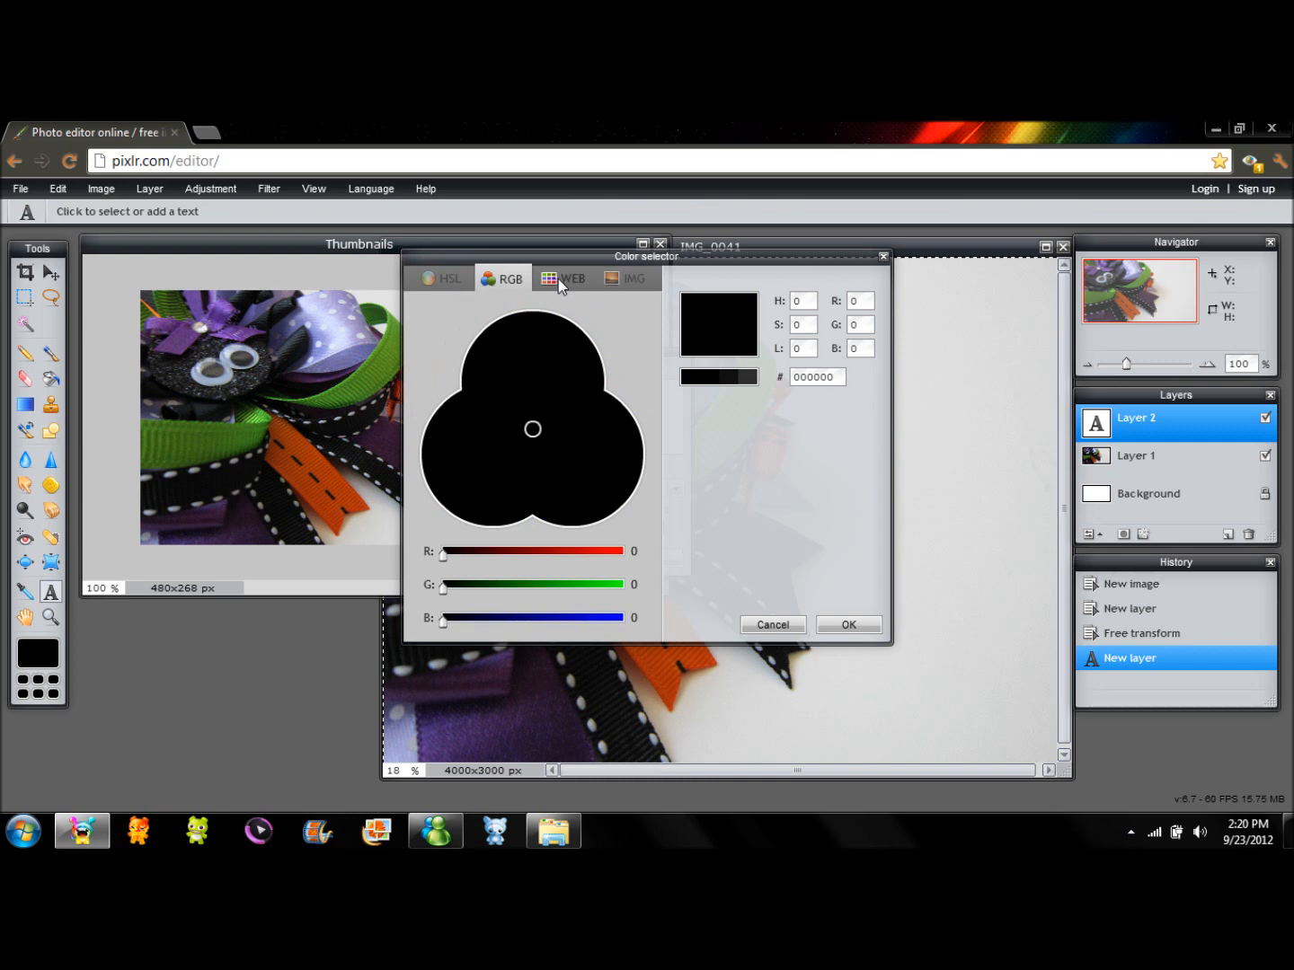
click(572, 276)
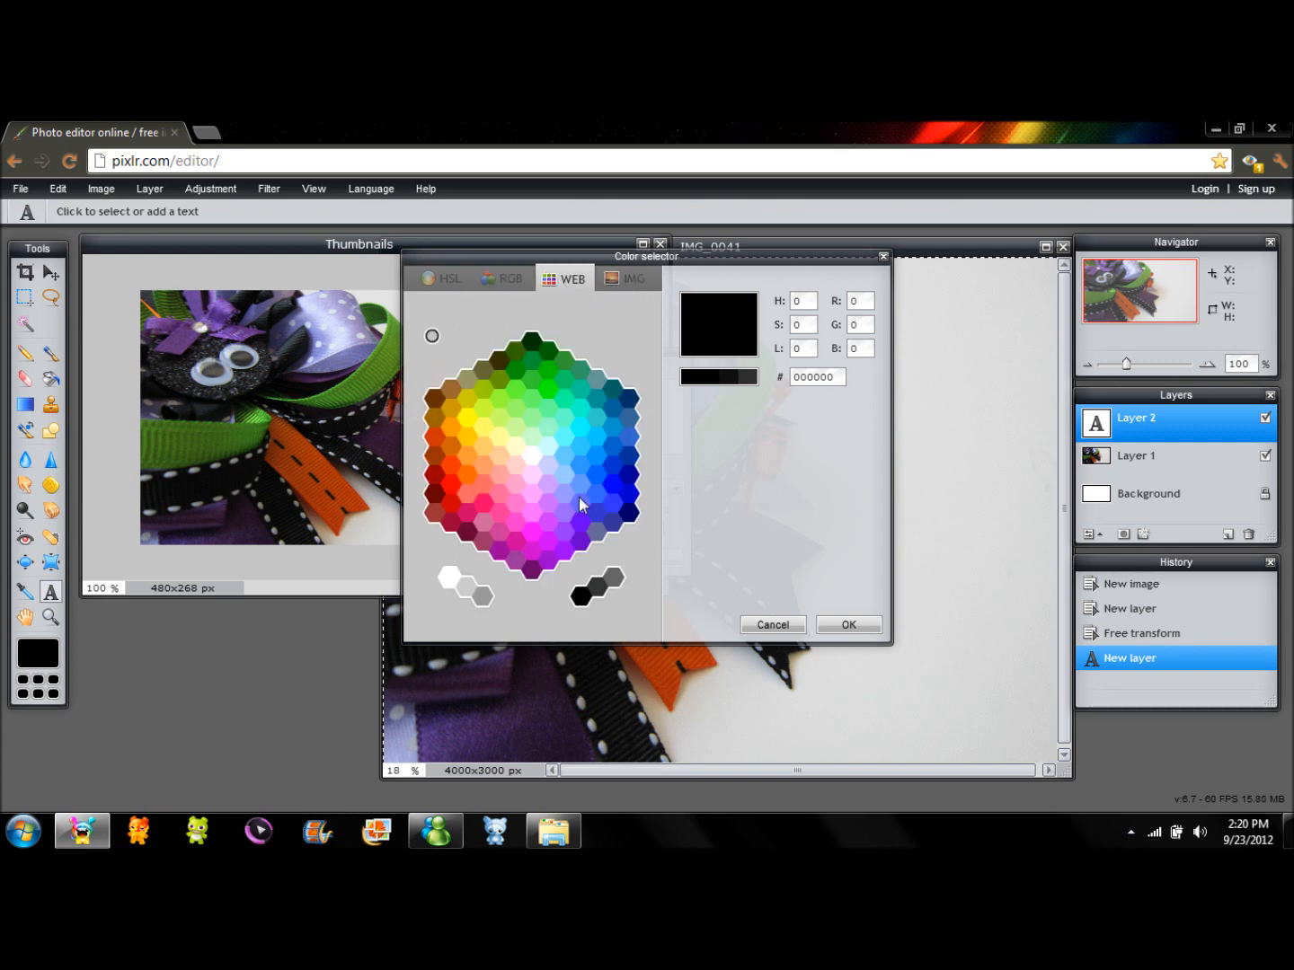
mouse_move(561, 558)
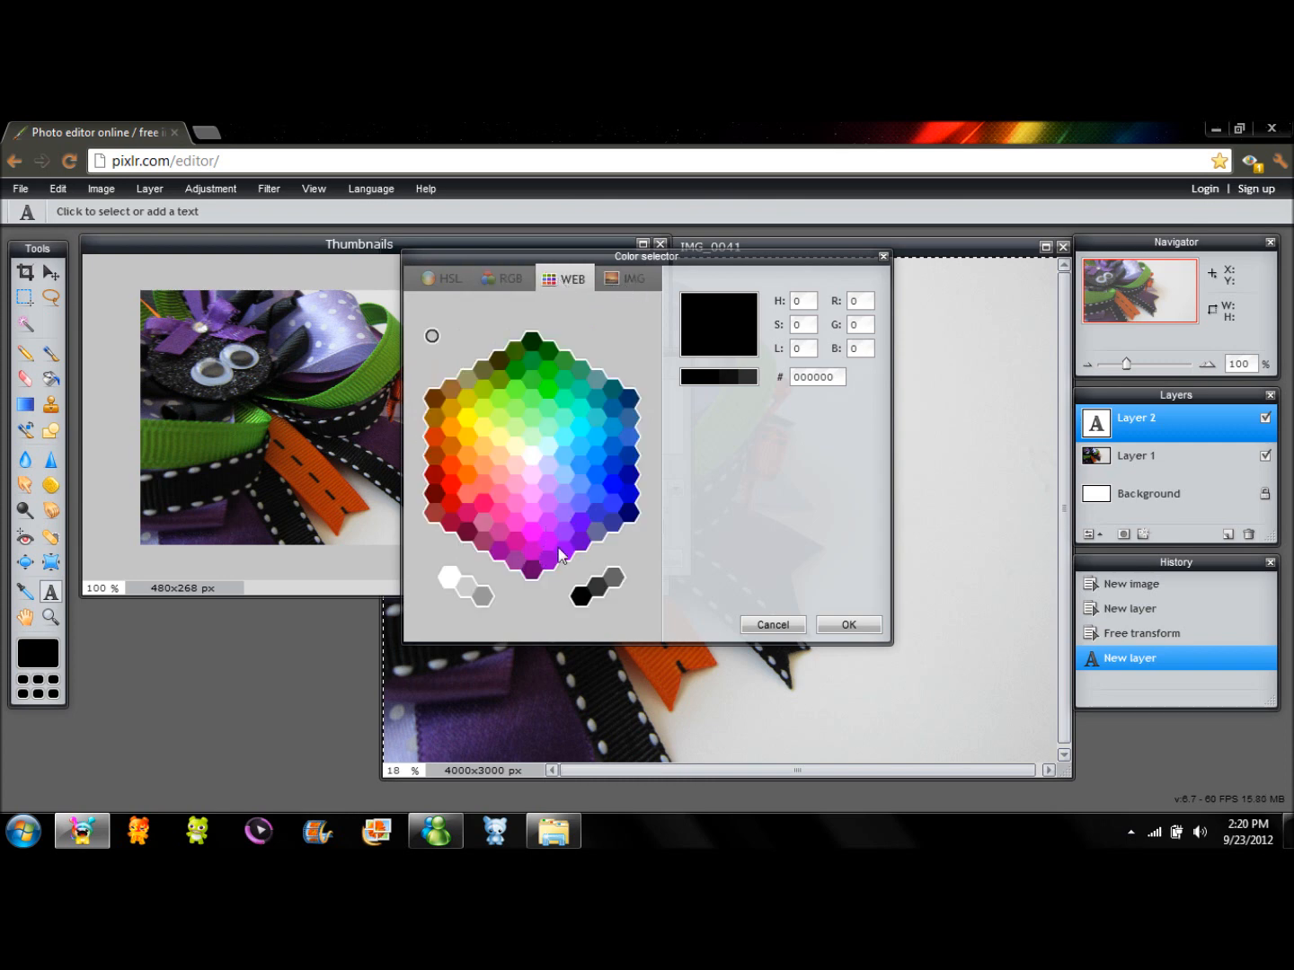
click(572, 557)
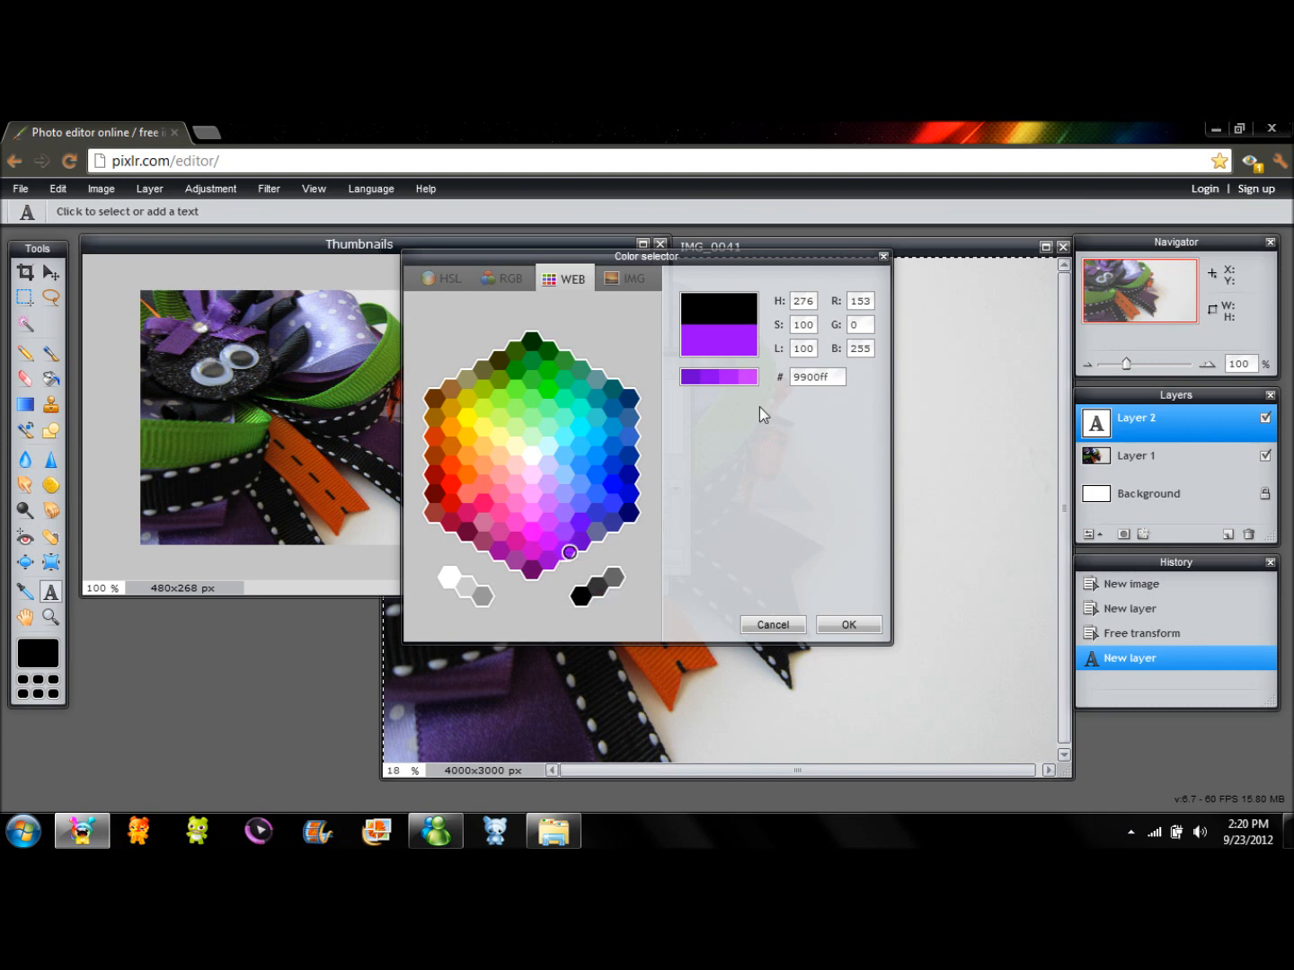
click(846, 625)
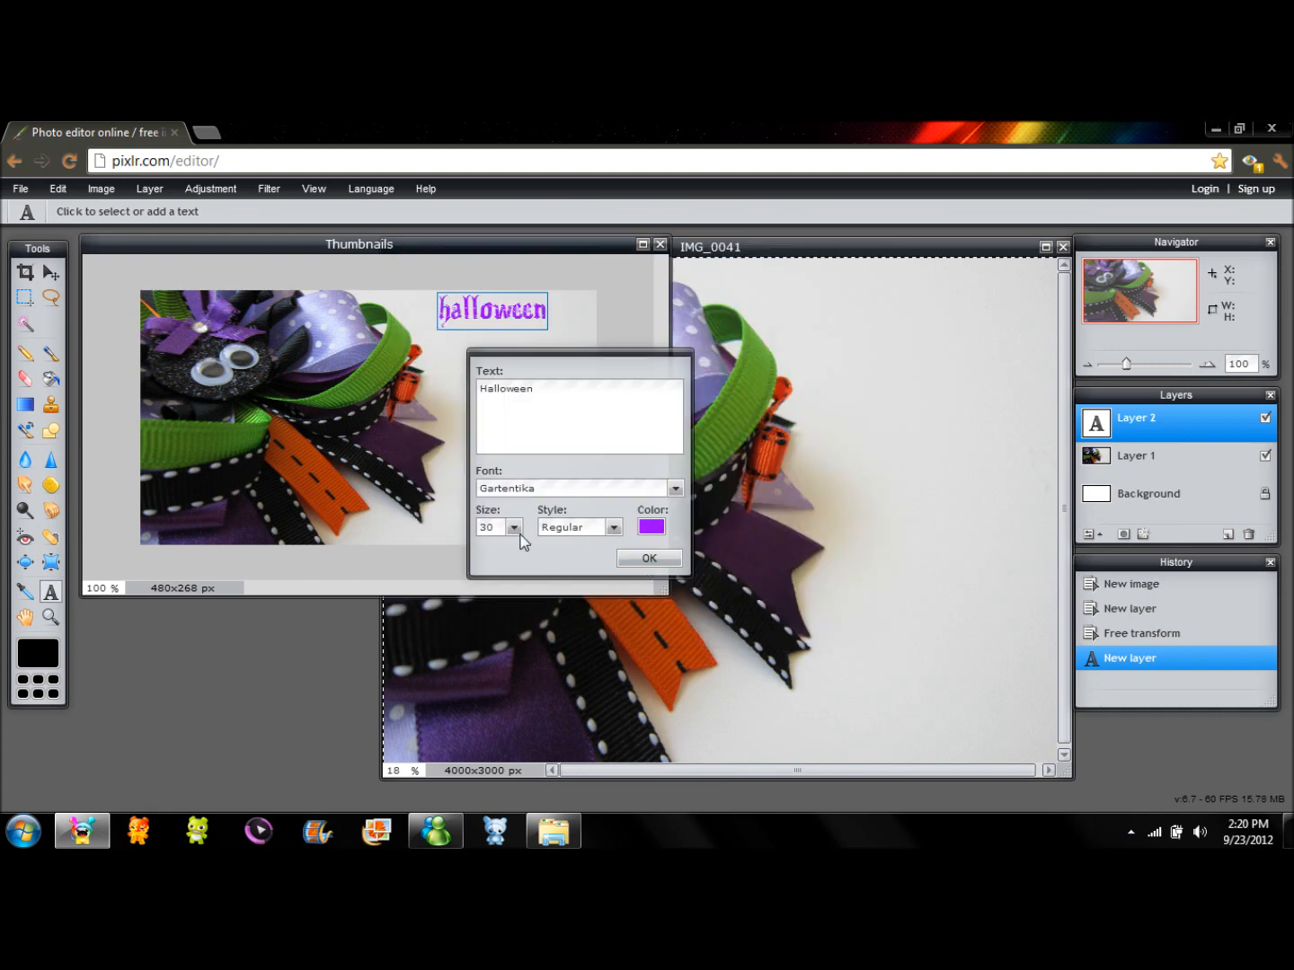
Raise the Halloween title to size 40 and nudge it into place at the top right
click(514, 527)
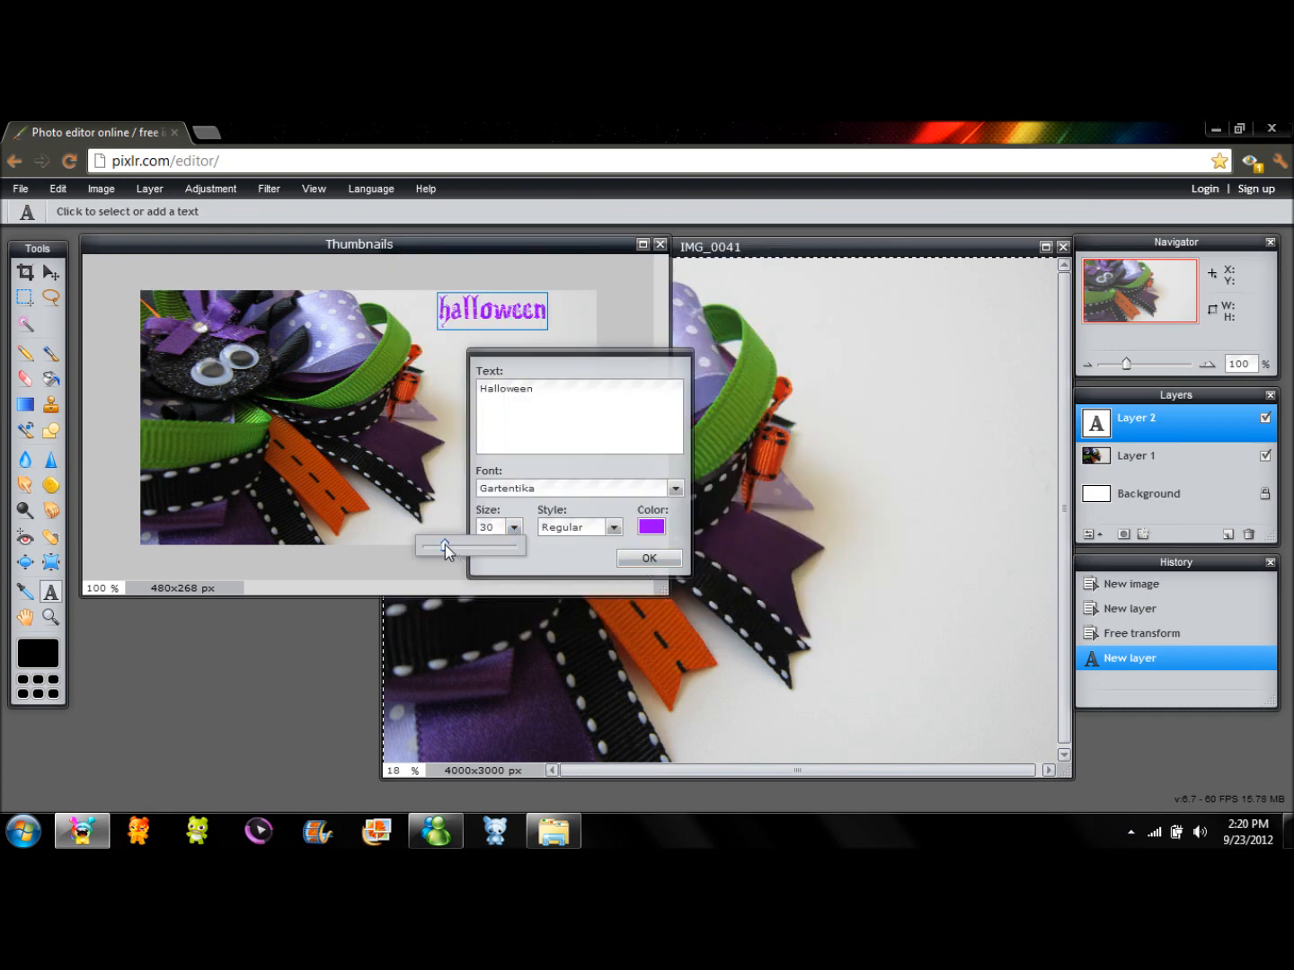
drag(446, 546, 453, 546)
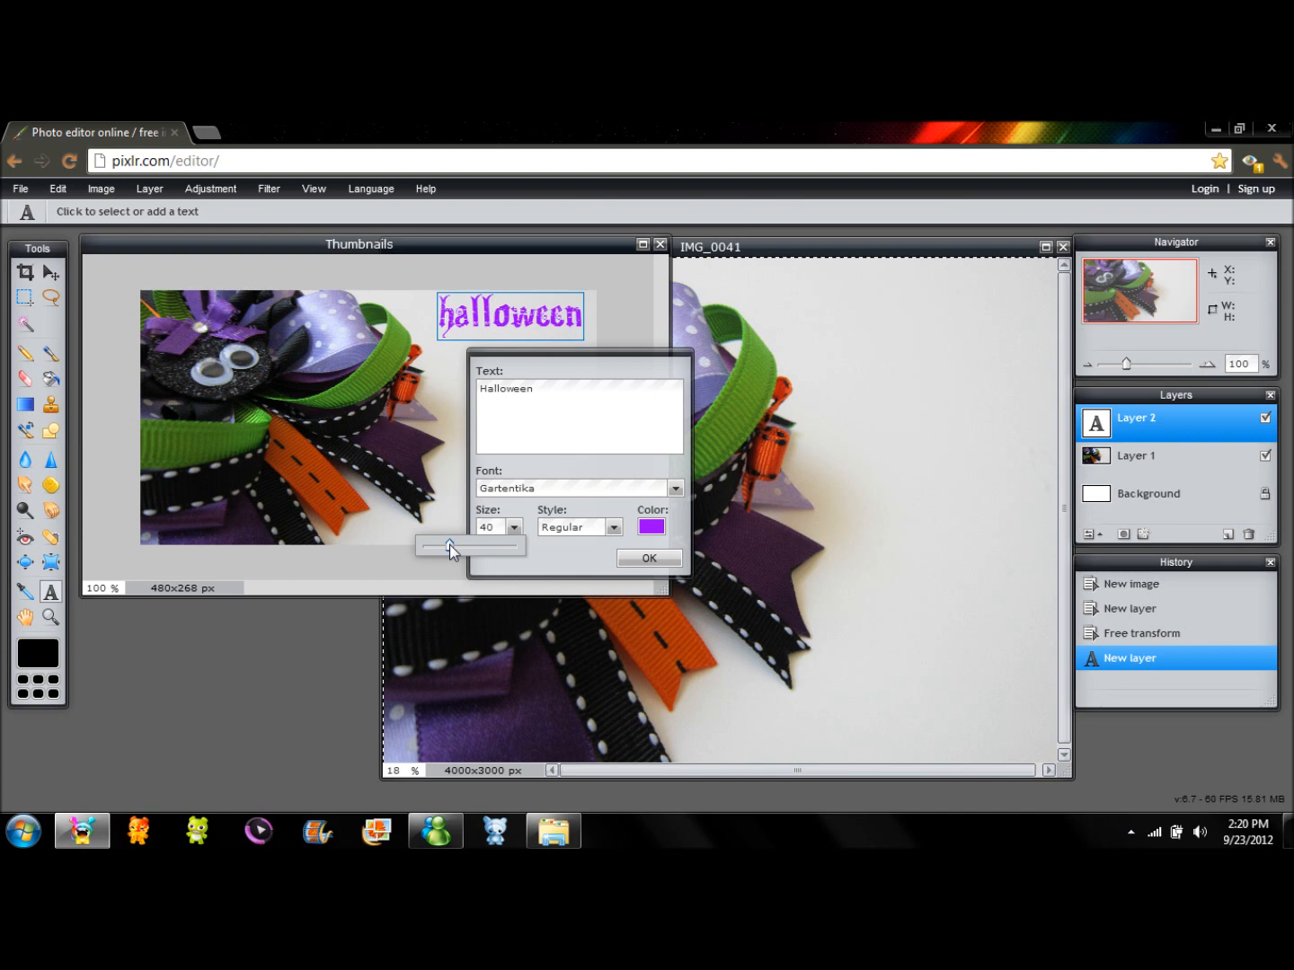
click(647, 557)
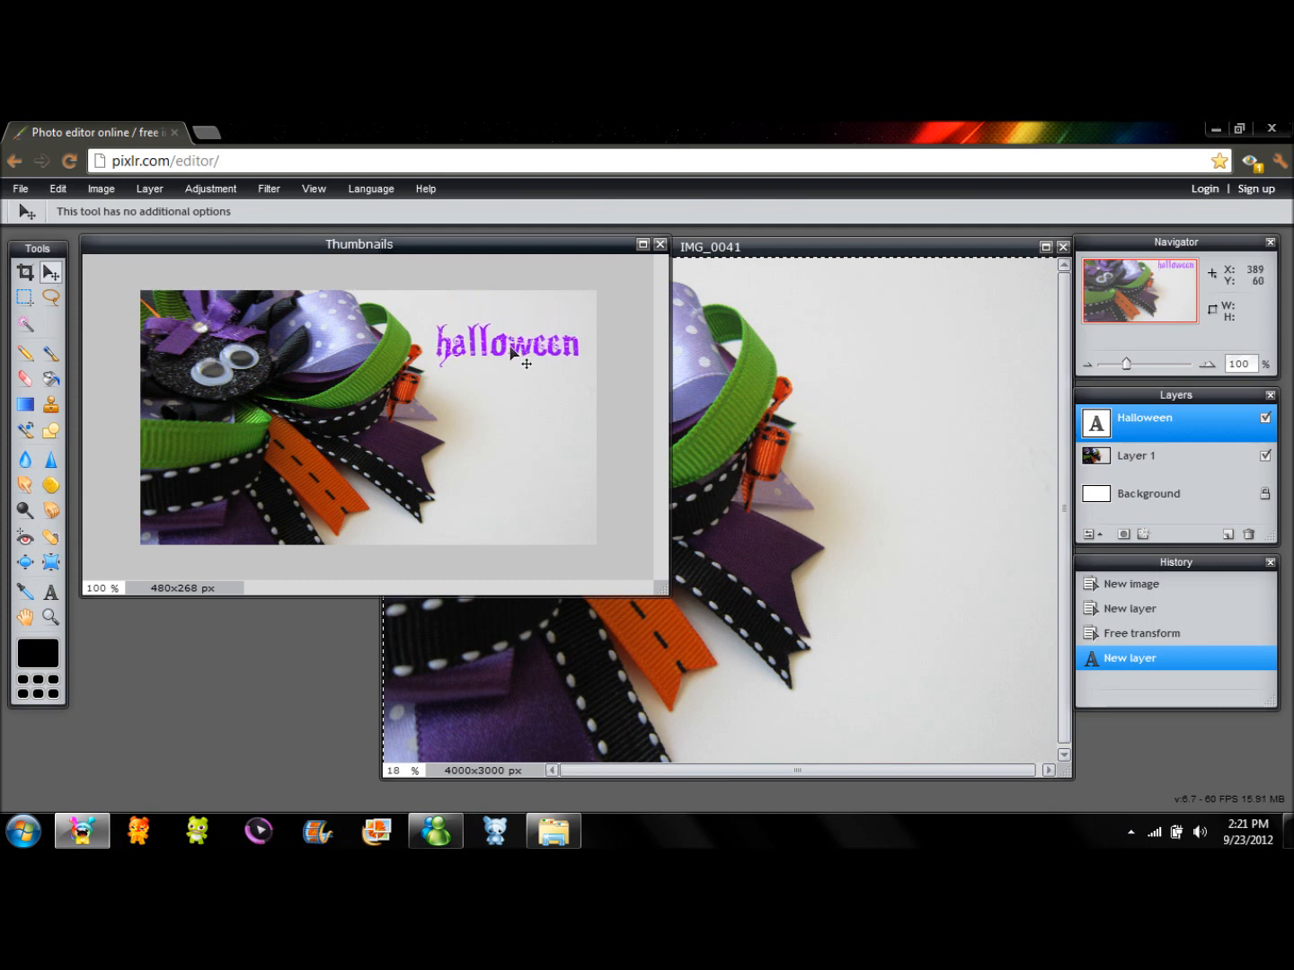
drag(507, 345, 499, 341)
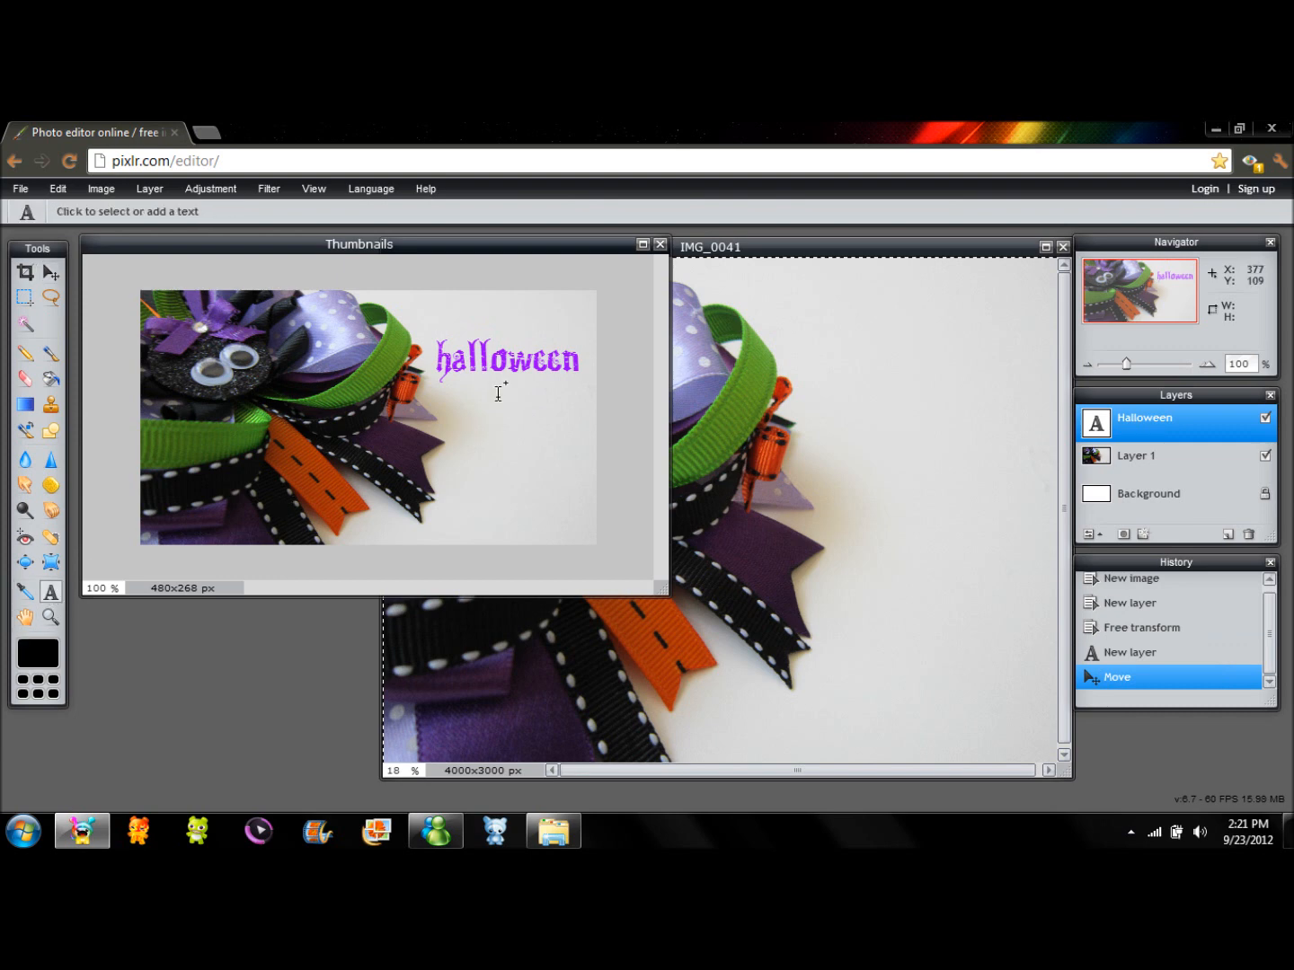
Add a second text layer below Halloween reading Hair Bow Tutorial on two lines
click(458, 399)
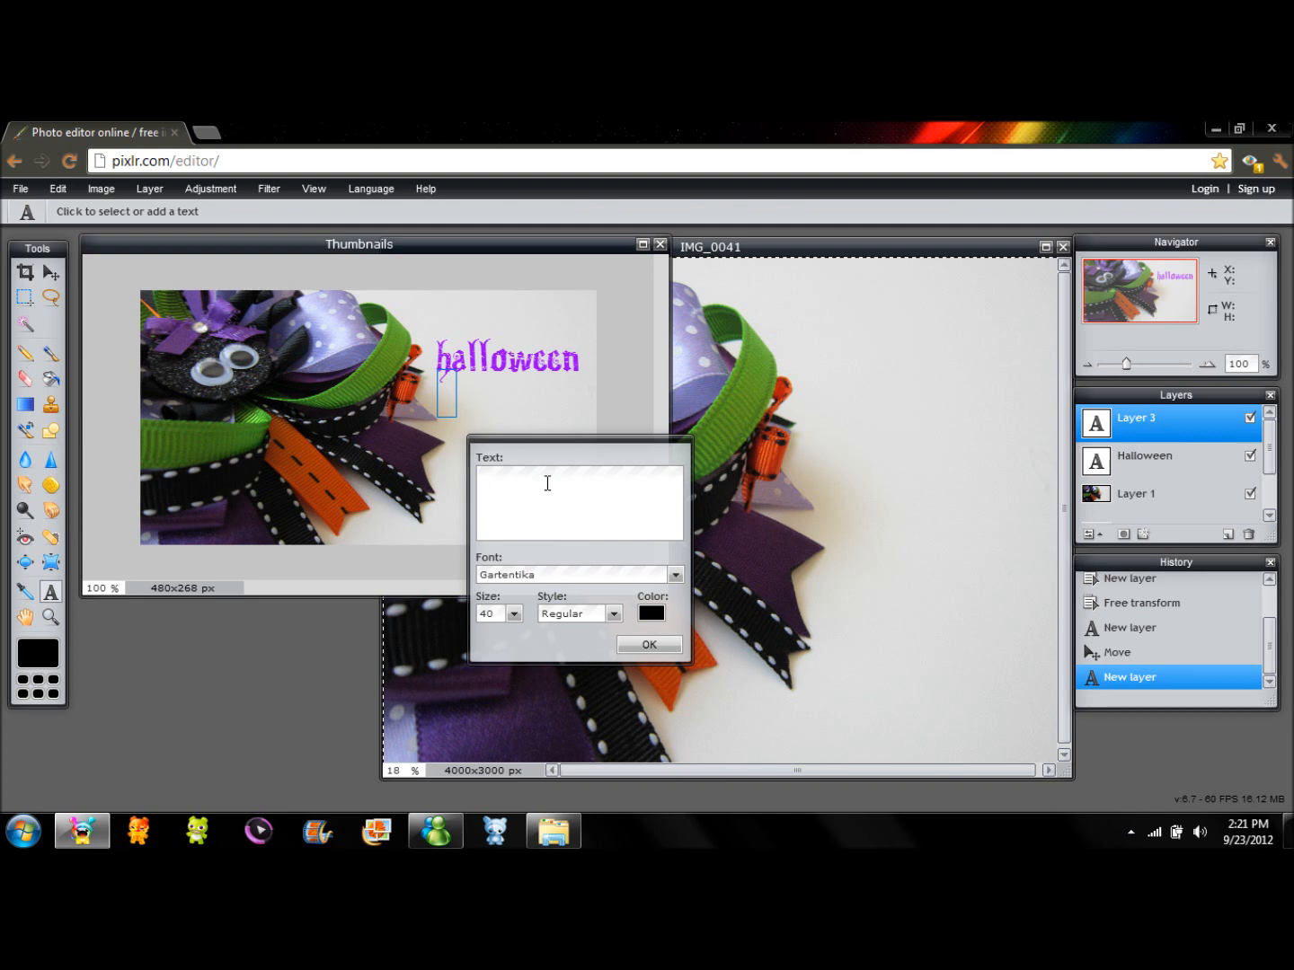
text(H)
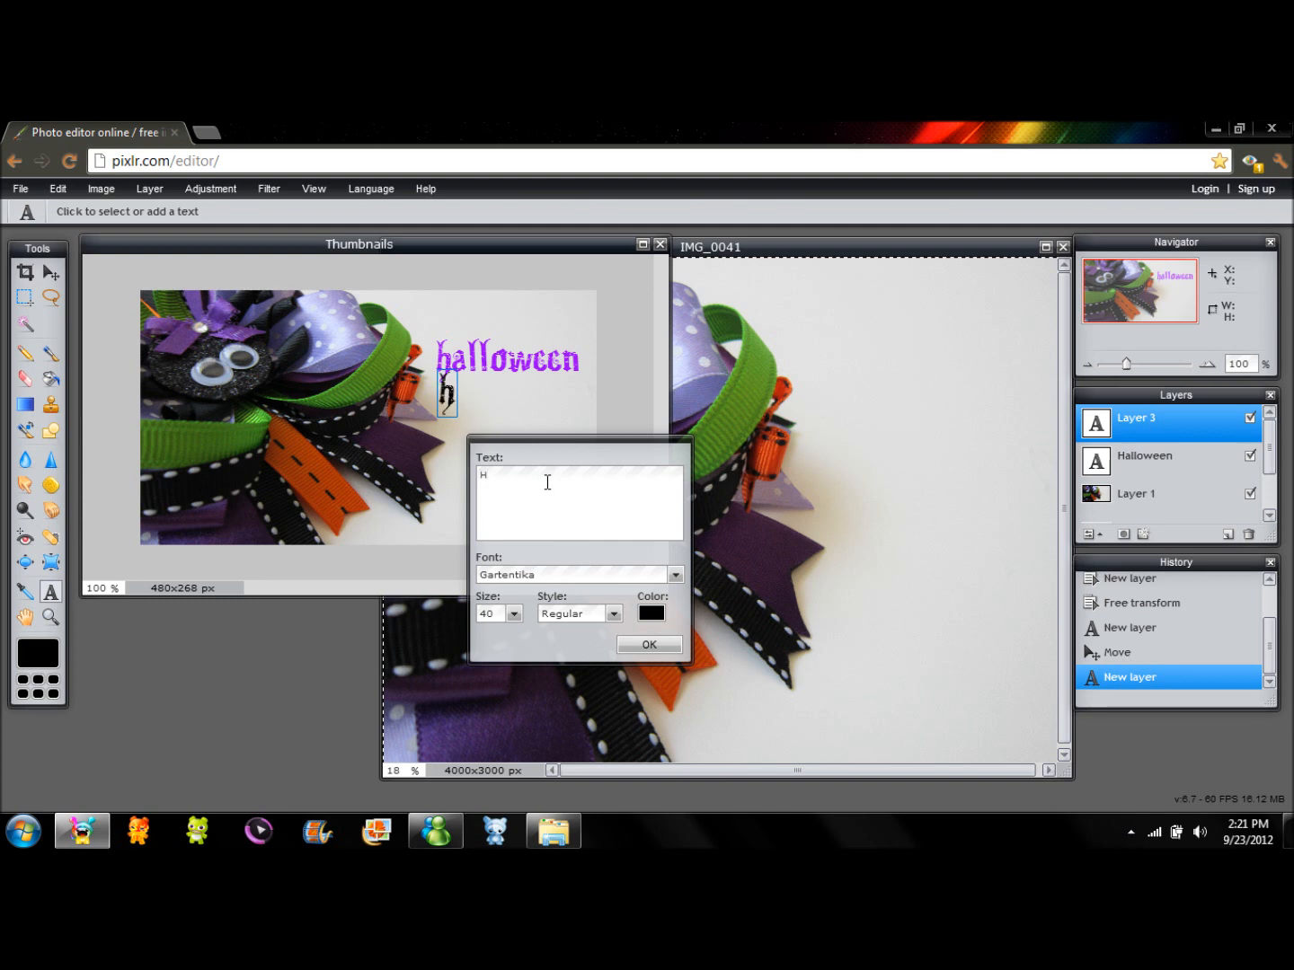
text(air B)
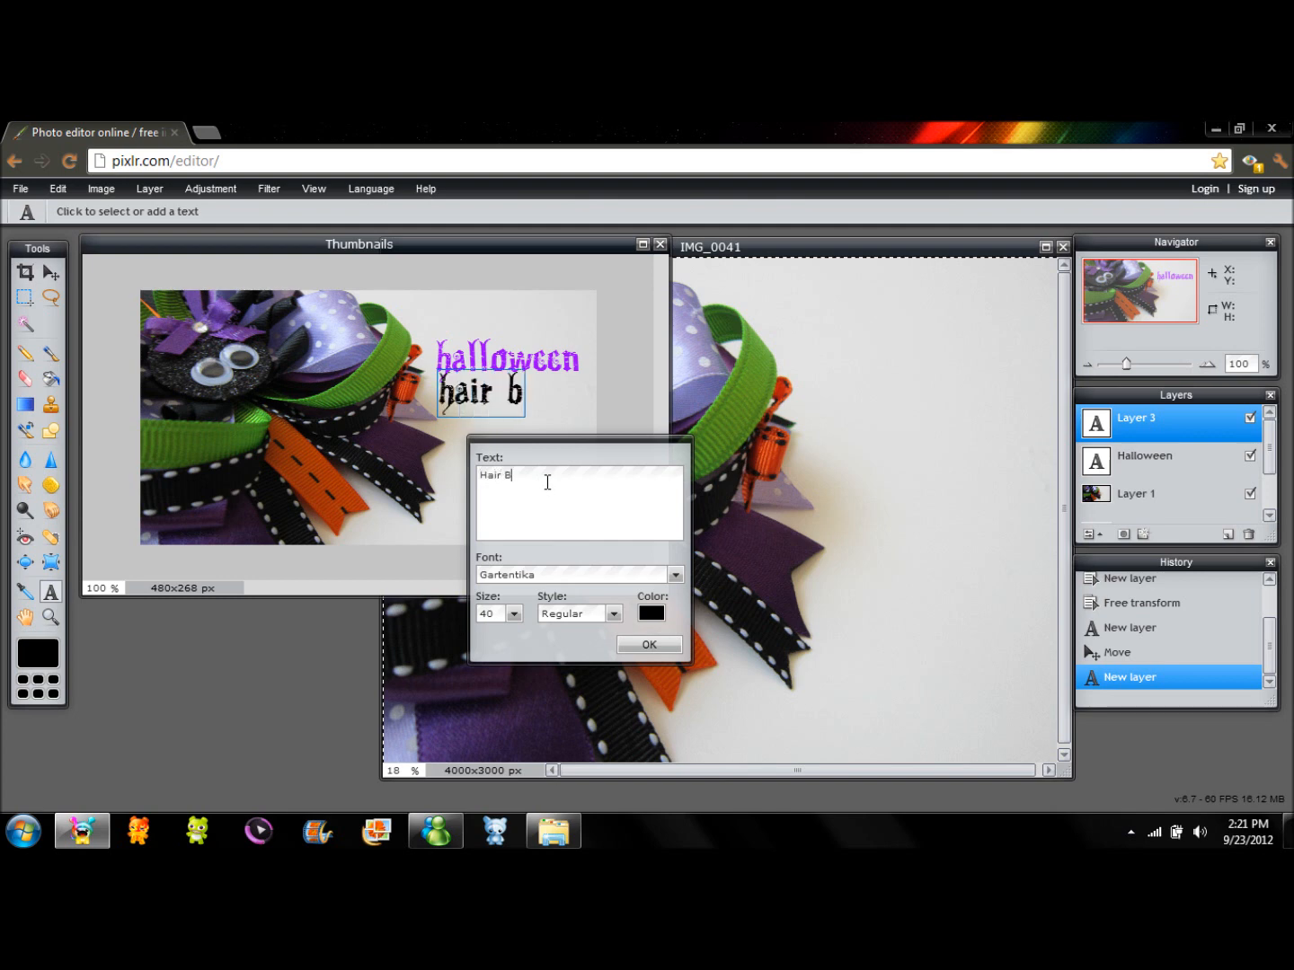
text(ow)
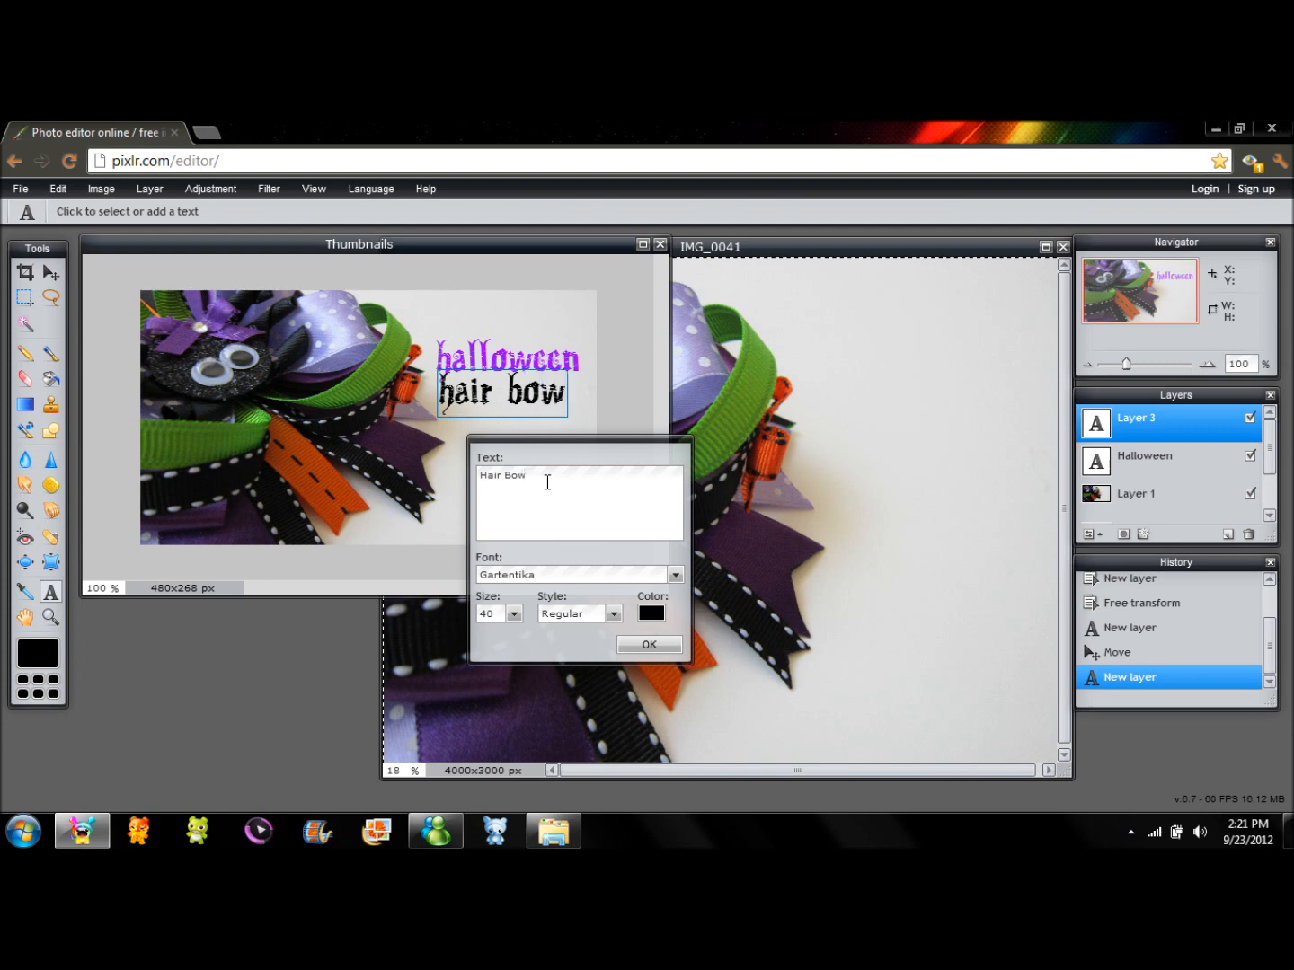
text(Tu)
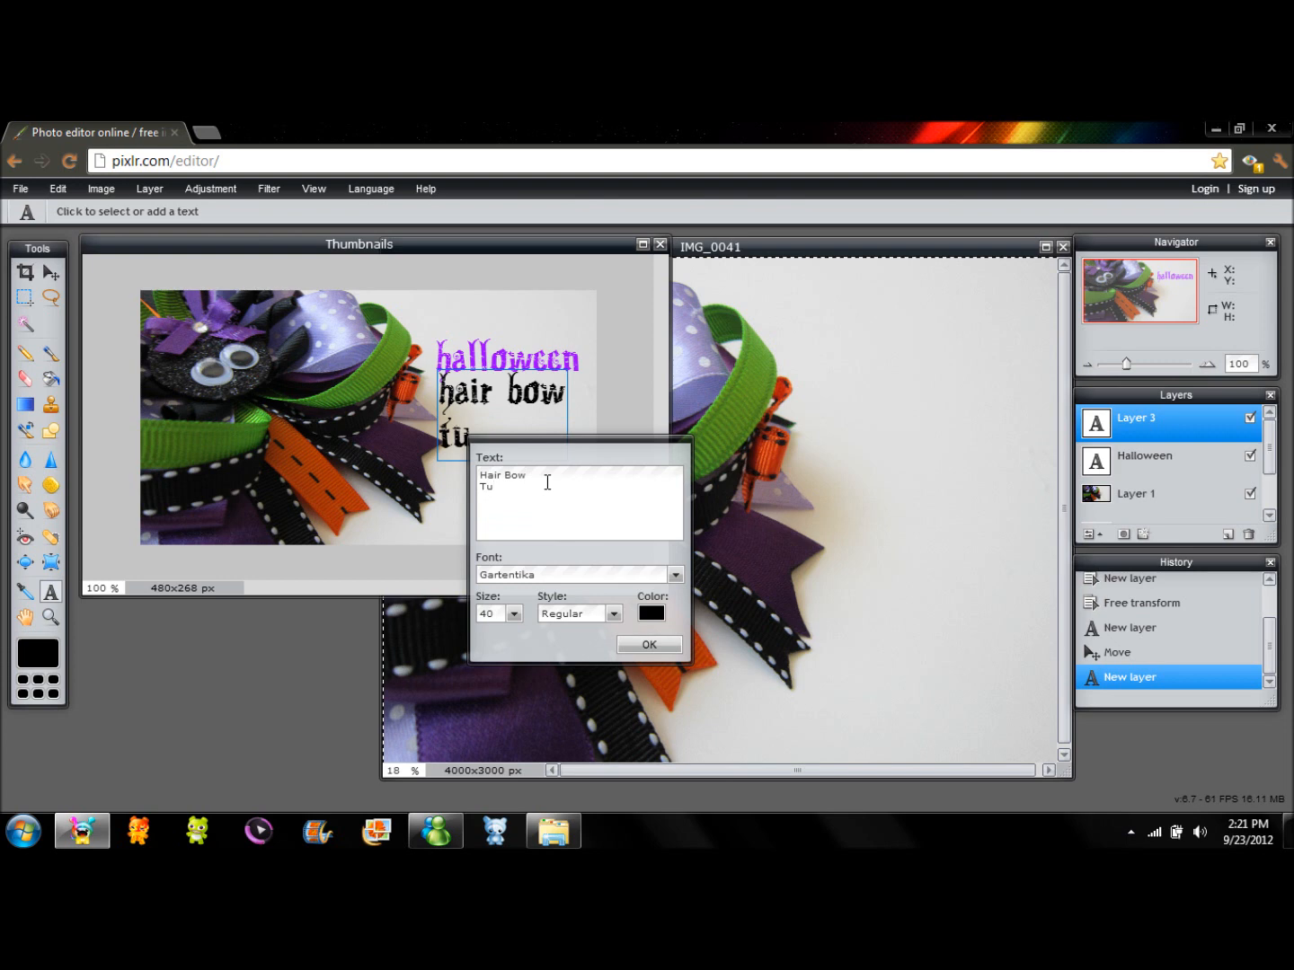
text(torial)
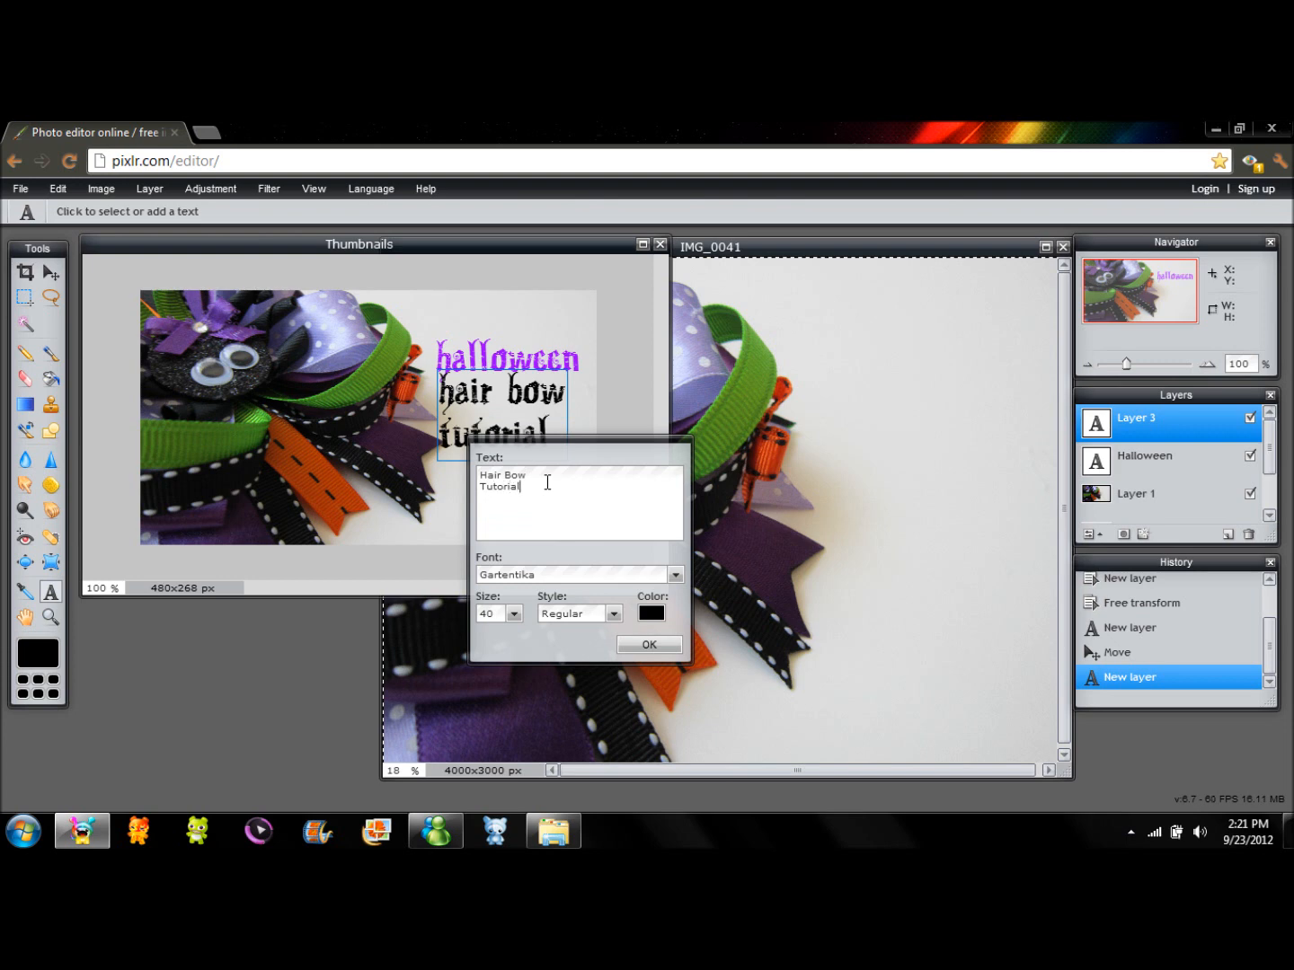
mouse_move(593, 489)
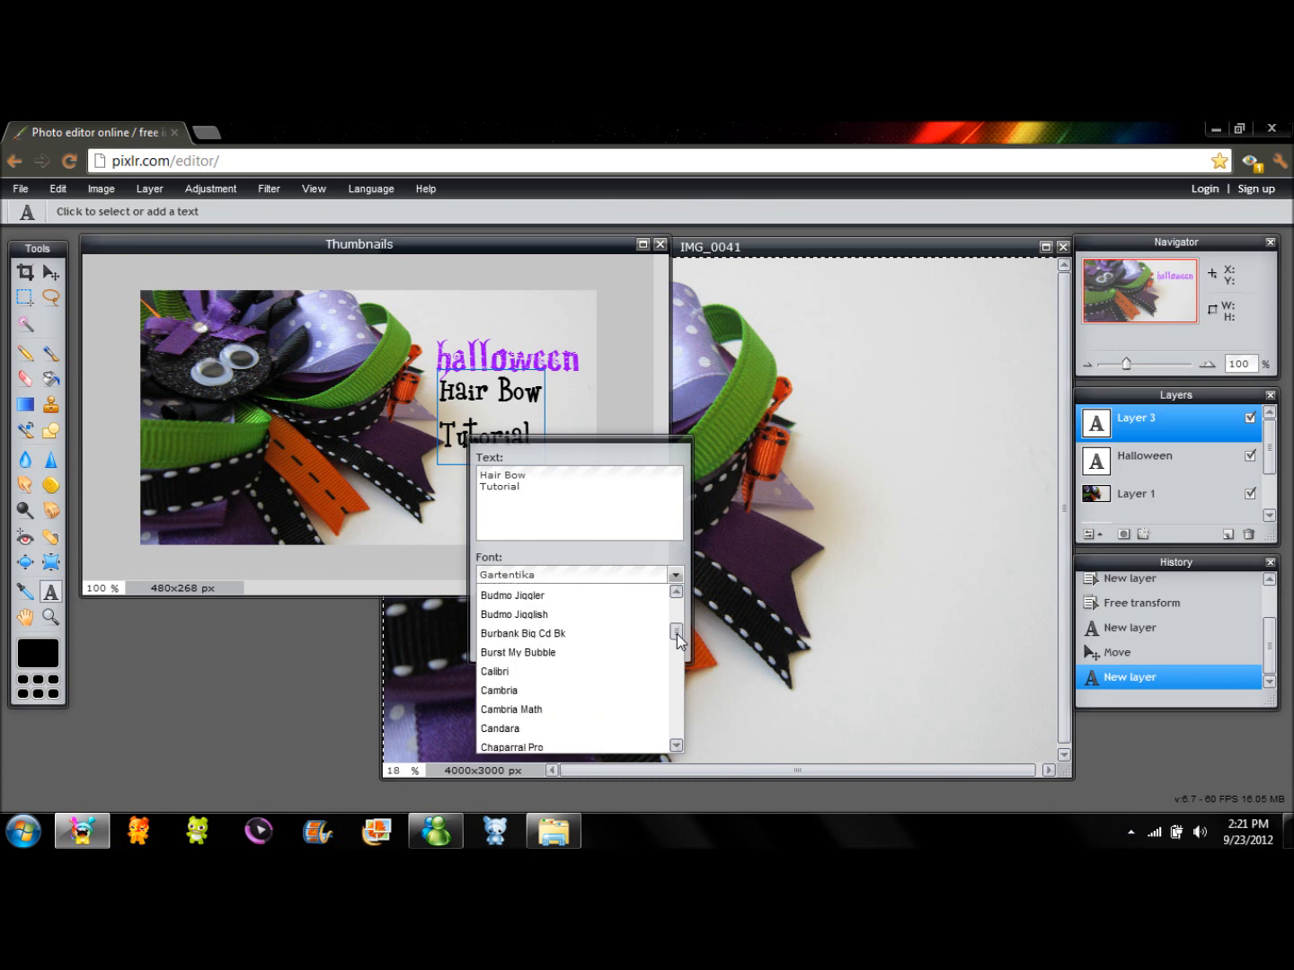
Set Hair Bow Tutorial in Burbank Big Cd Bk and colour it orange FF6600
click(523, 632)
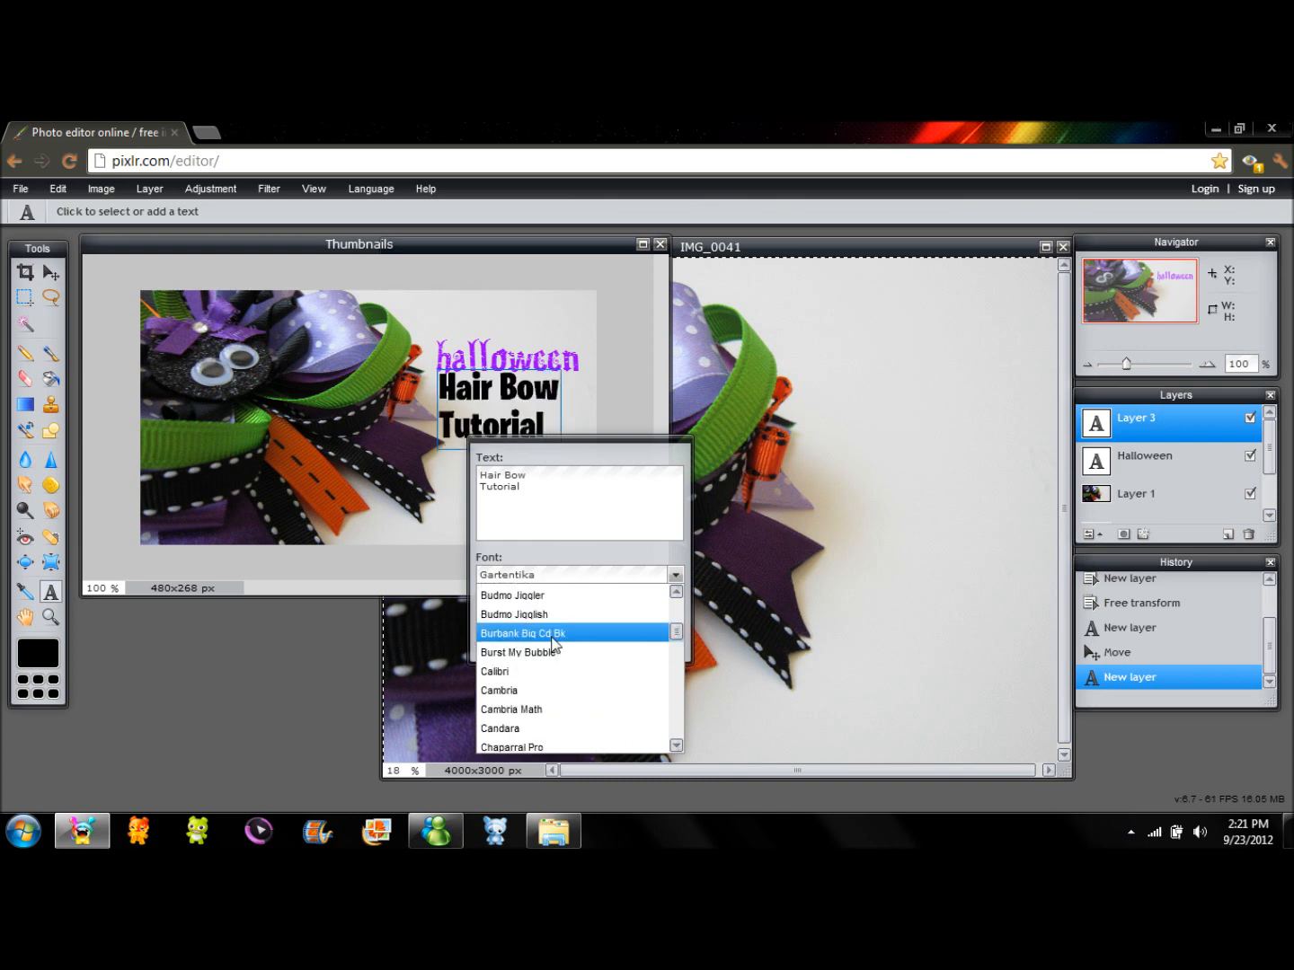
click(523, 633)
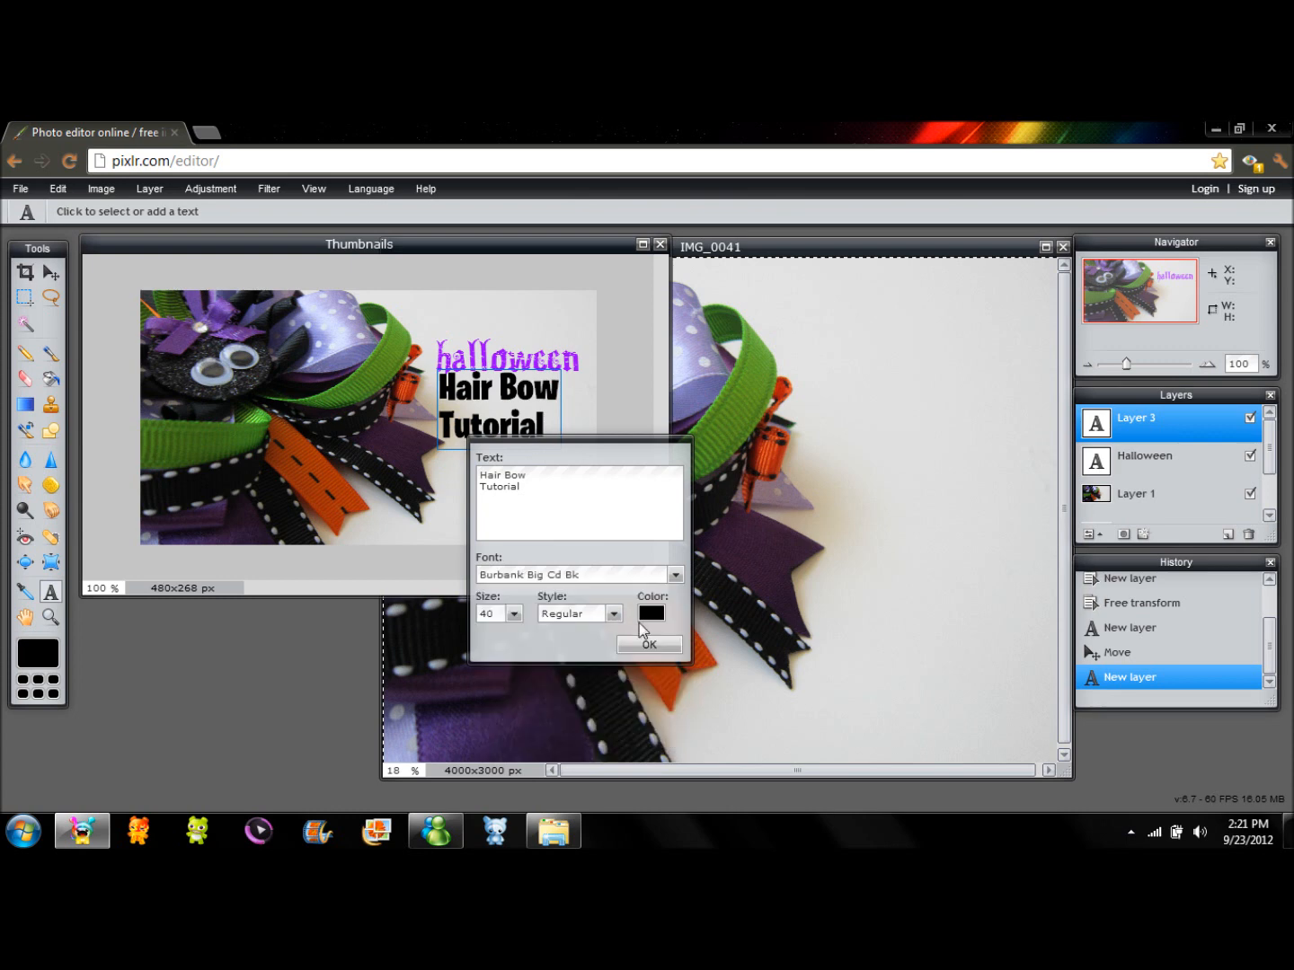
click(651, 613)
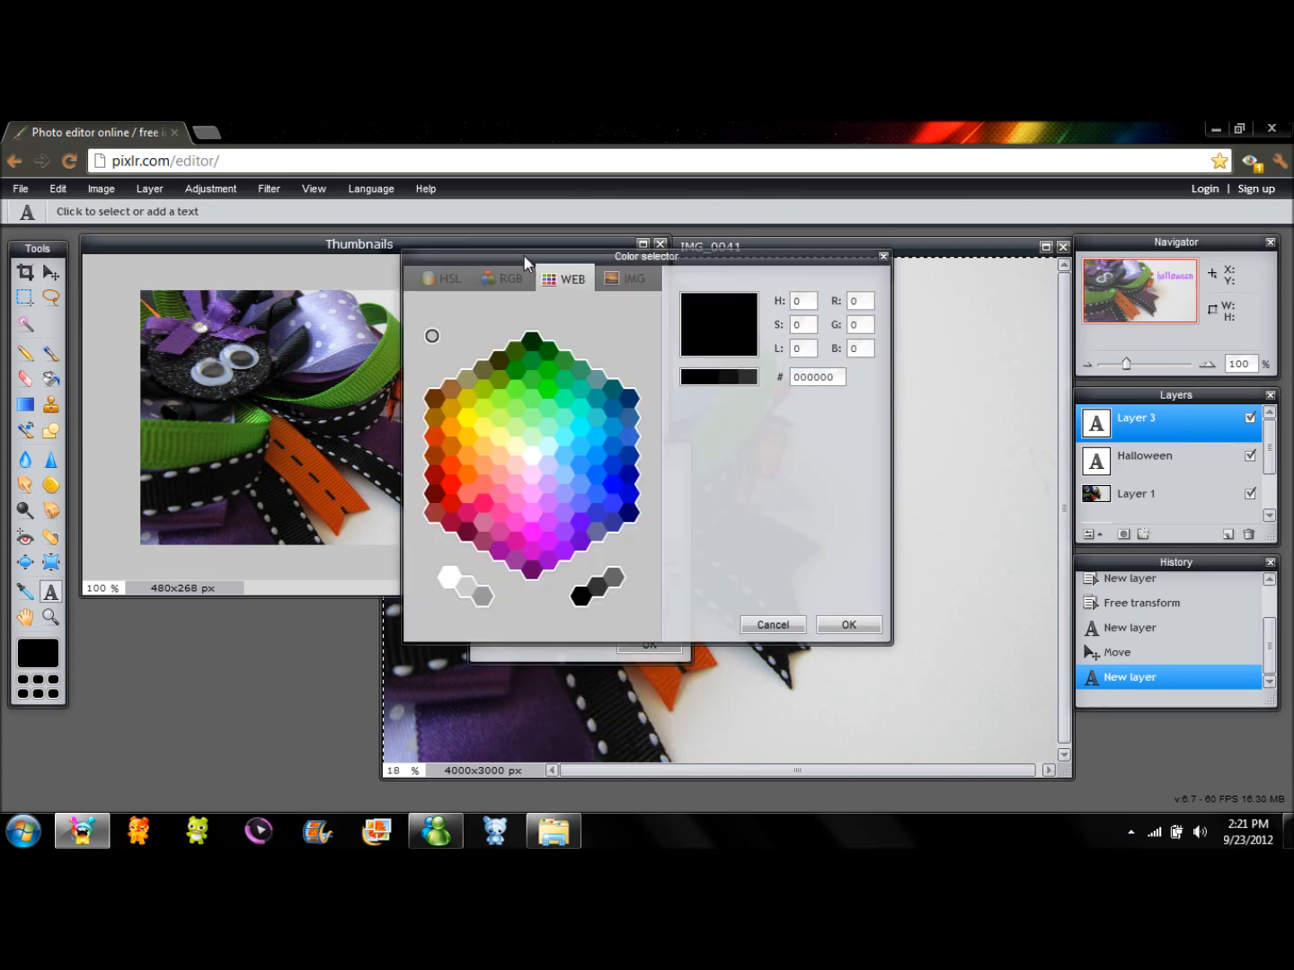
drag(647, 255, 885, 307)
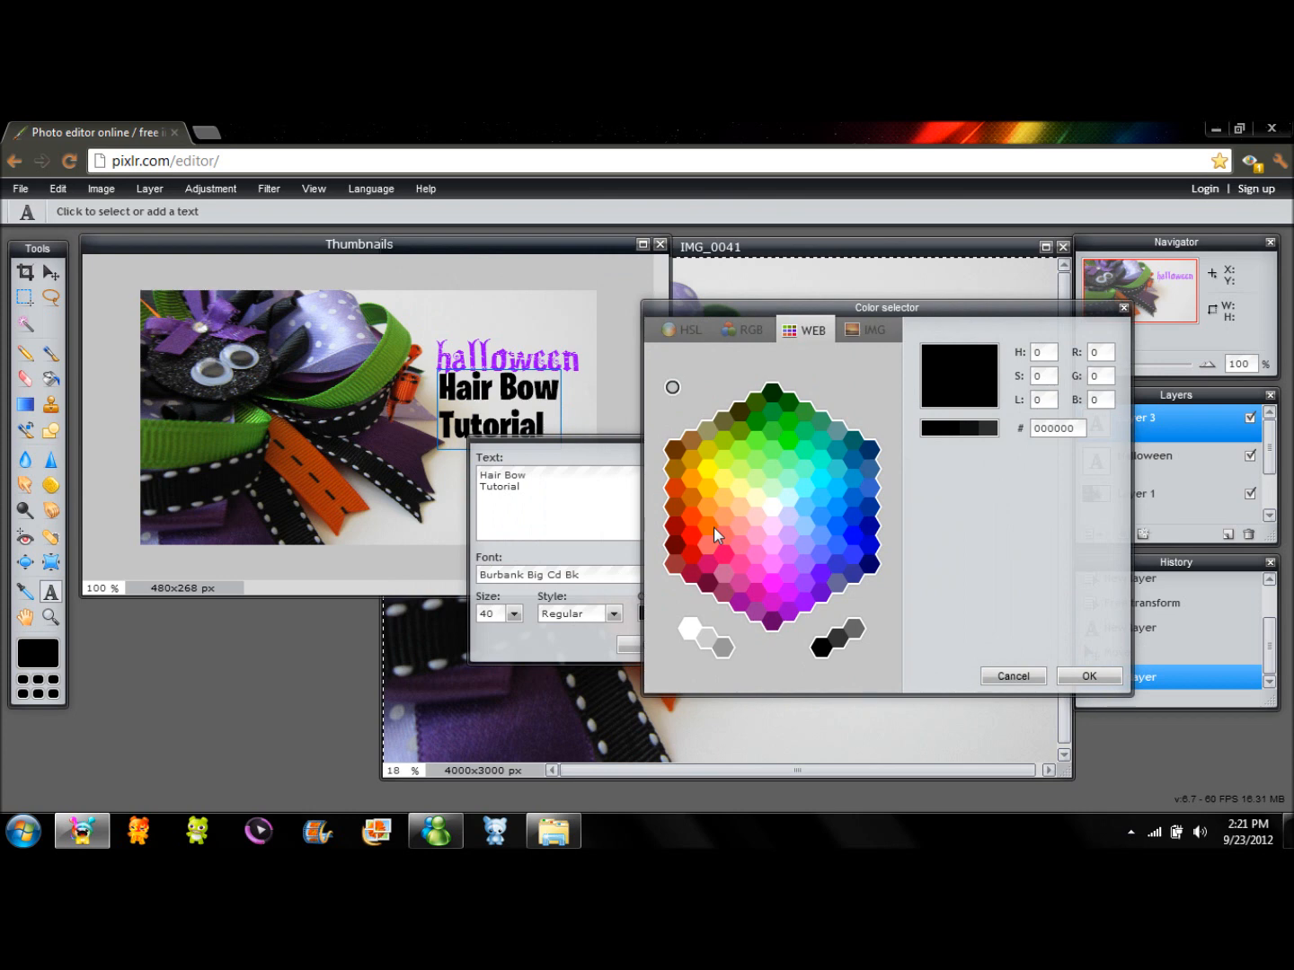
click(713, 528)
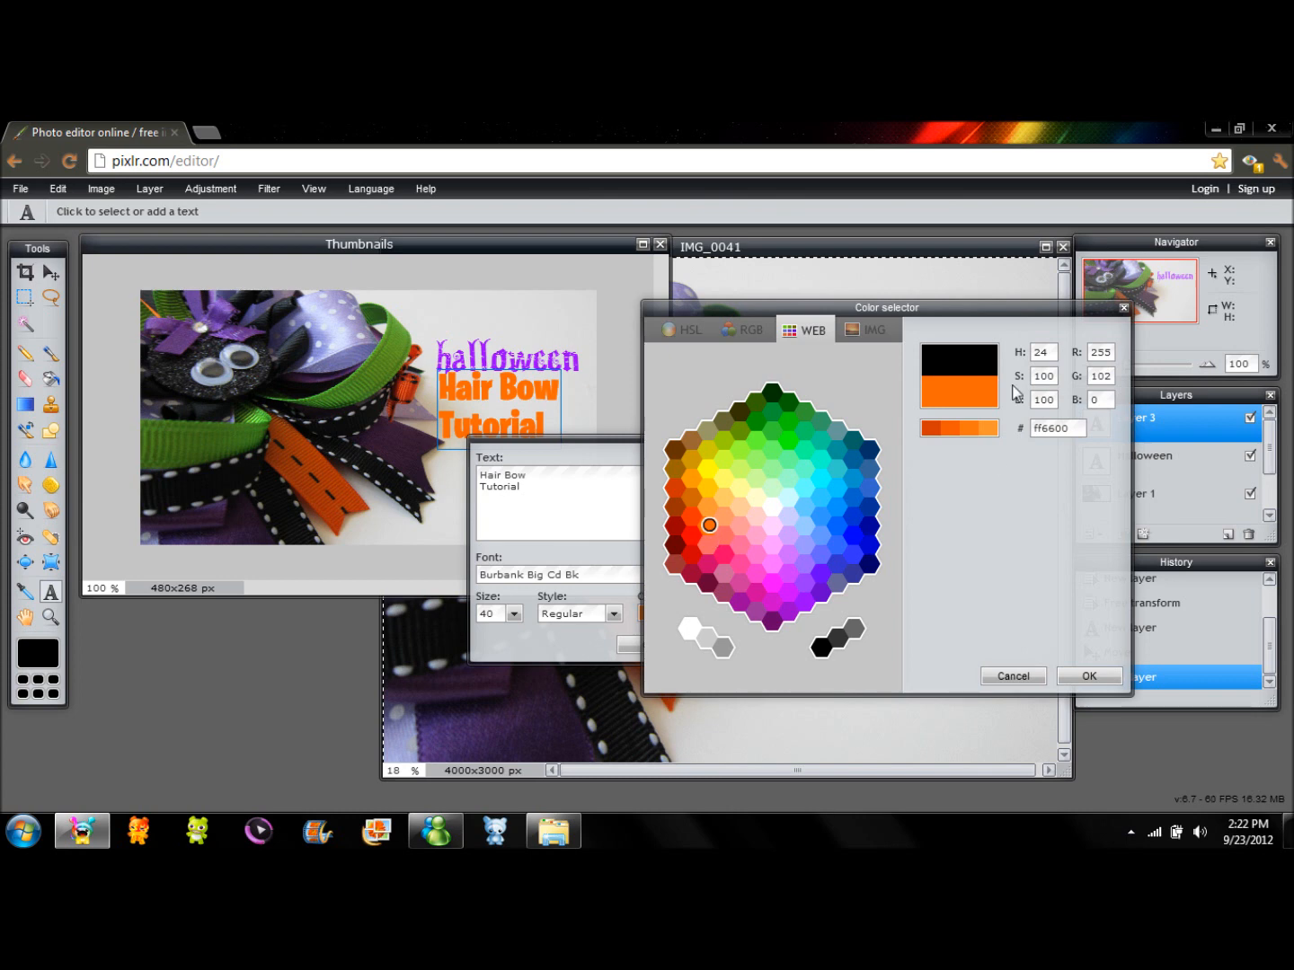
click(1089, 676)
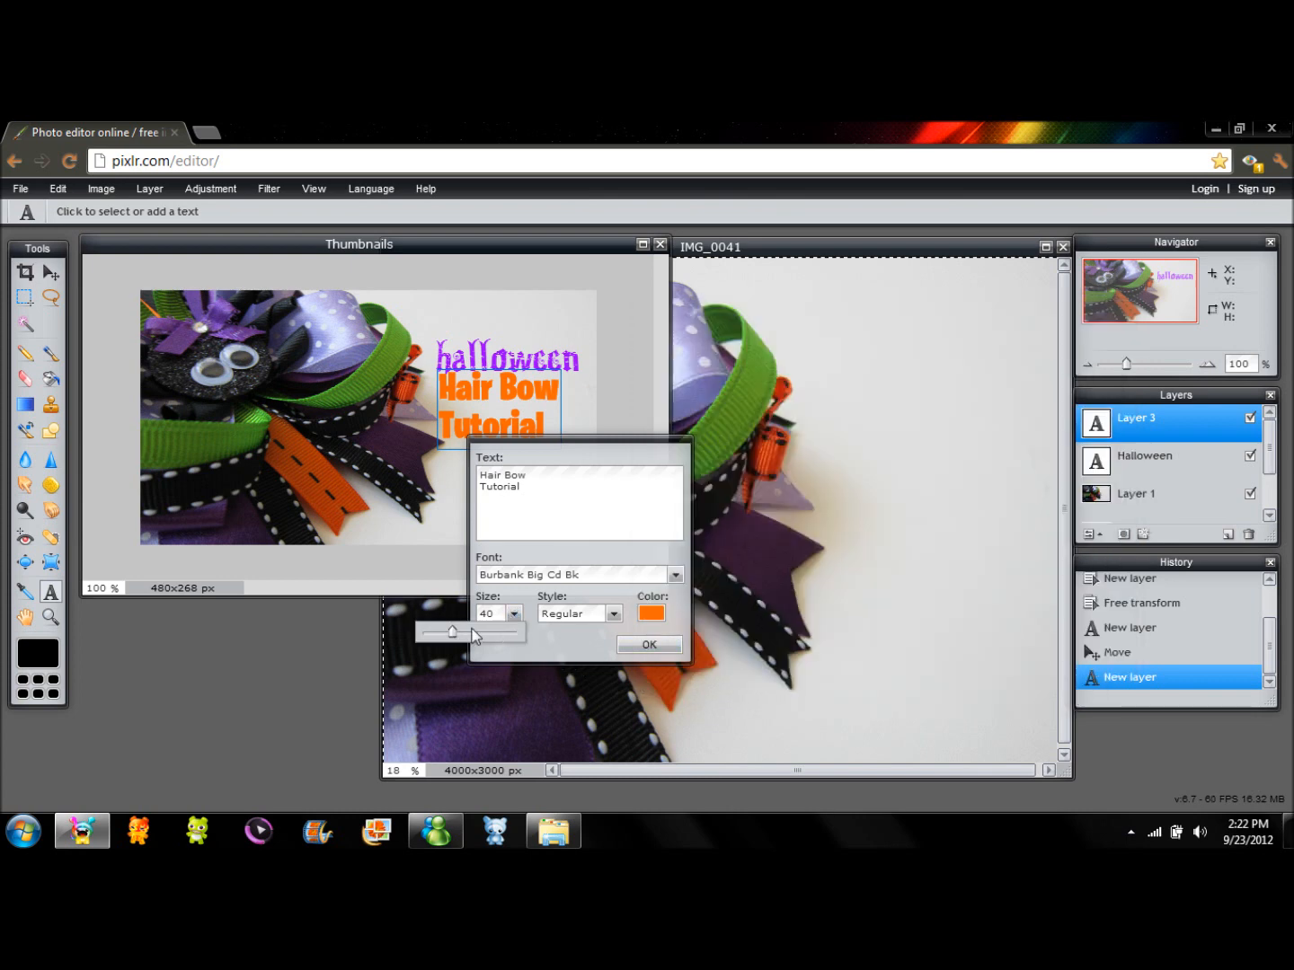
Adjust the Hair Bow Tutorial text size to 35
drag(453, 632, 464, 632)
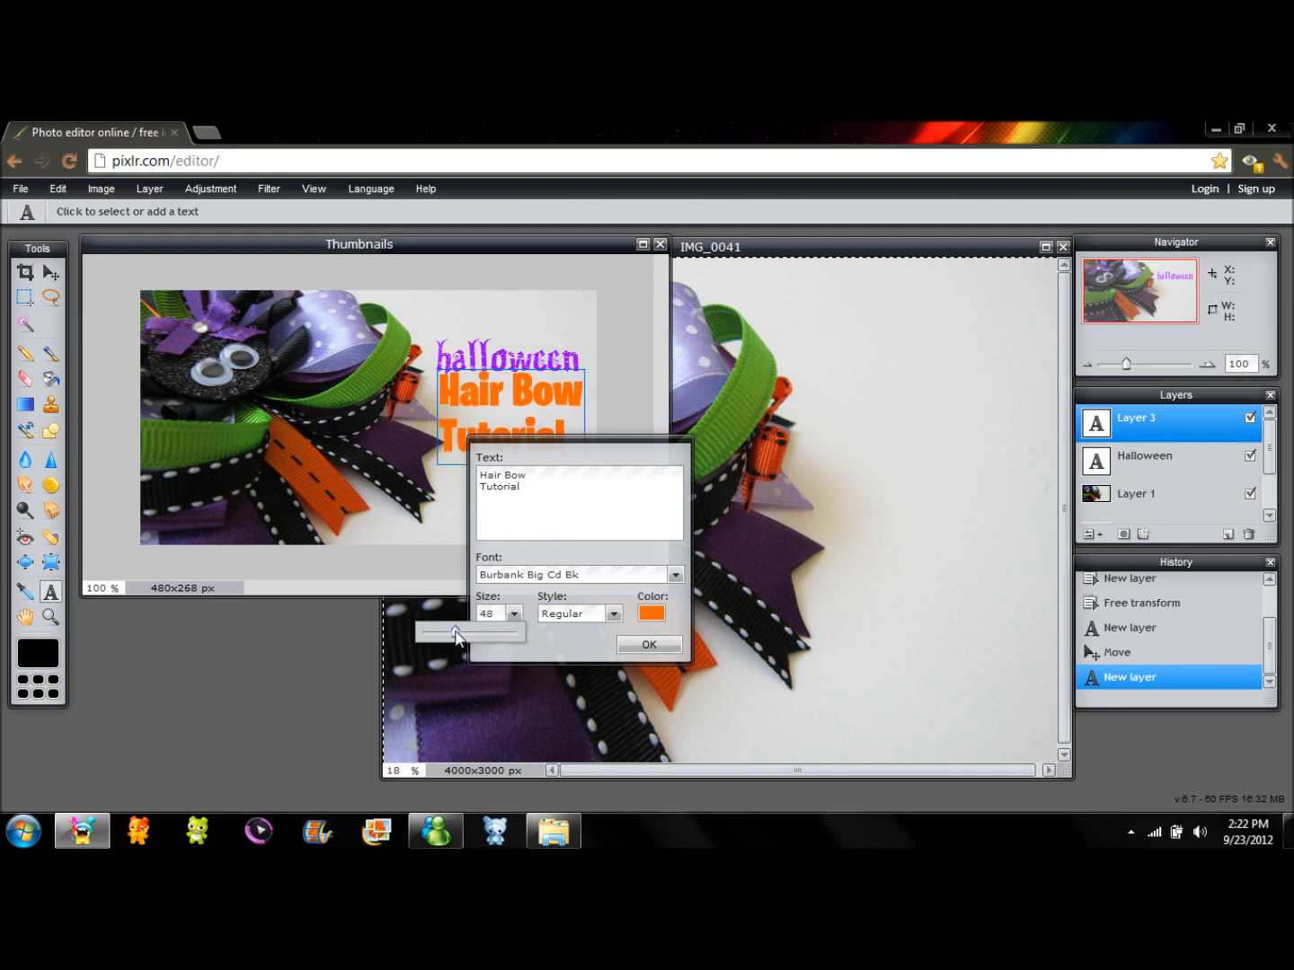
drag(459, 632, 453, 633)
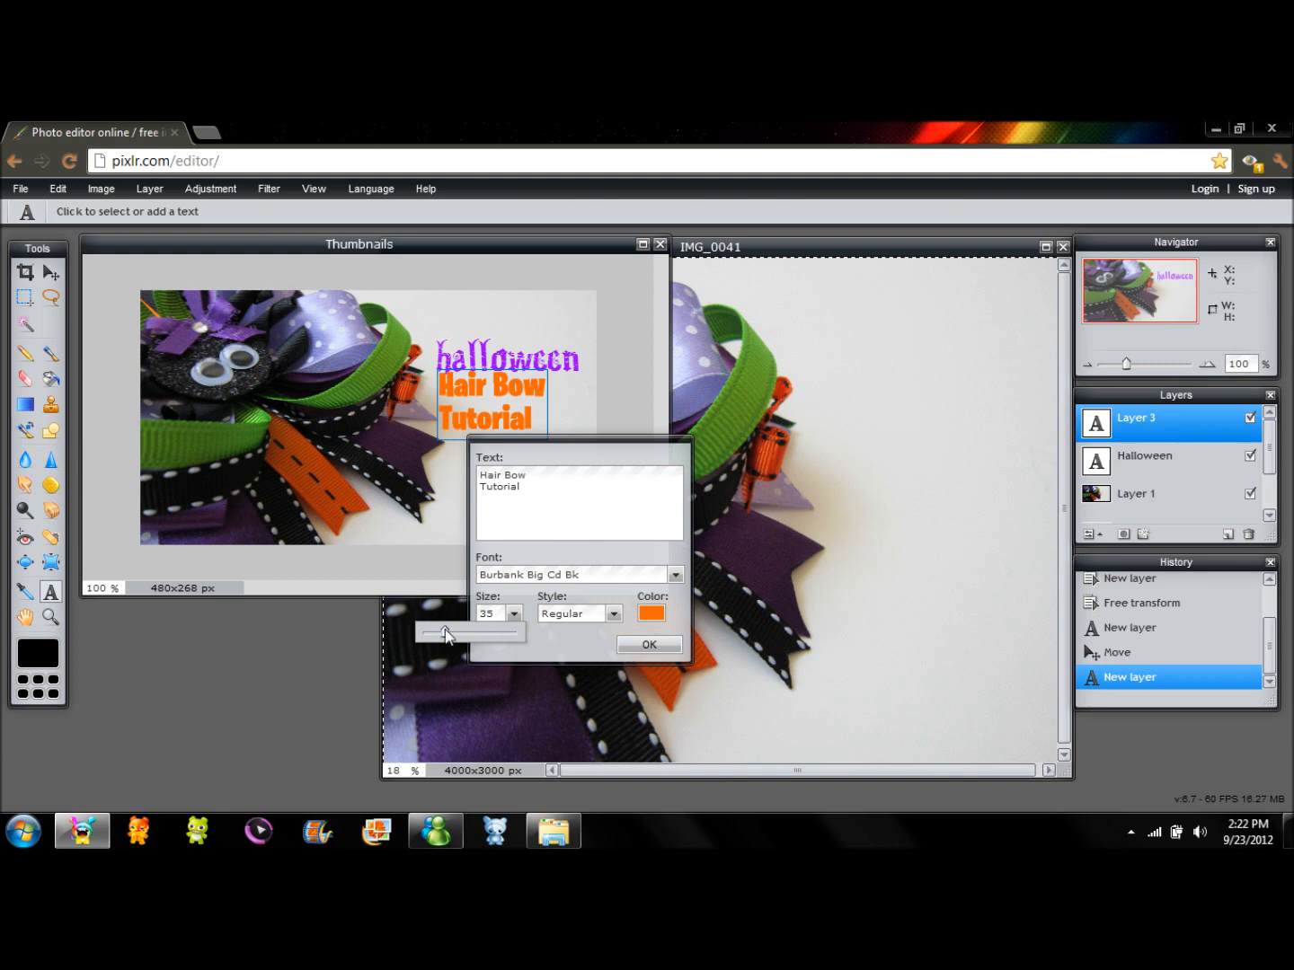
drag(441, 632, 453, 633)
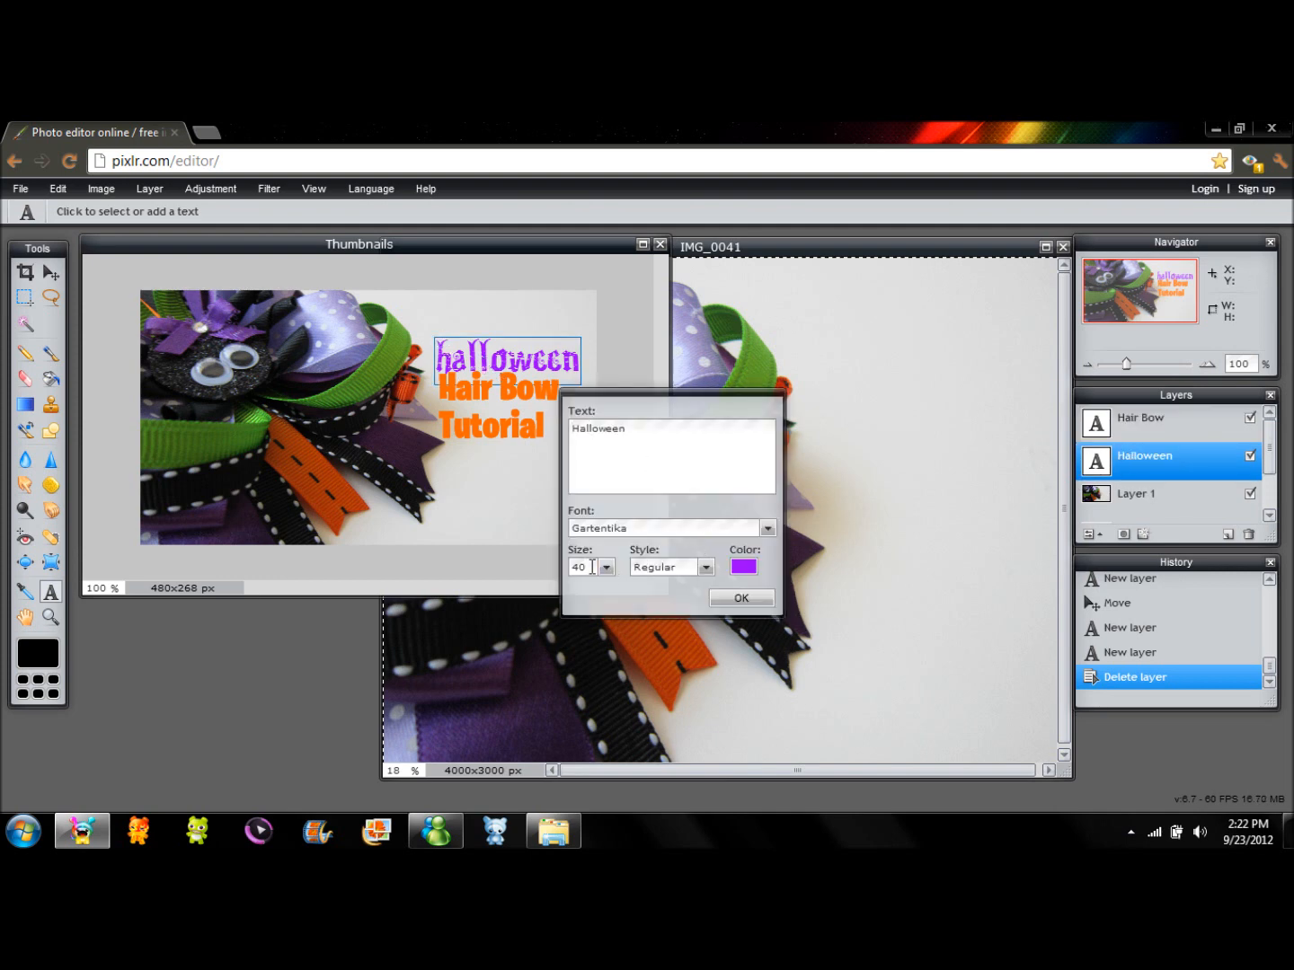
Enlarge Halloween to size 45, shift both titles into a stacked arrangement, and select the Halloween layer
text(45)
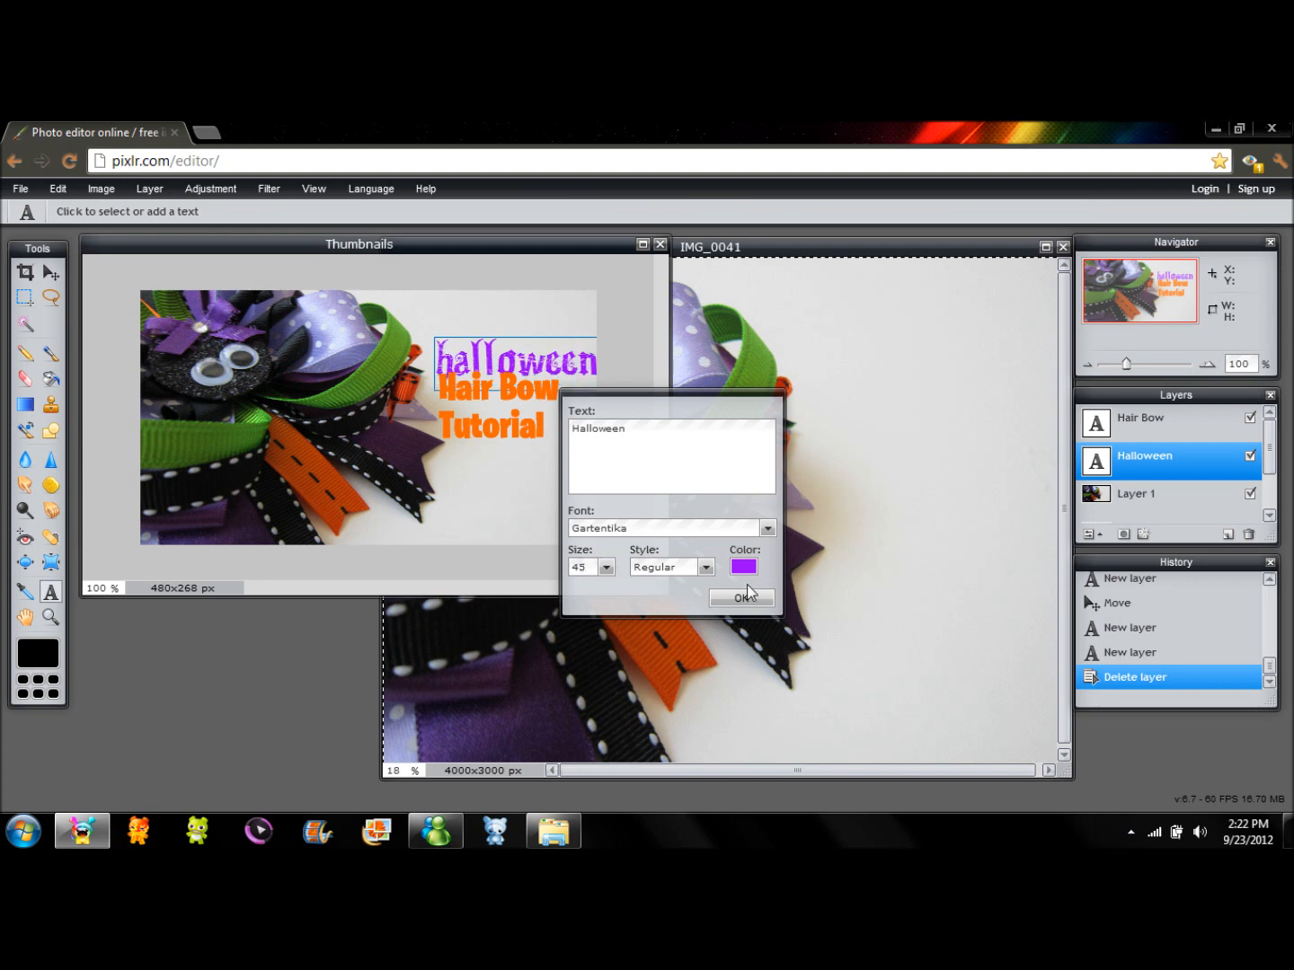
click(741, 597)
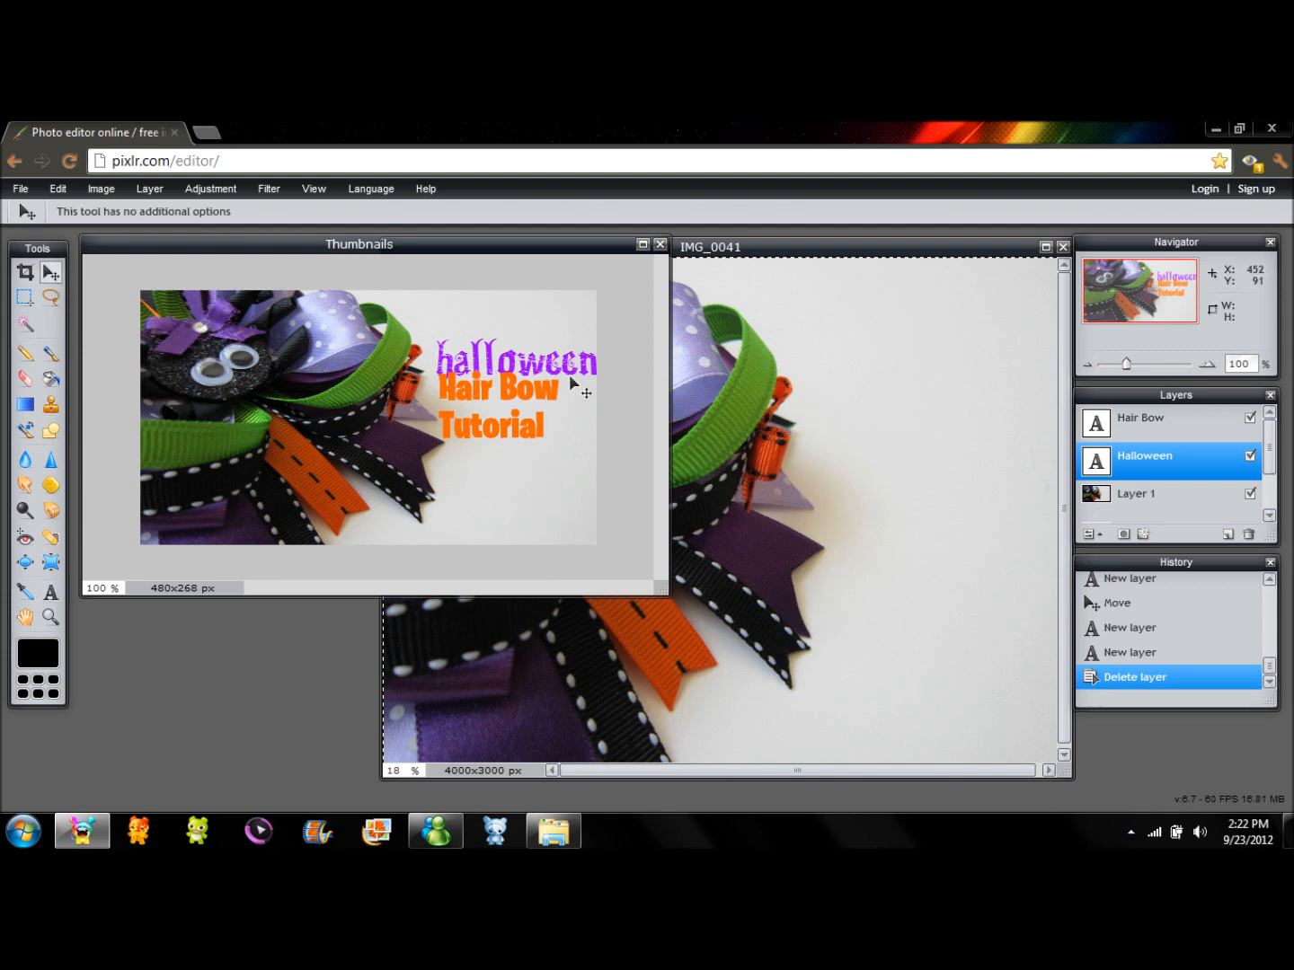
drag(557, 368, 539, 350)
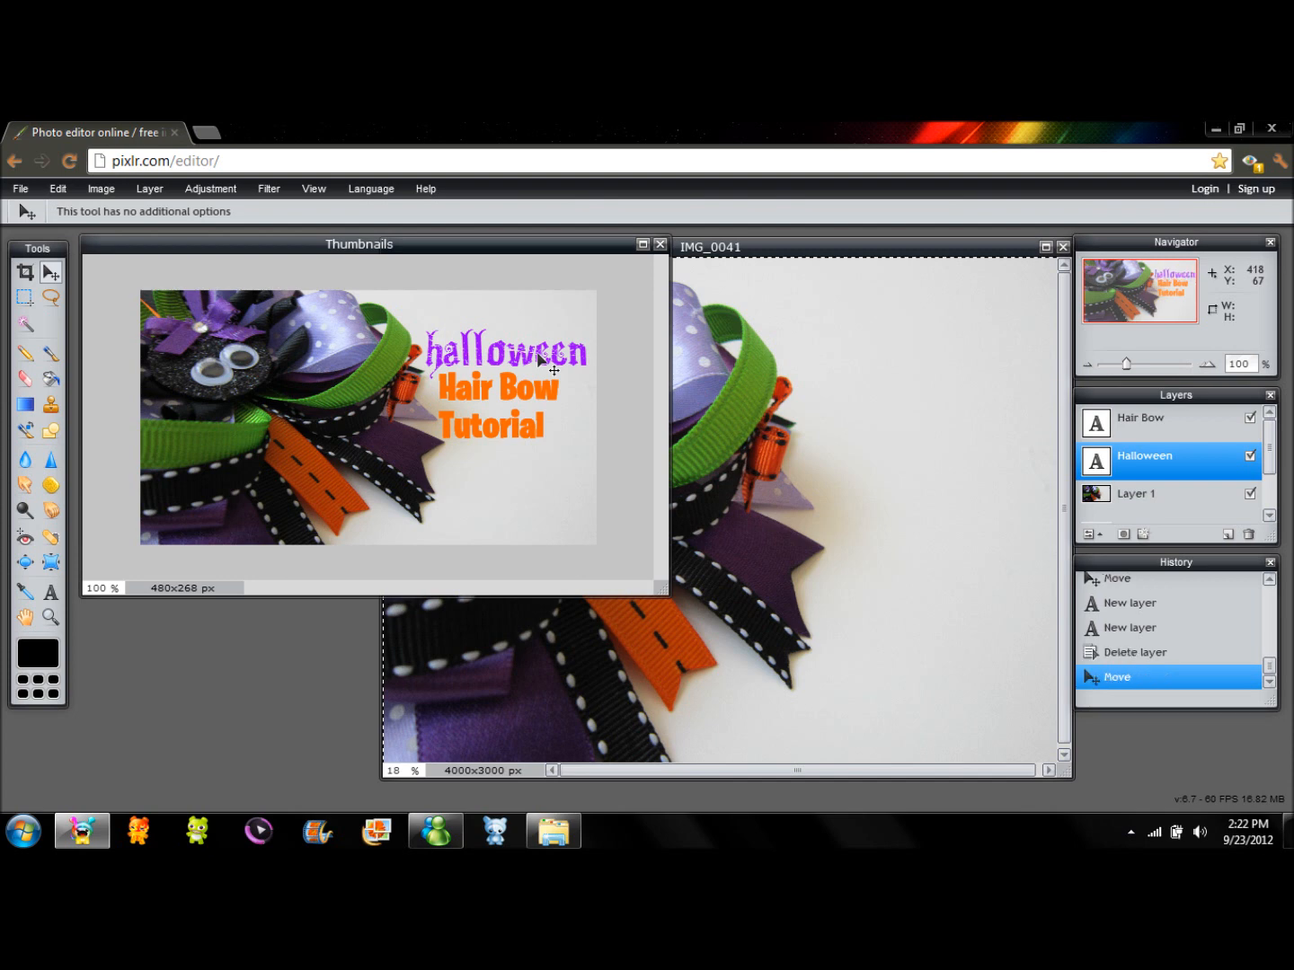
click(1141, 417)
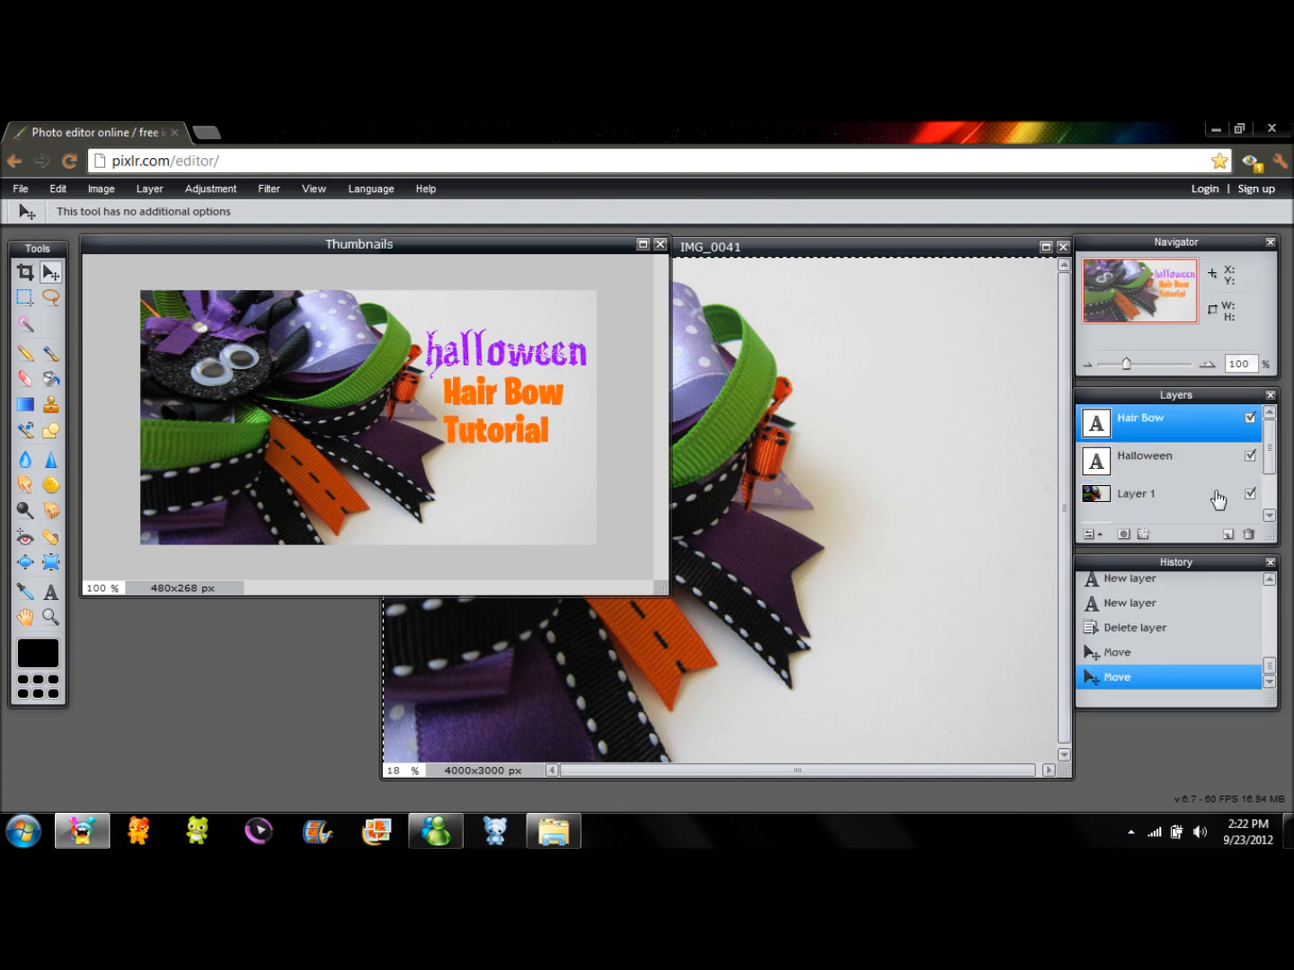
click(1145, 460)
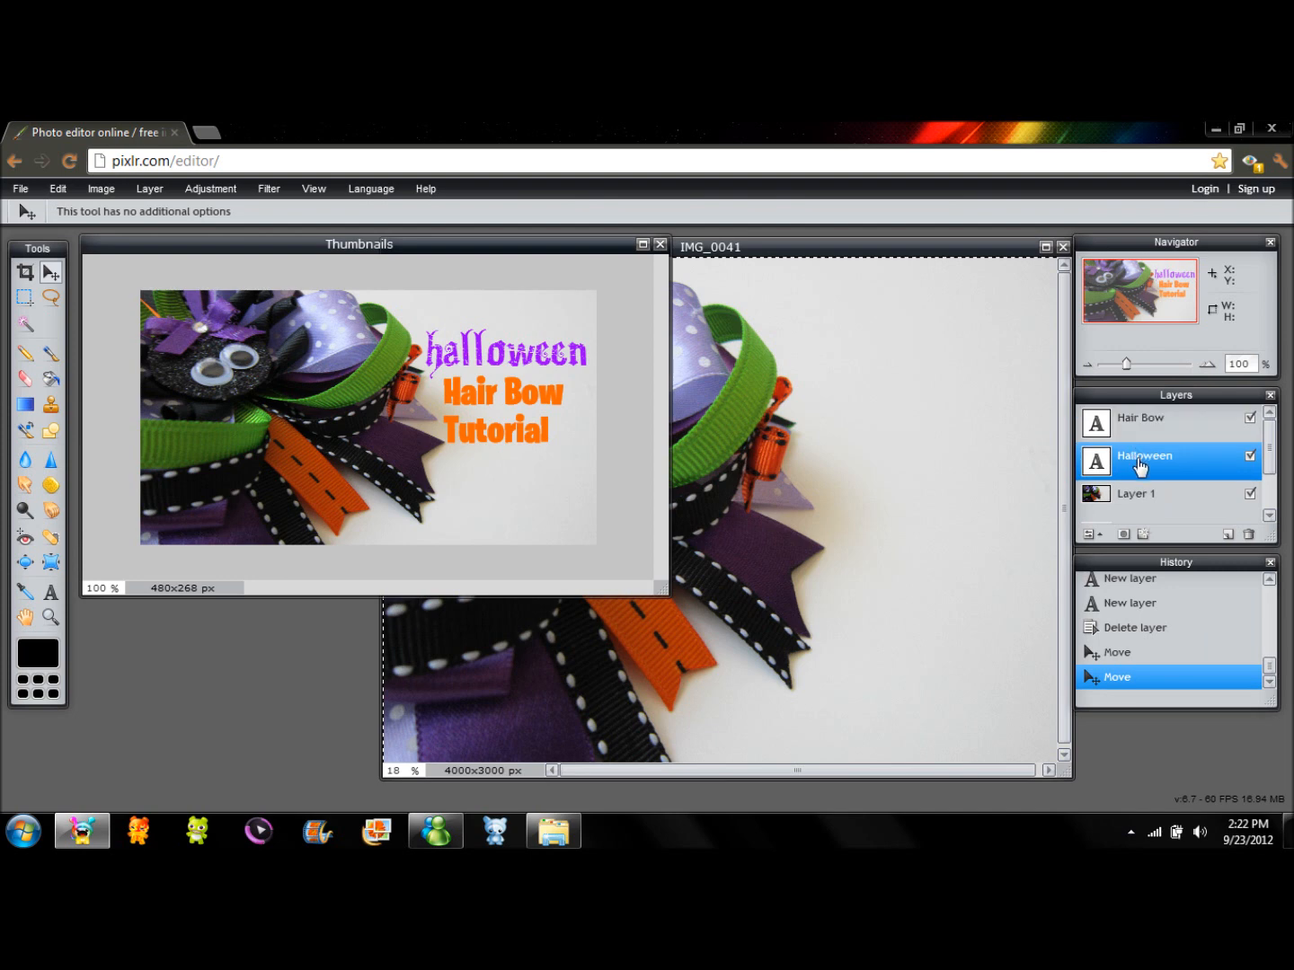
right_click(1143, 463)
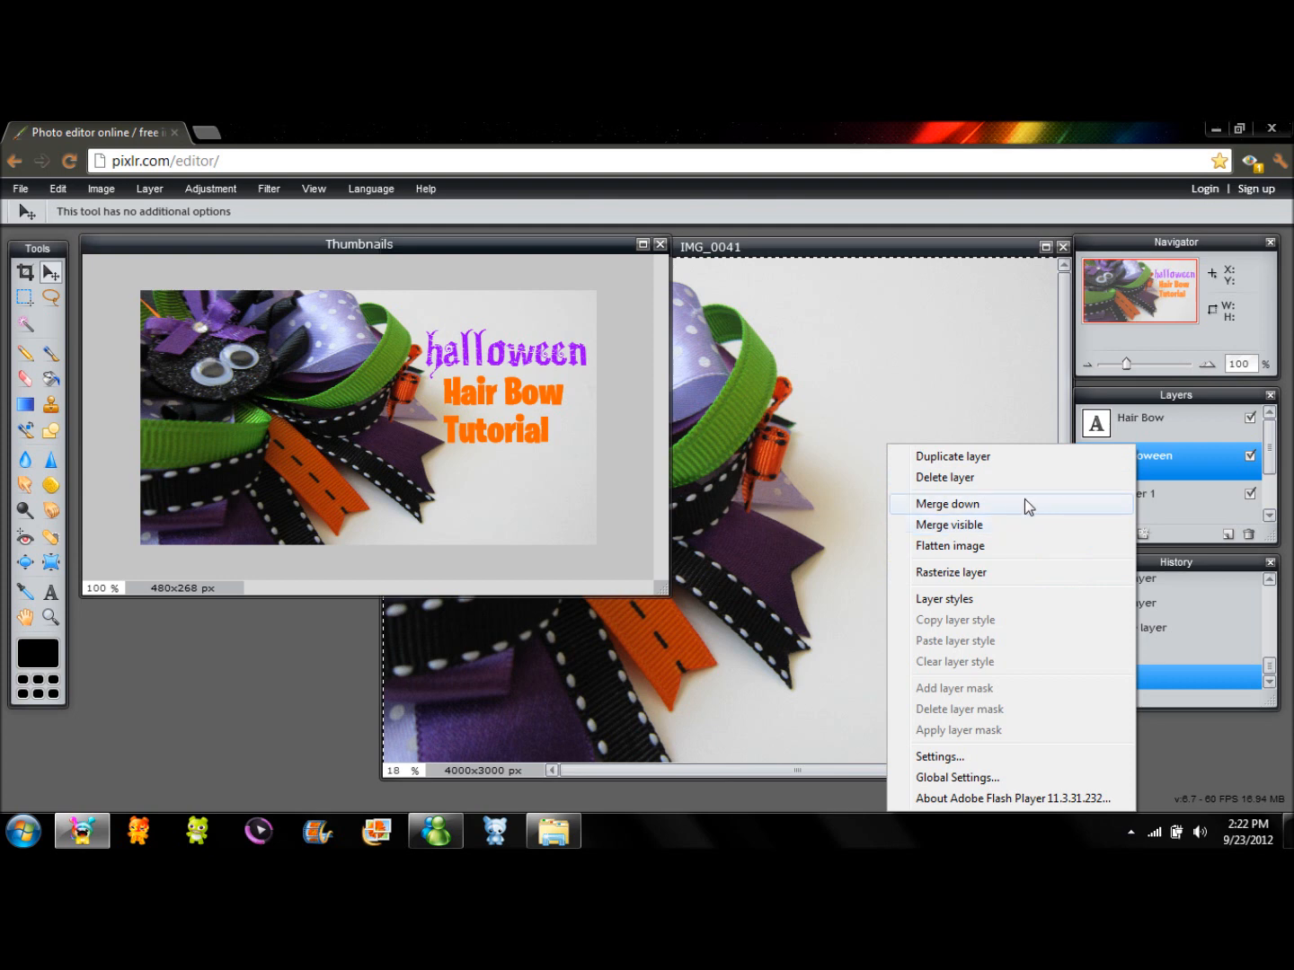
mouse_move(971, 600)
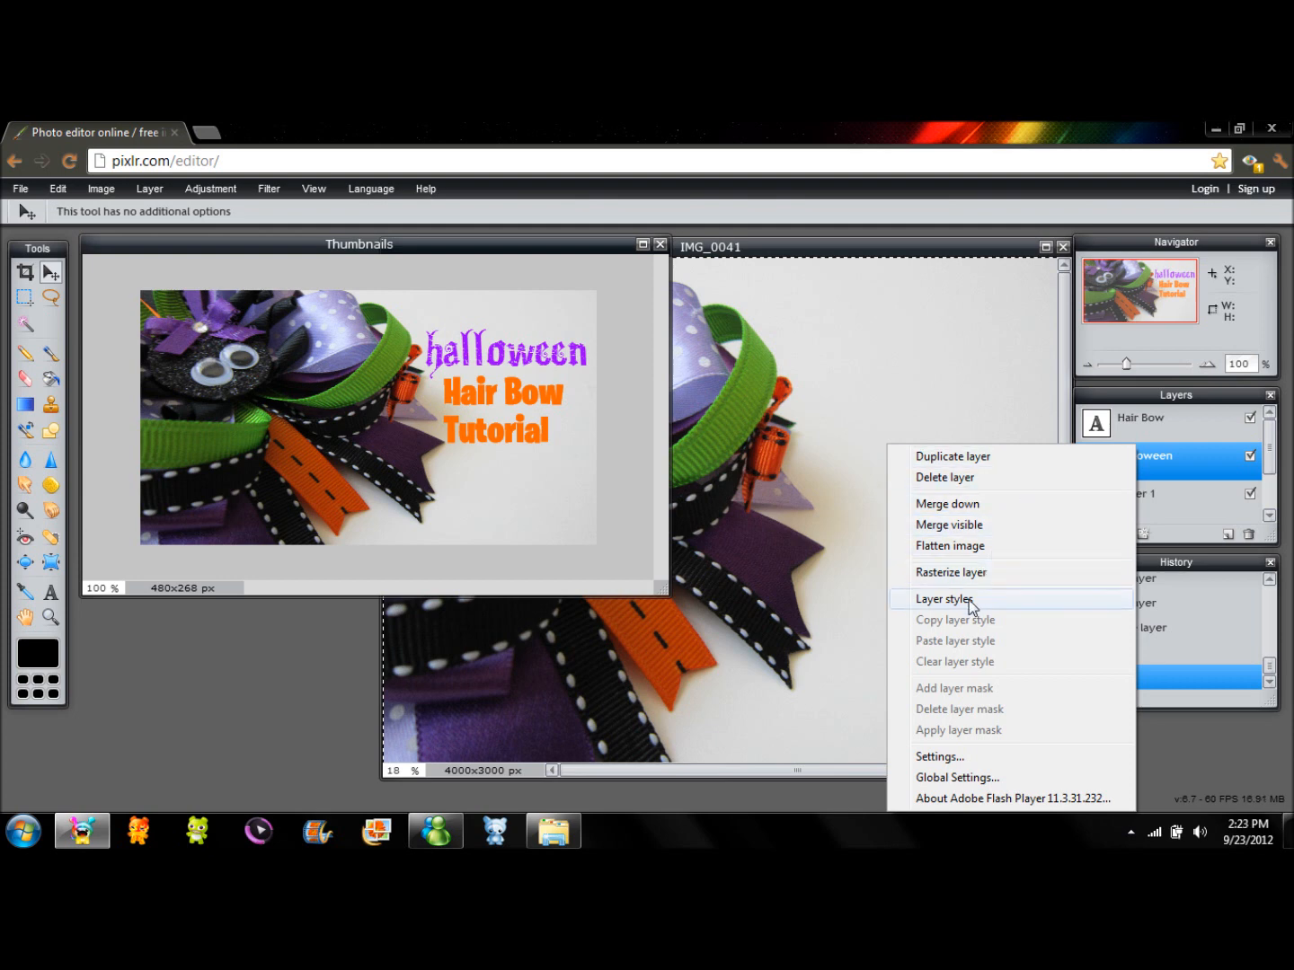
mouse_move(963, 604)
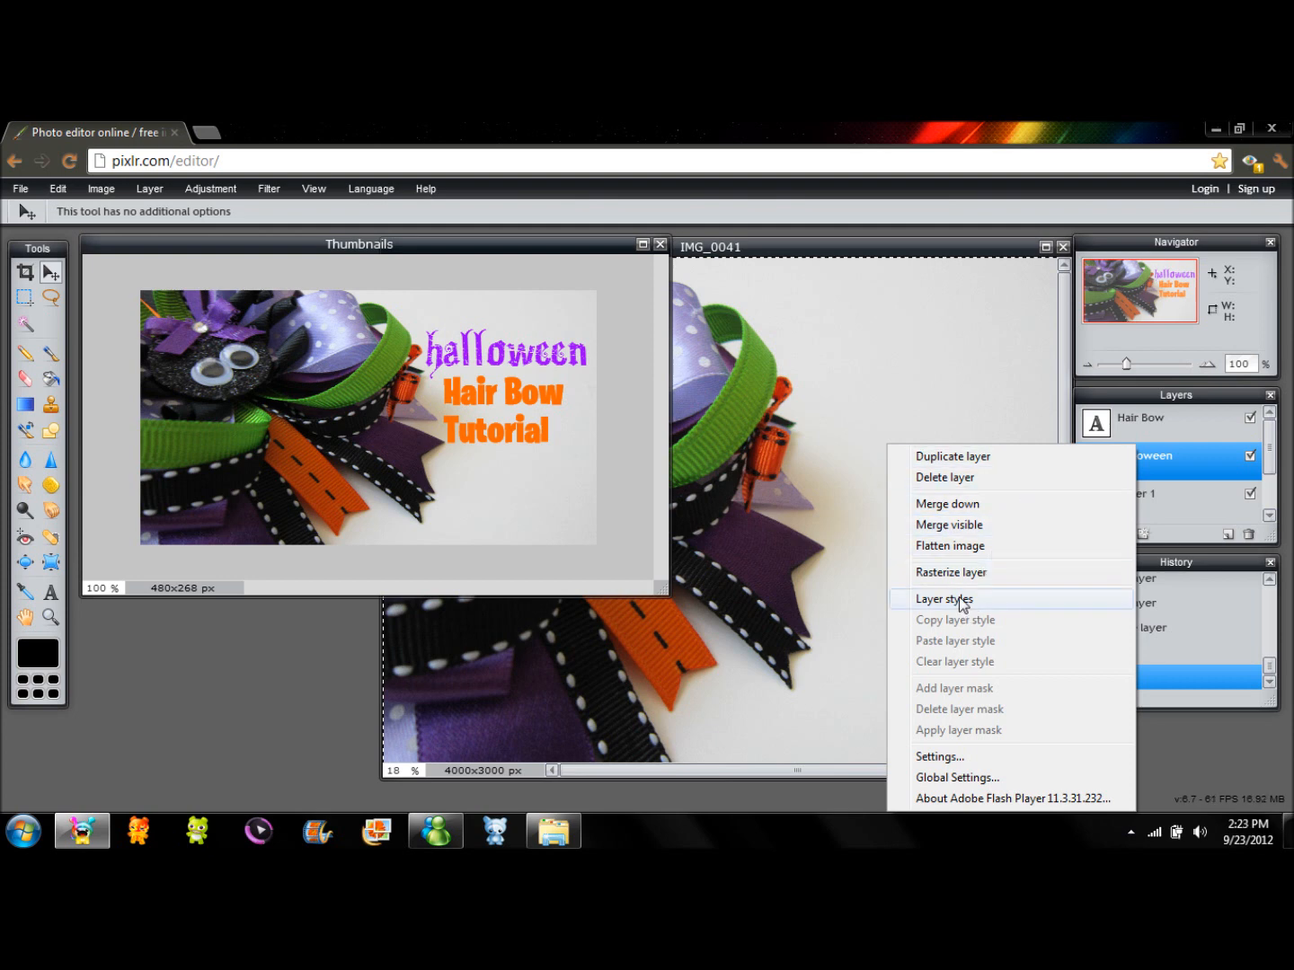
Turn on a drop shadow for the Halloween layer and settle its distance at 2
click(945, 600)
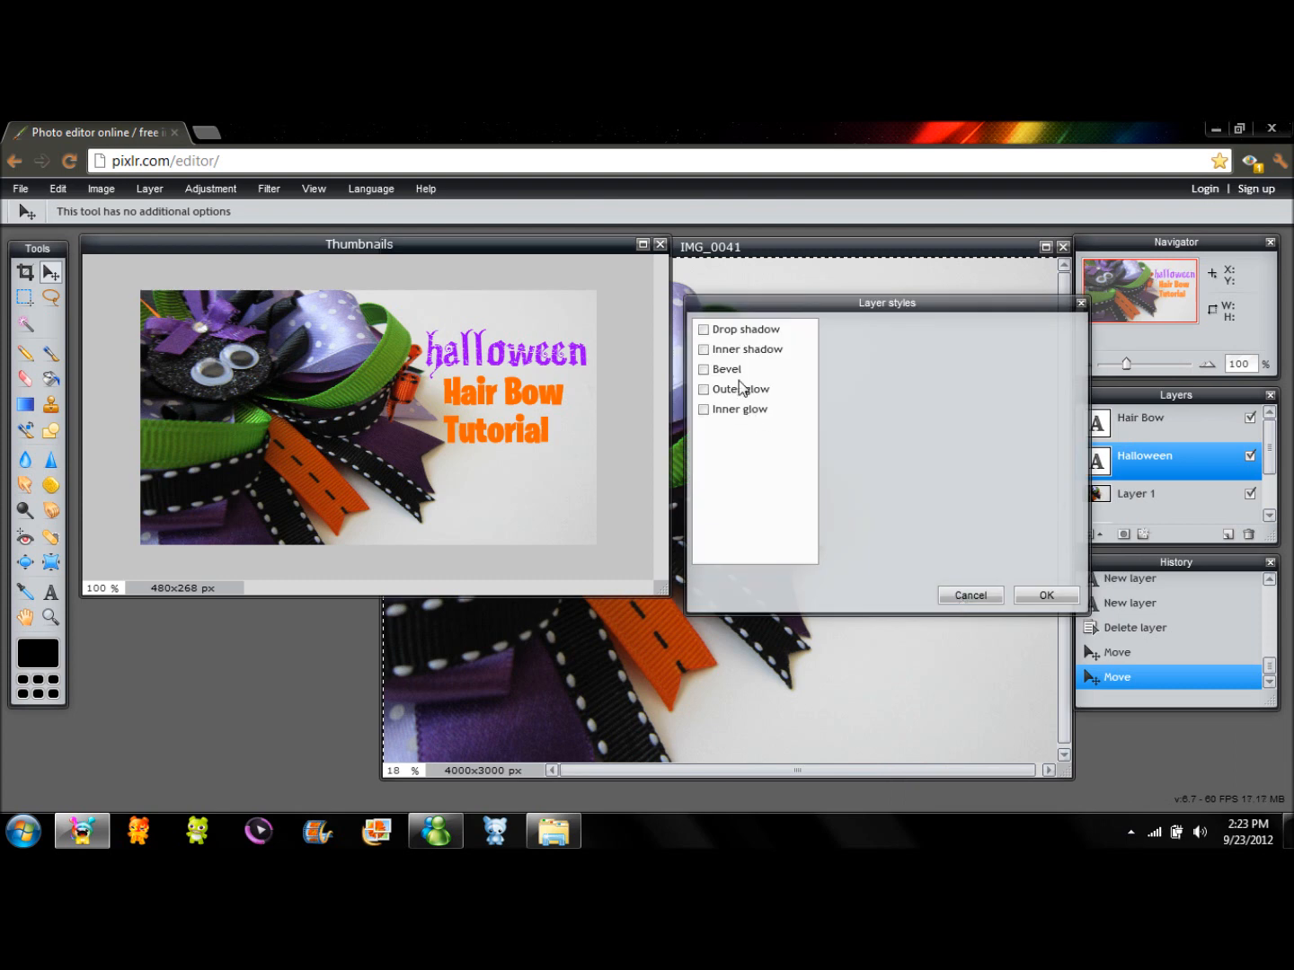
click(703, 329)
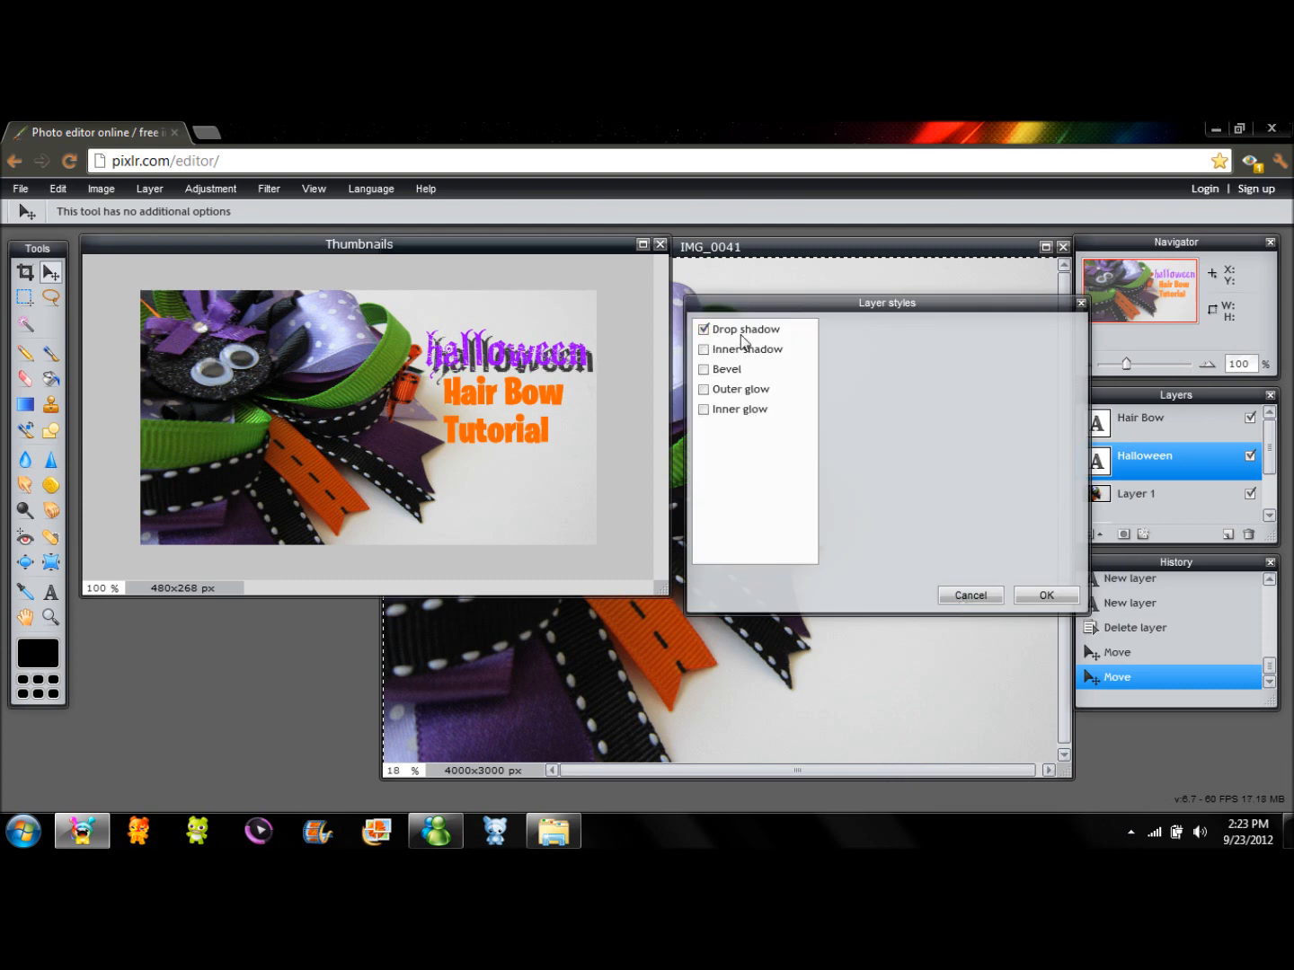
click(744, 329)
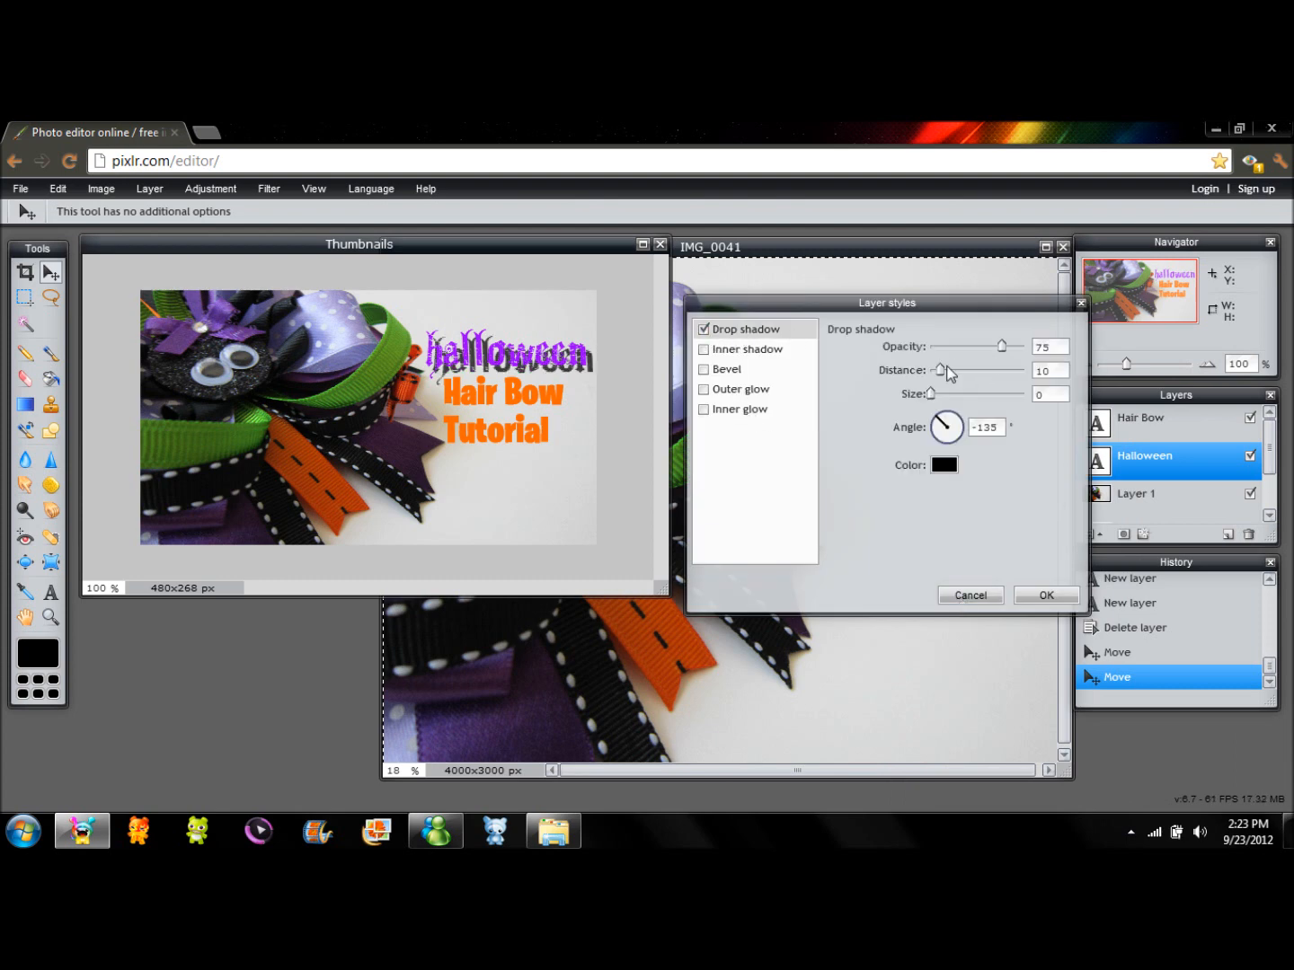
drag(938, 370, 942, 371)
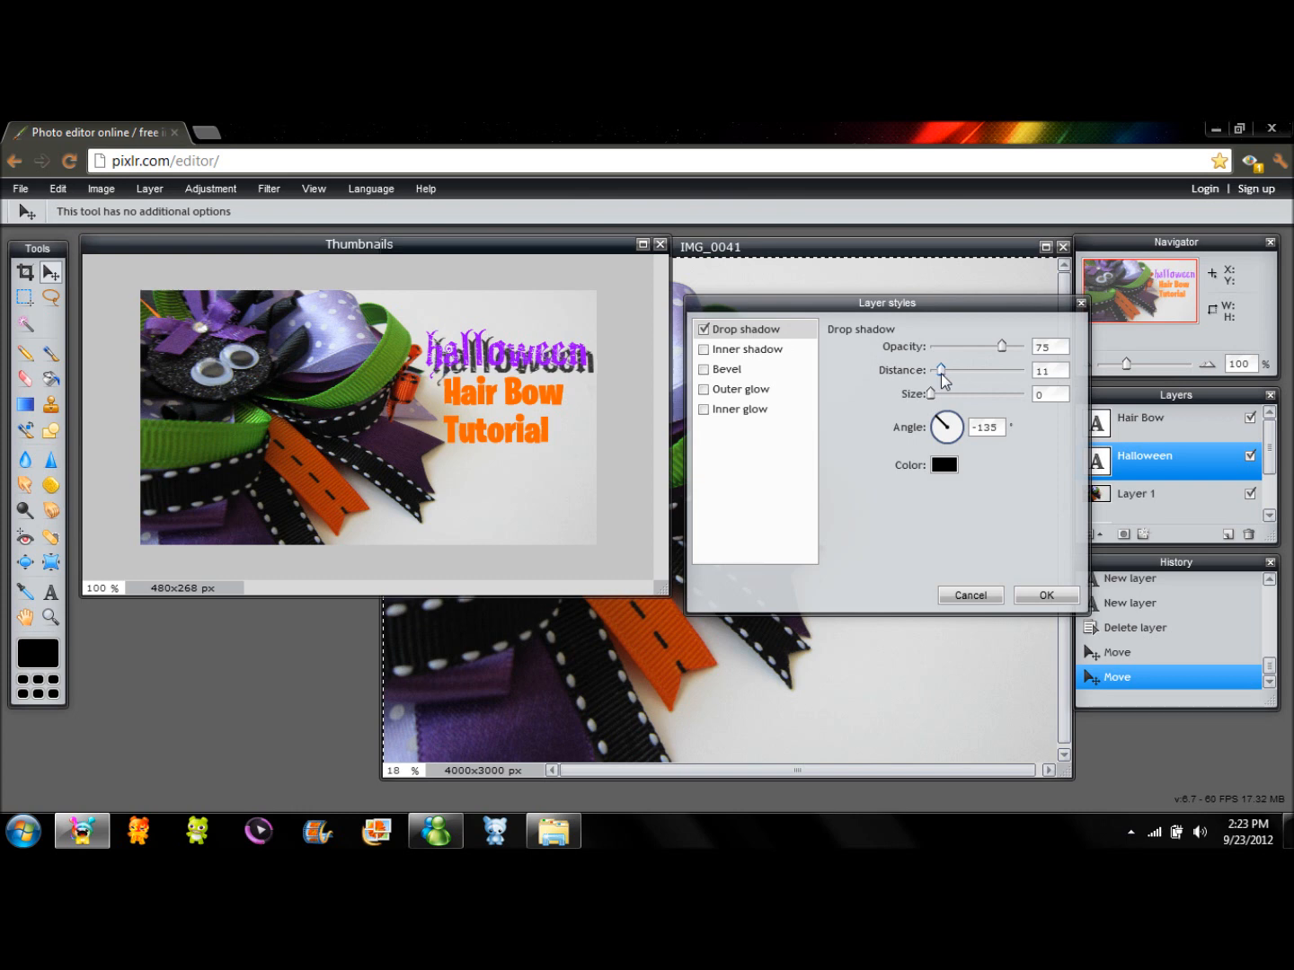
drag(941, 370, 931, 383)
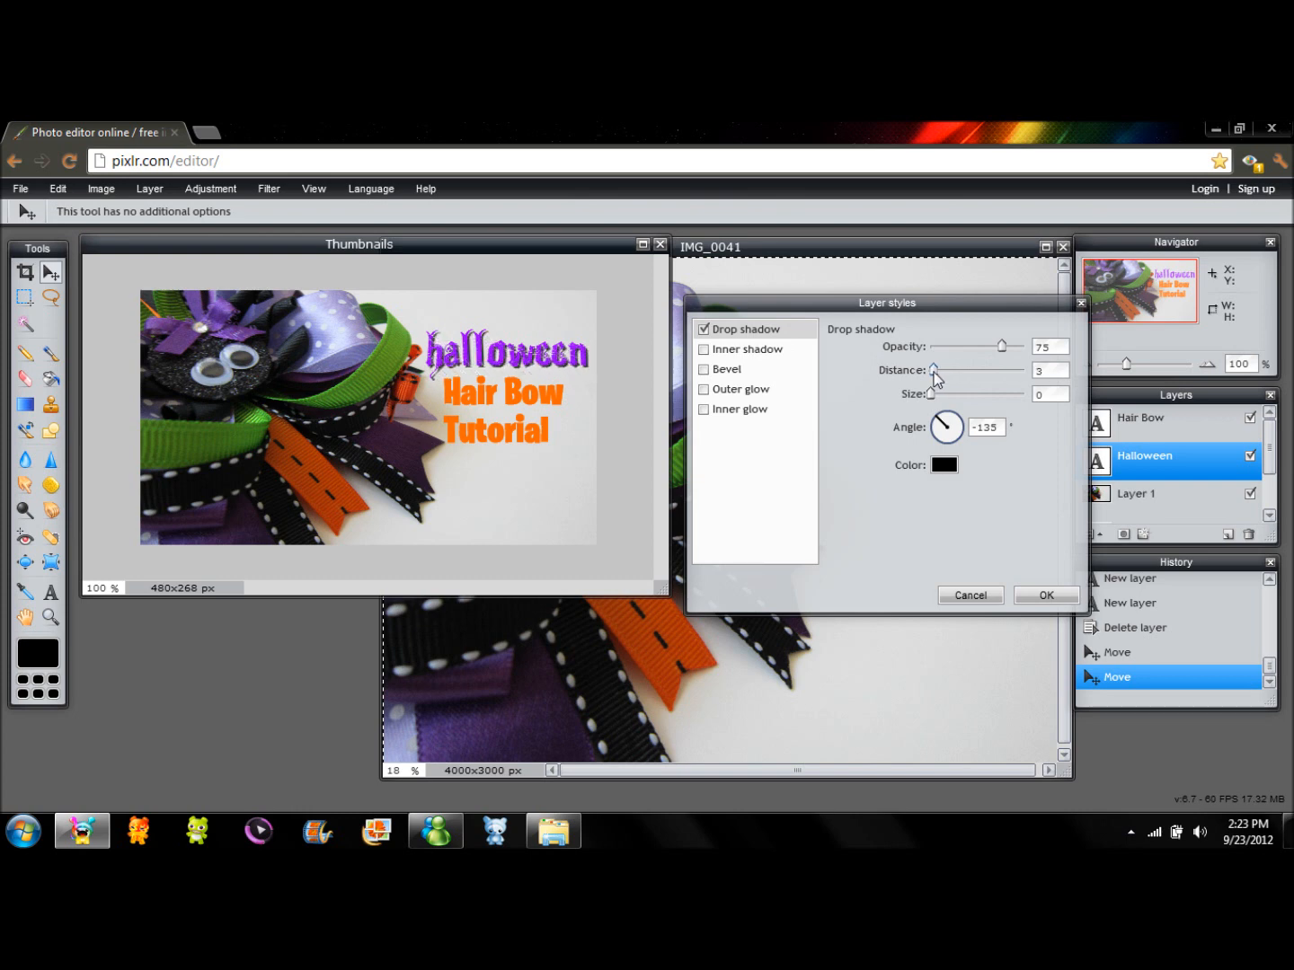
drag(933, 370, 949, 370)
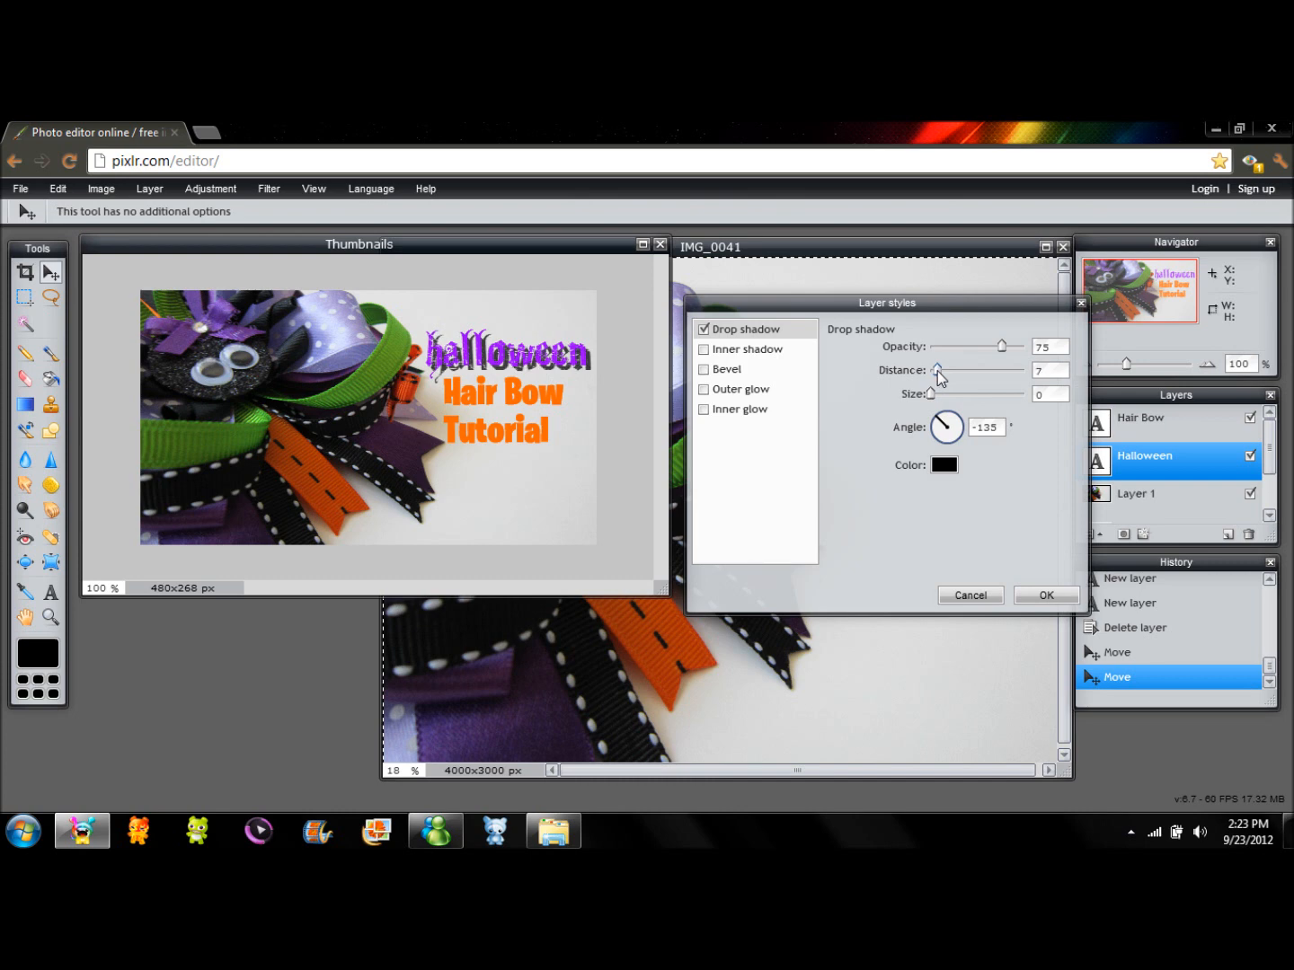
drag(960, 371, 933, 370)
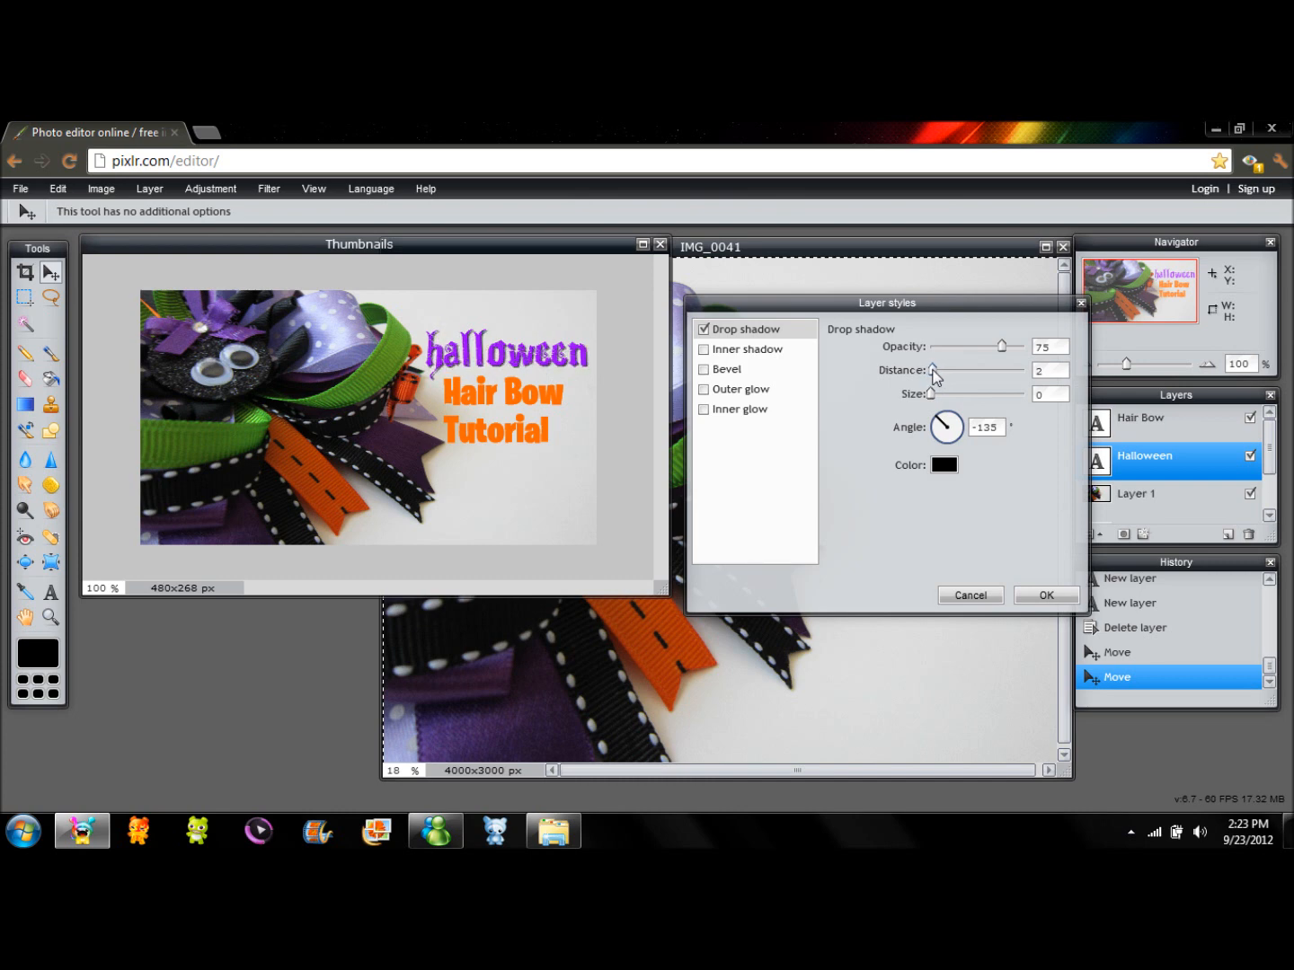
drag(931, 370, 927, 370)
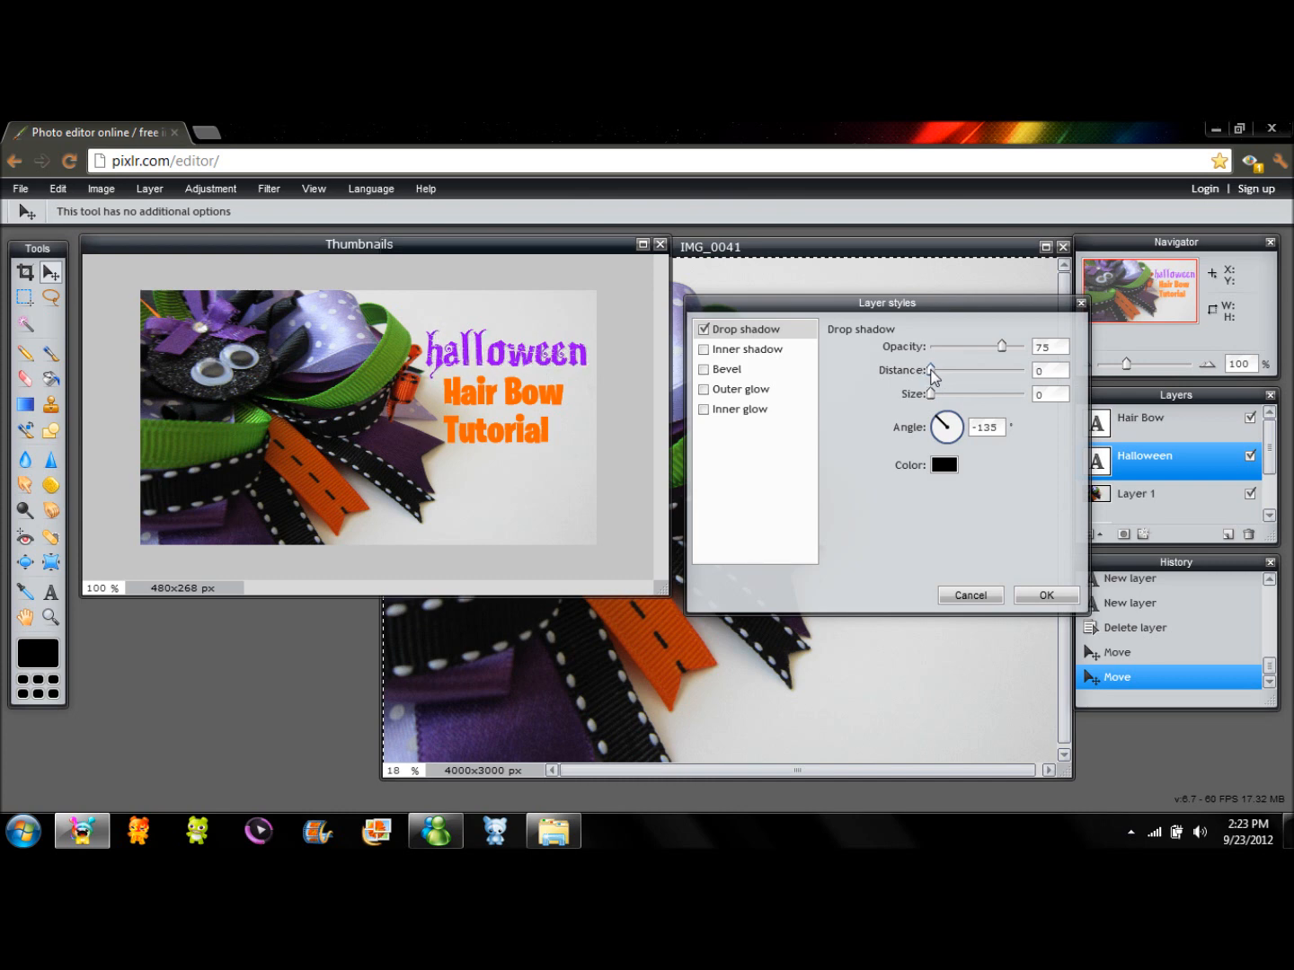
drag(931, 370, 938, 370)
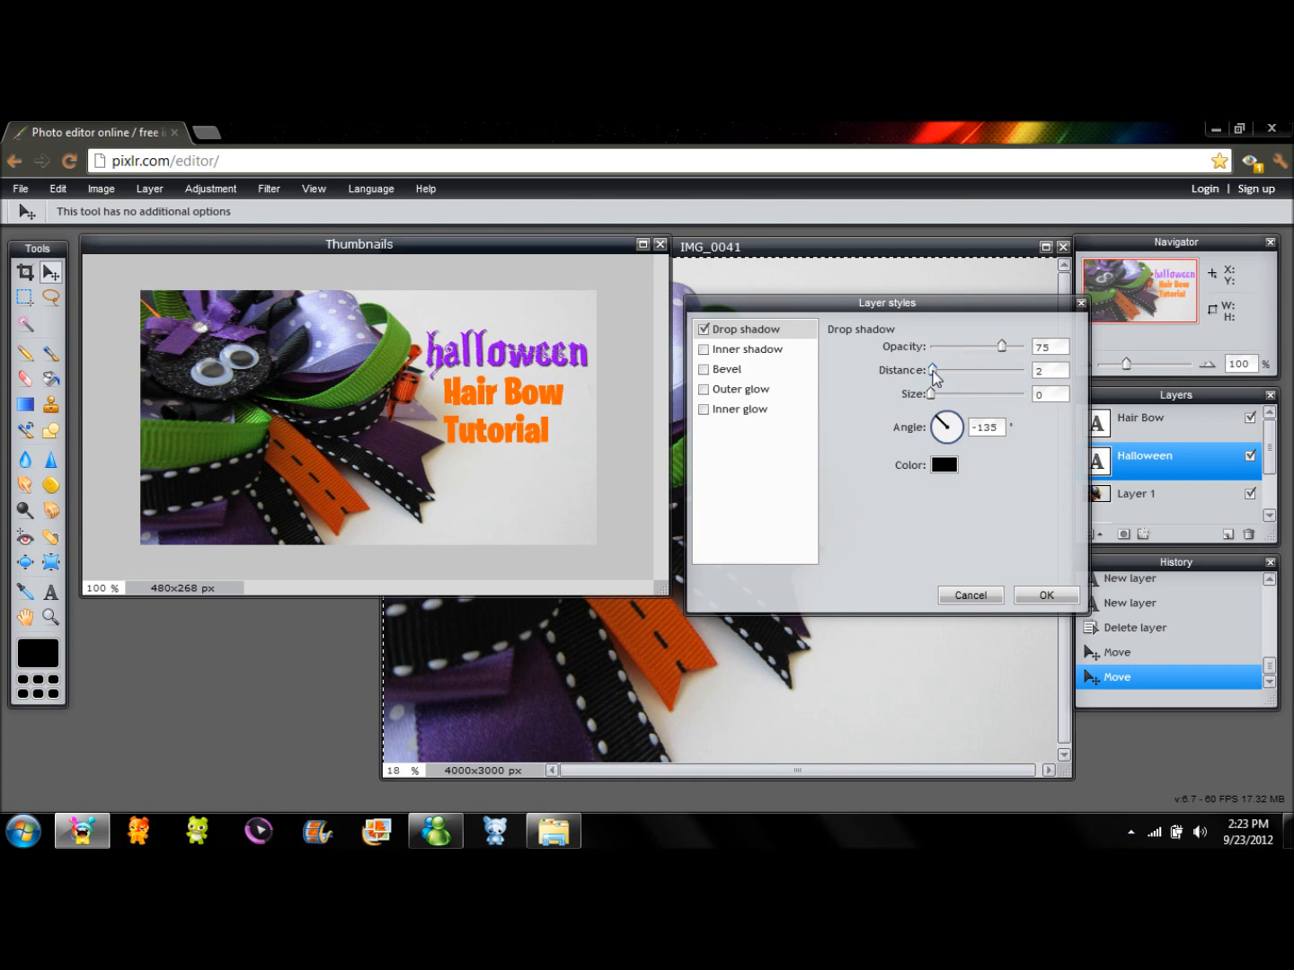
Reduce the drop shadow's size to 3
drag(934, 393, 942, 394)
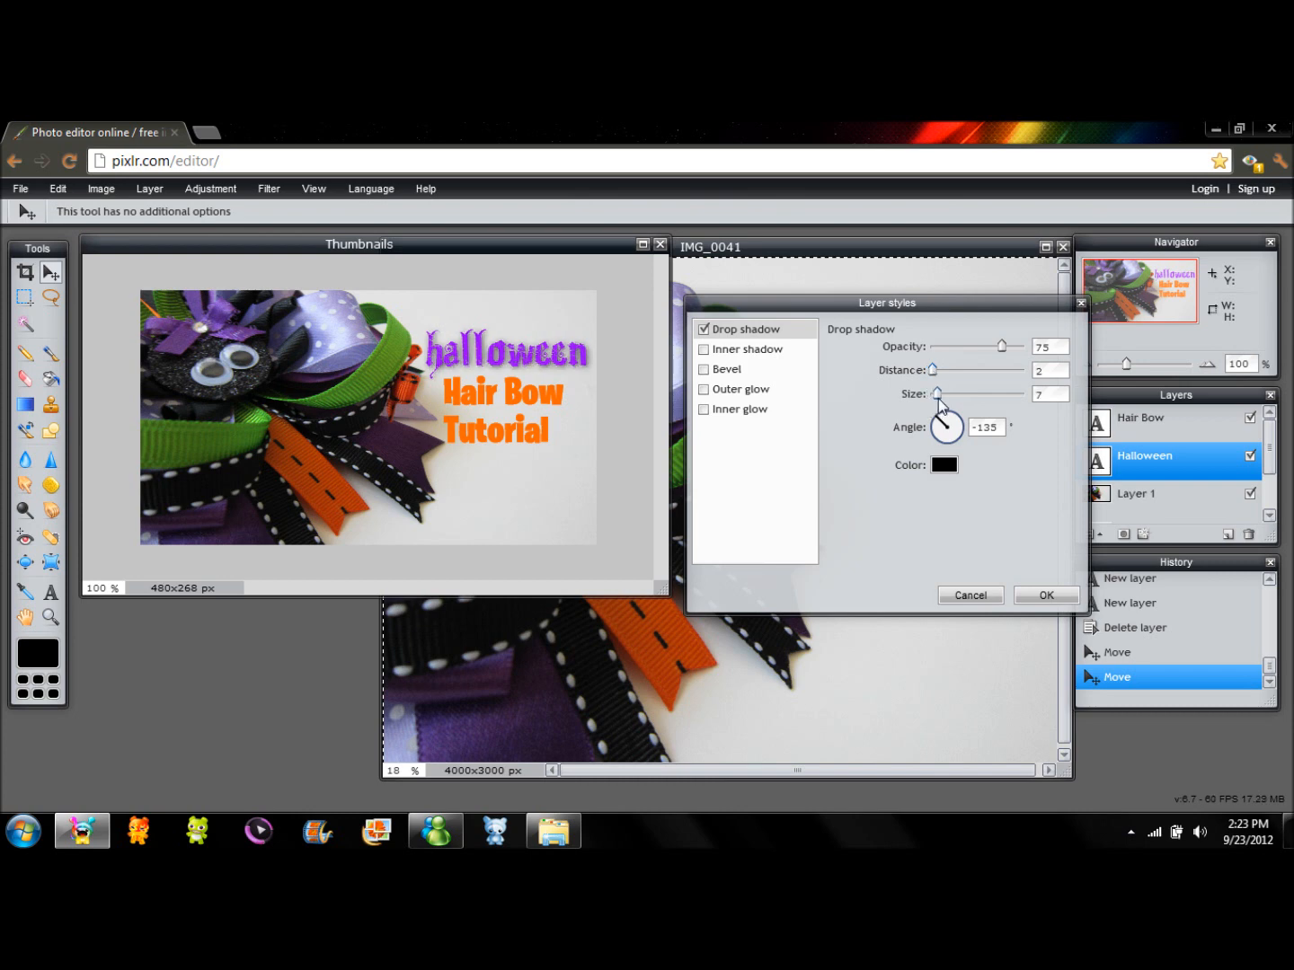
drag(938, 394, 938, 393)
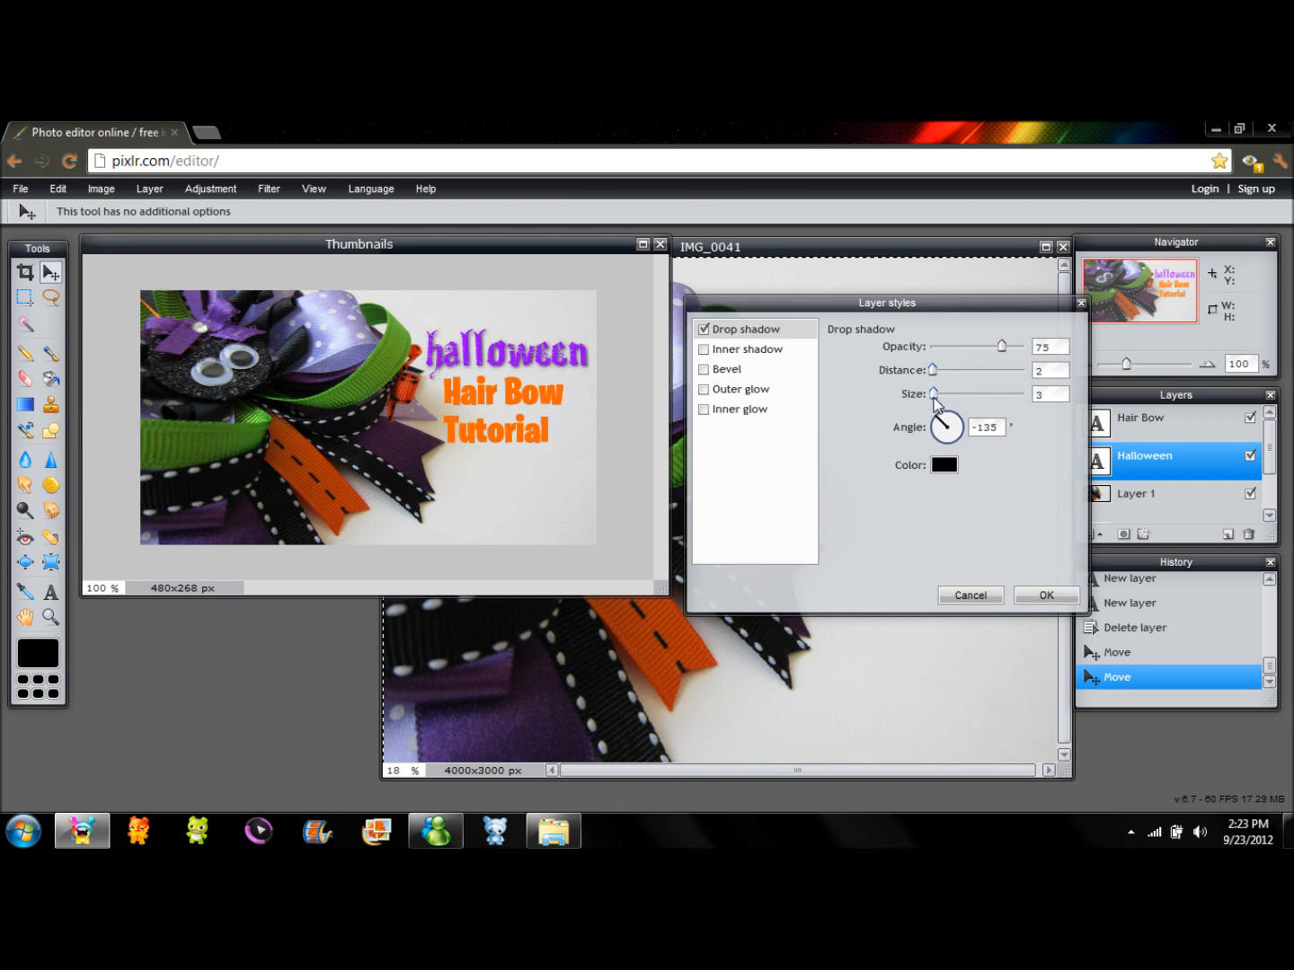
drag(938, 393, 931, 393)
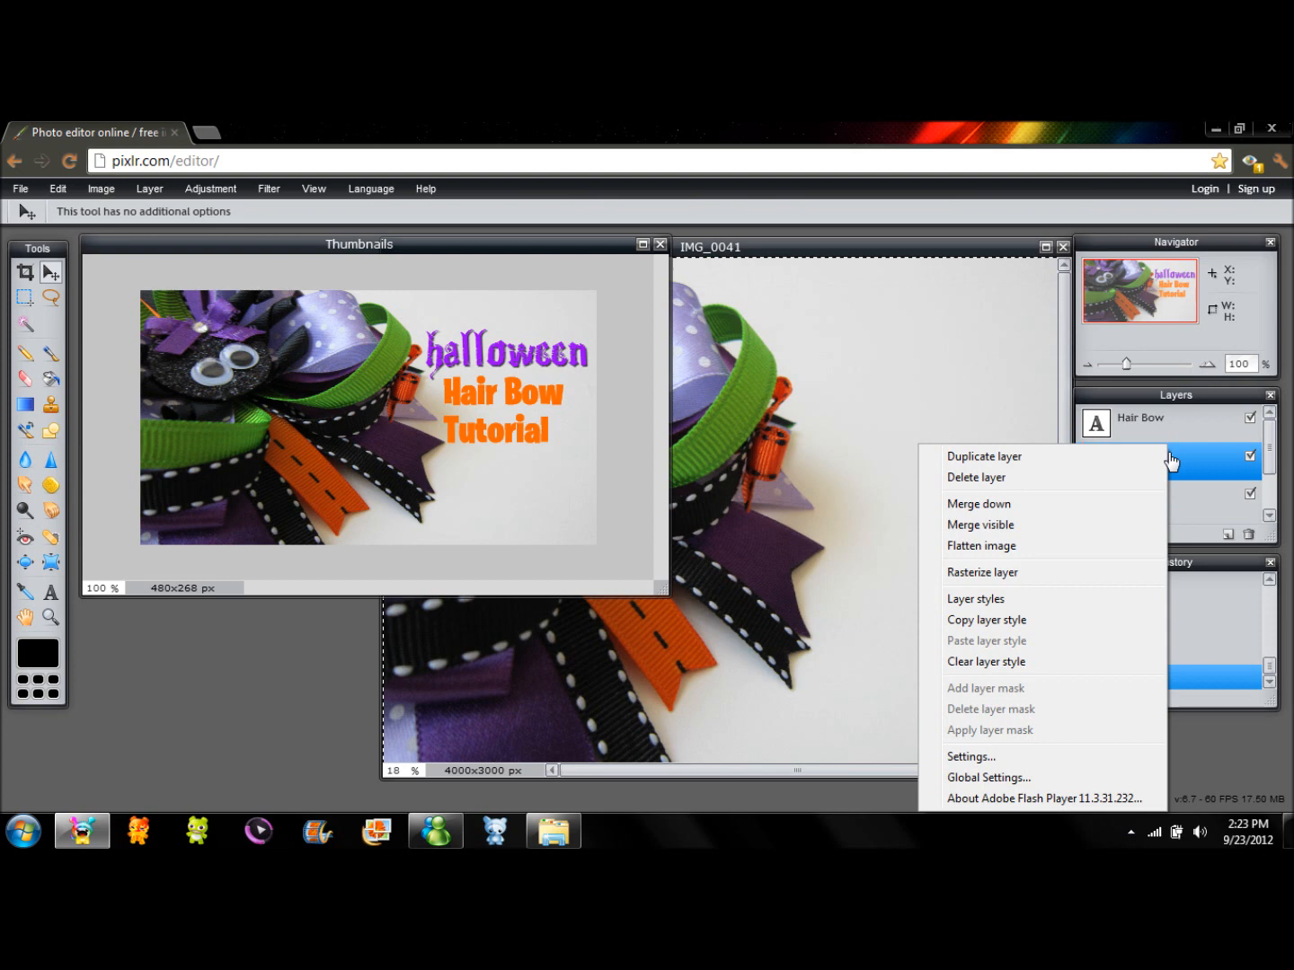
mouse_move(1010, 643)
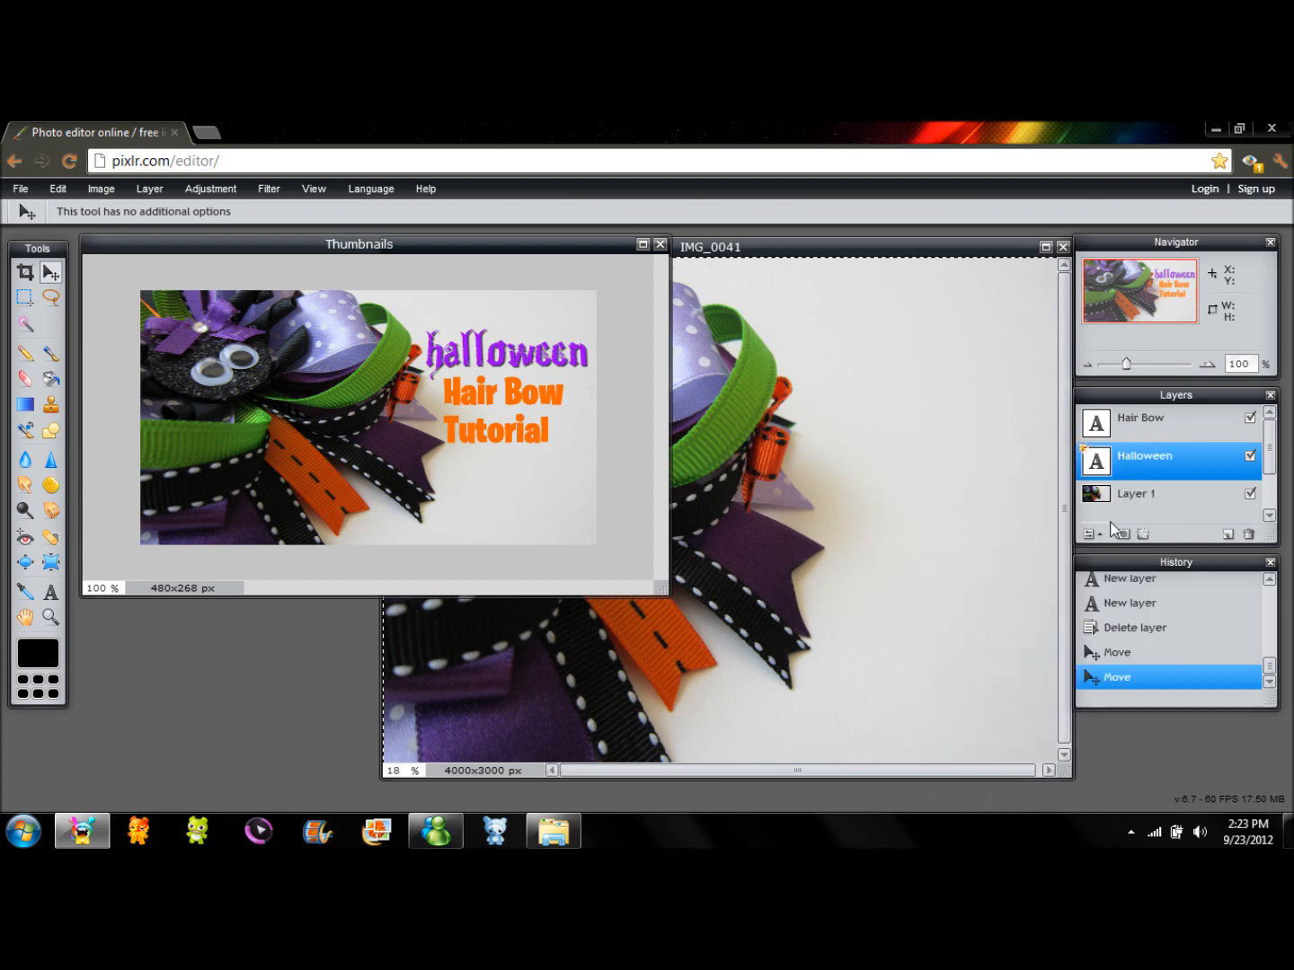
Select the Hair Bow Tutorial and Halloween title layers and drag the Halloween title lower
right_click(1139, 417)
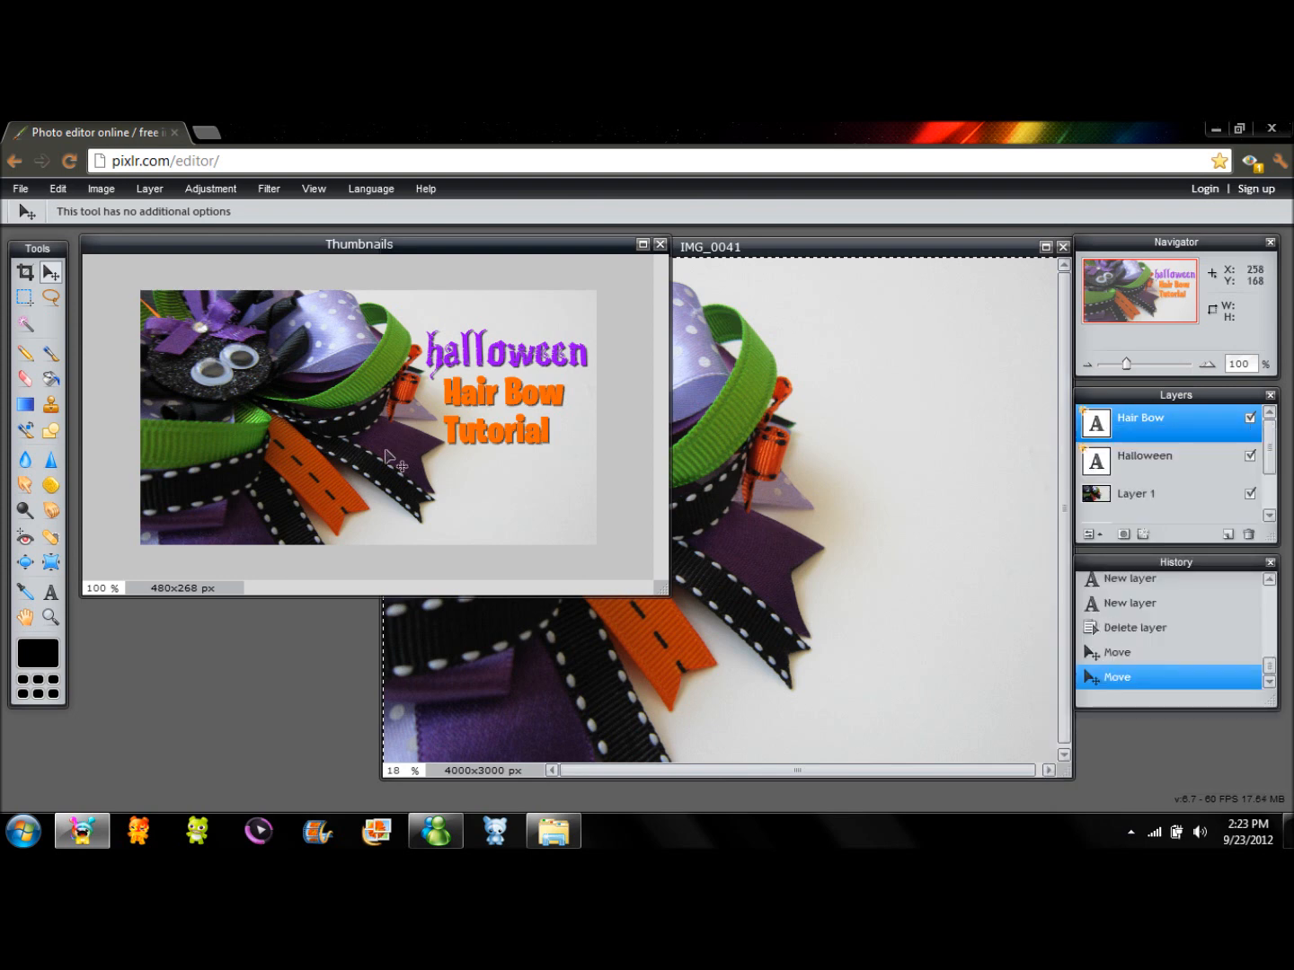
click(1145, 460)
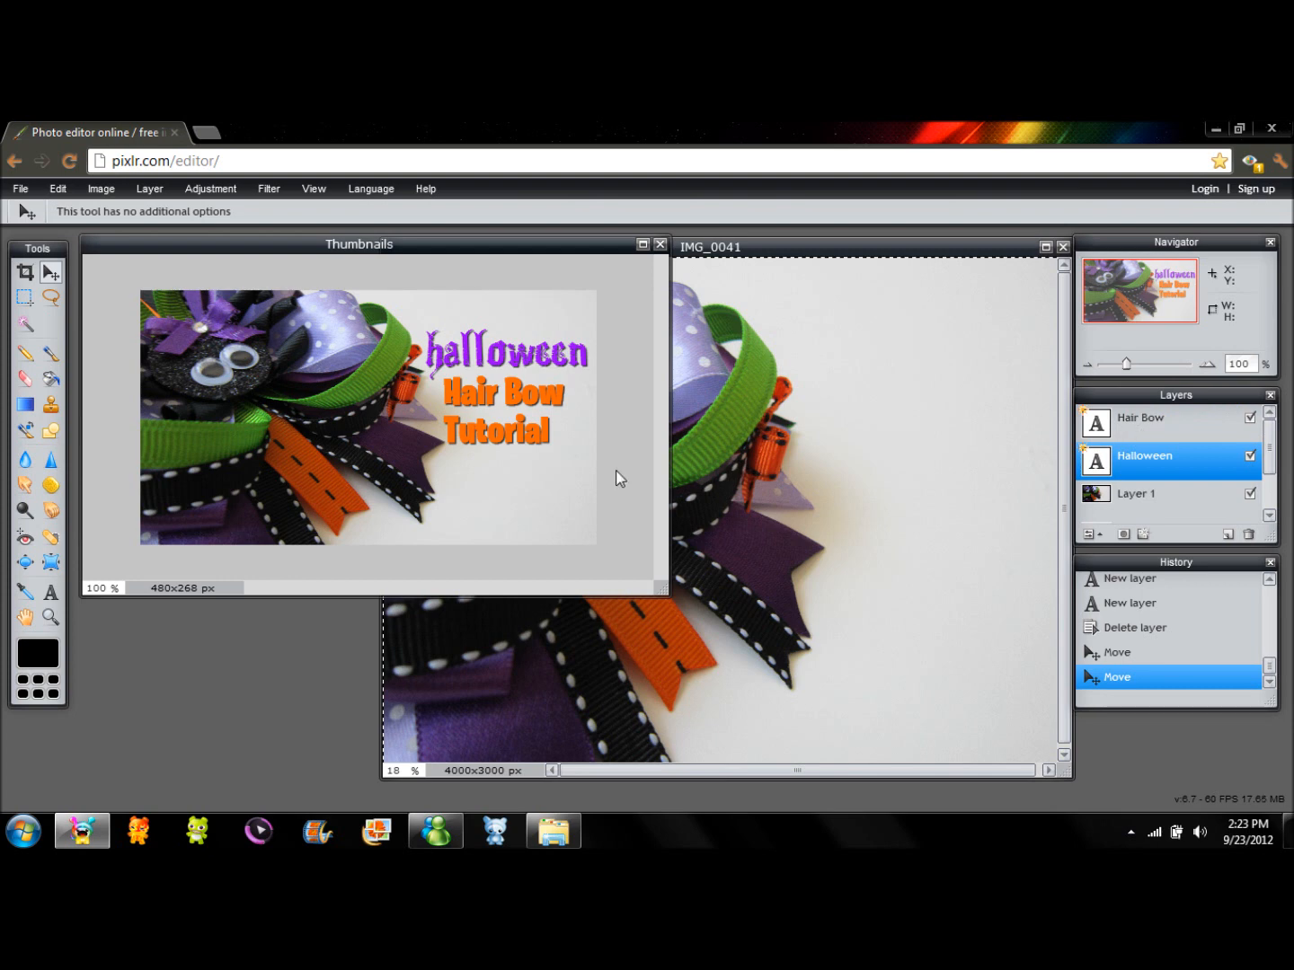
mouse_move(938, 408)
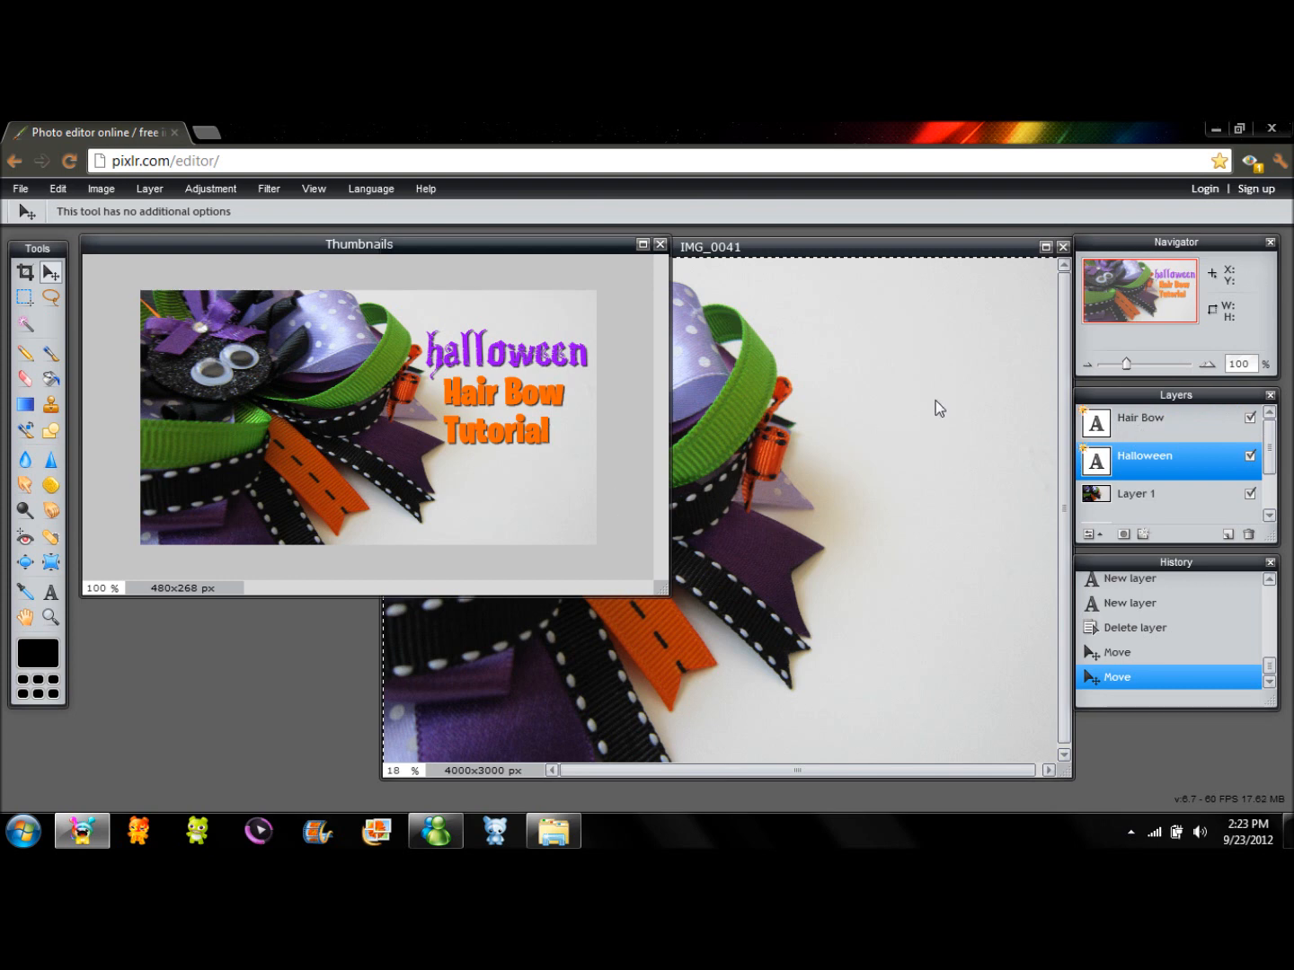
click(1141, 417)
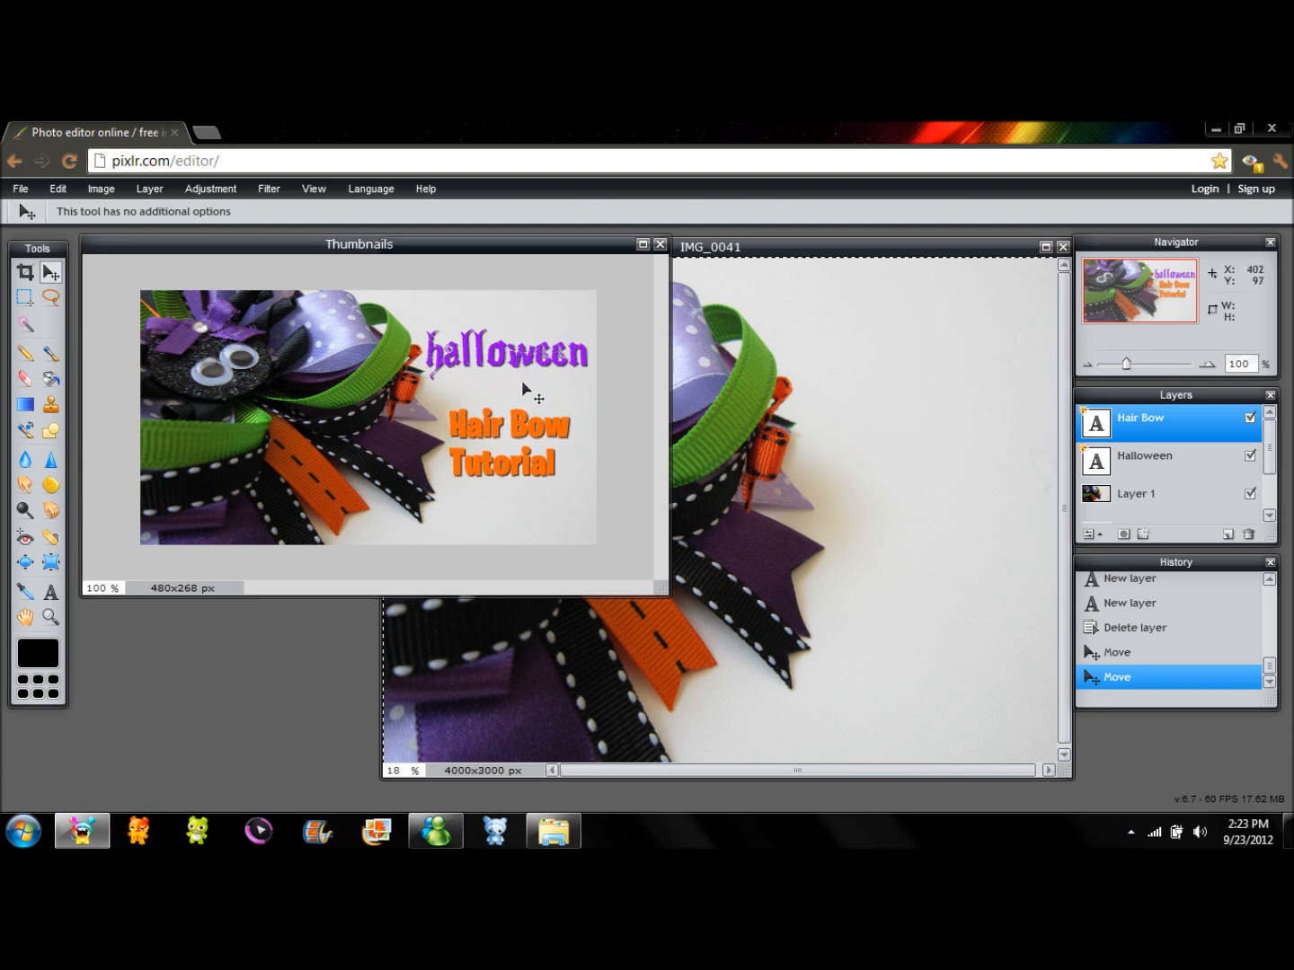
click(1145, 457)
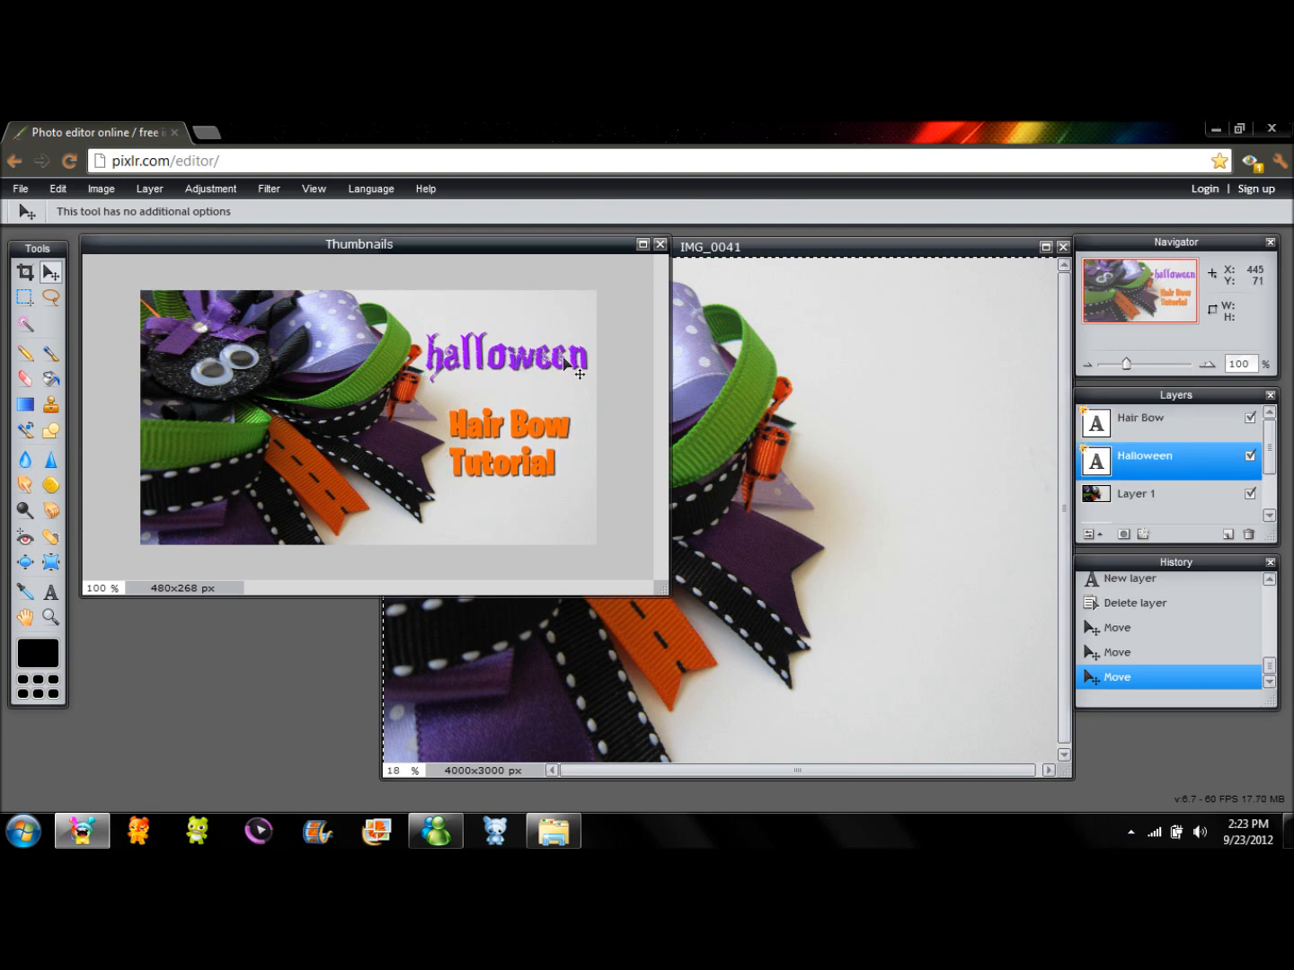
drag(566, 356, 542, 382)
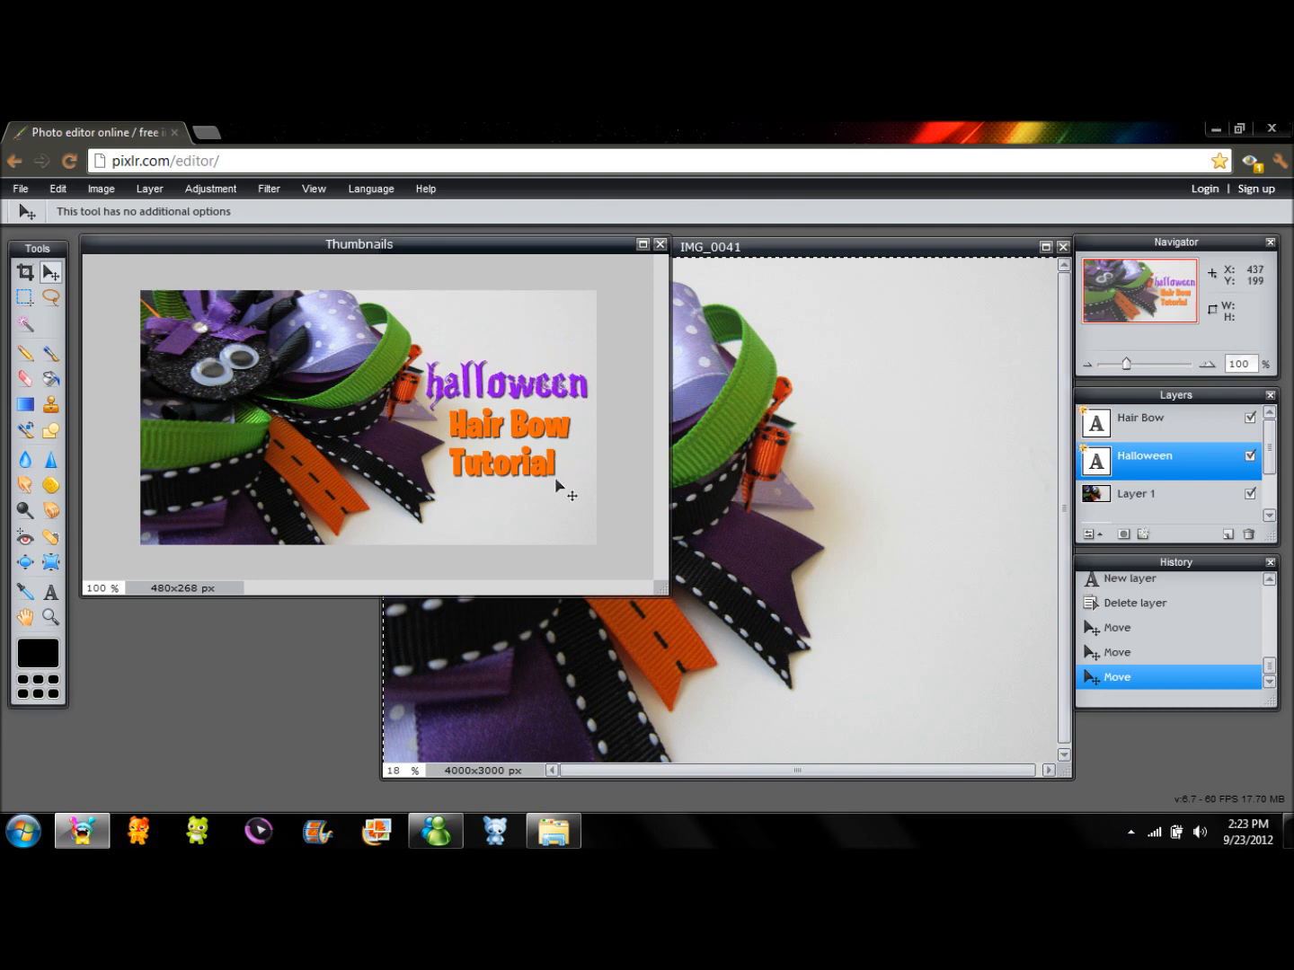
mouse_move(582, 586)
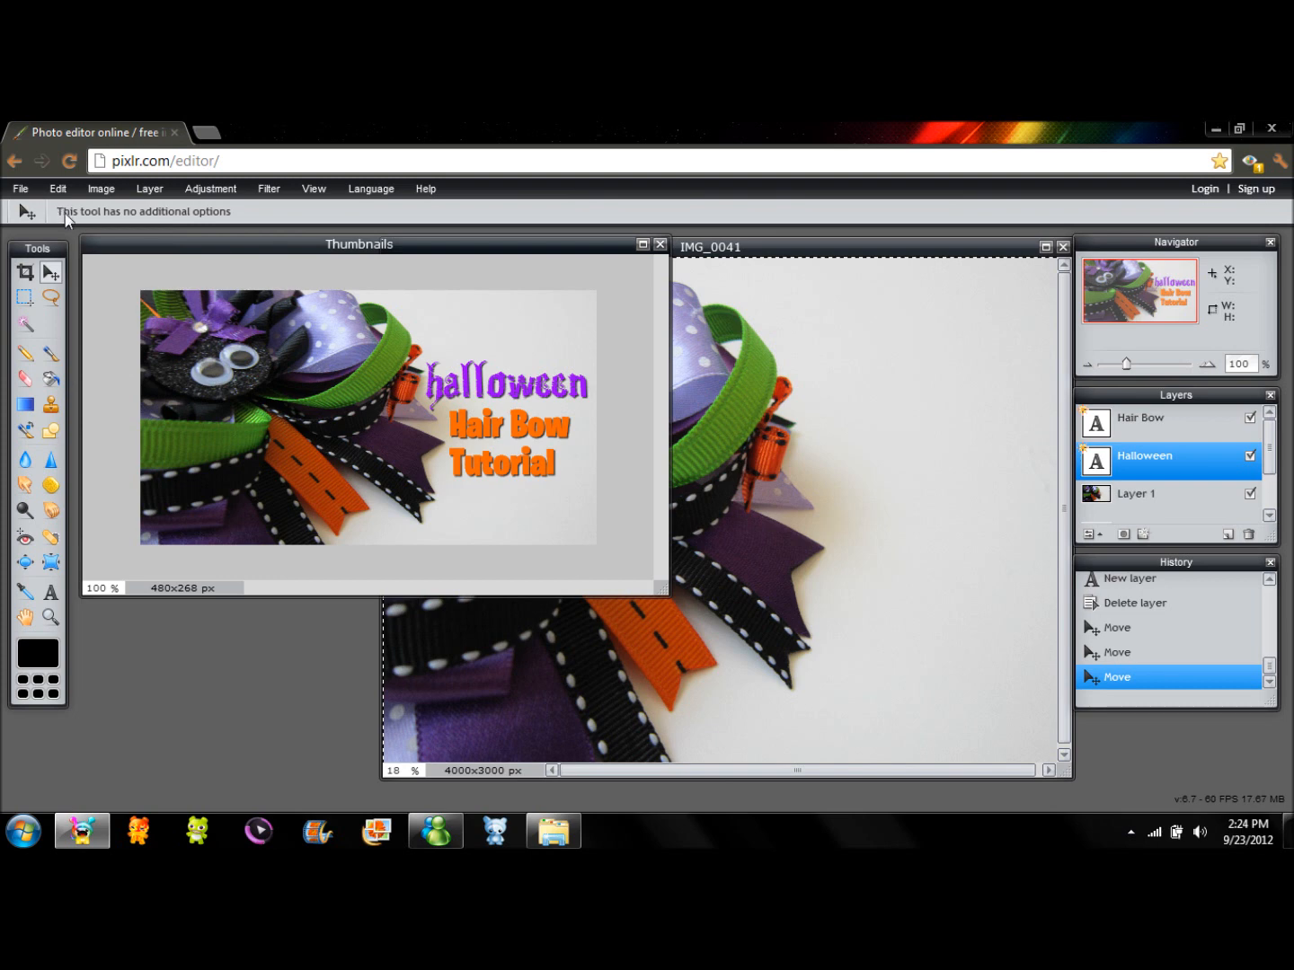
Save the thumbnail as a JPEG with the quality slider set to 100
click(18, 187)
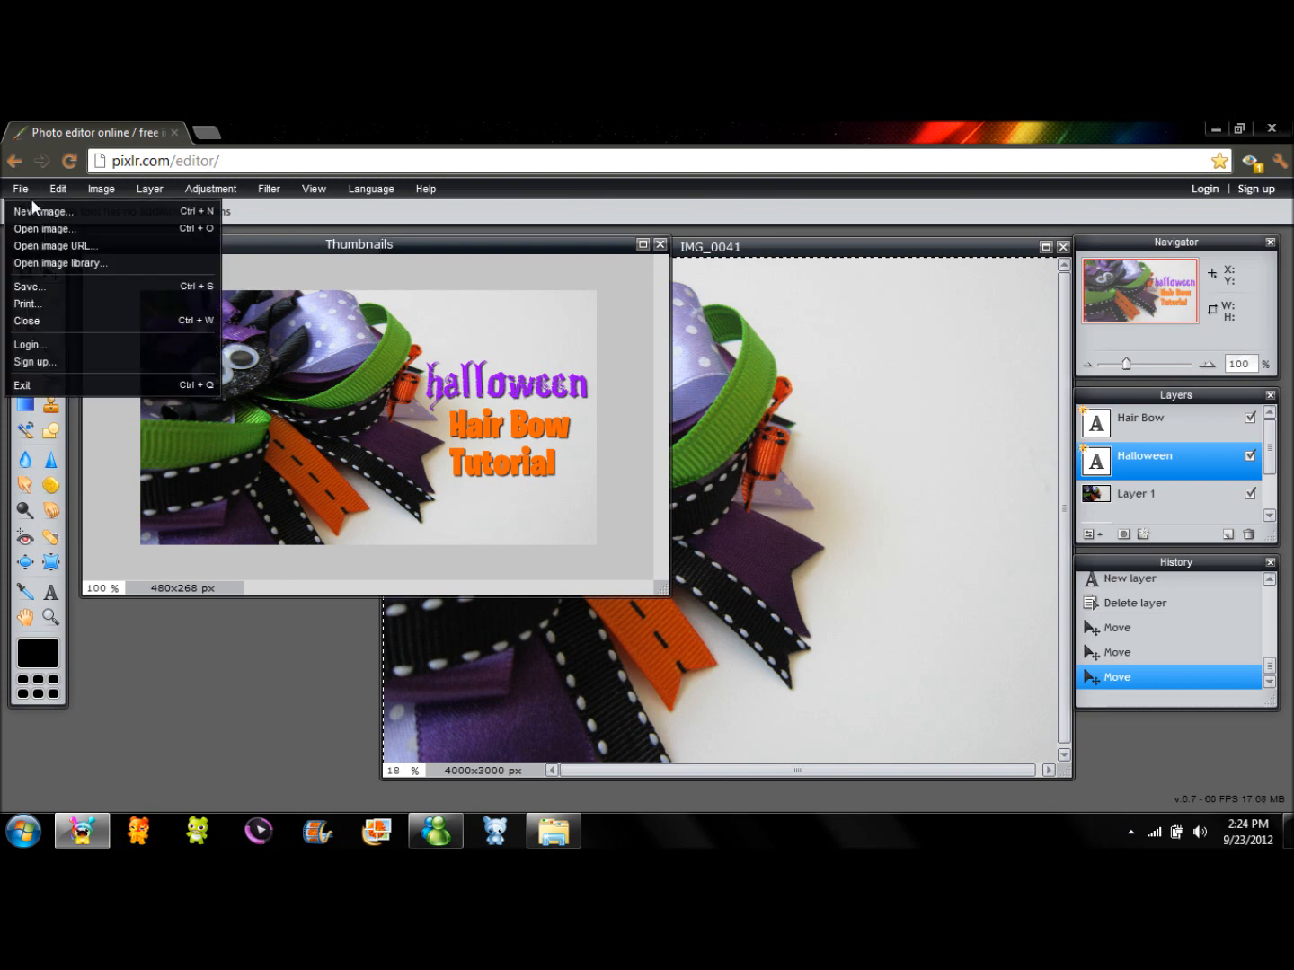
click(29, 286)
text(Thumbnail01)
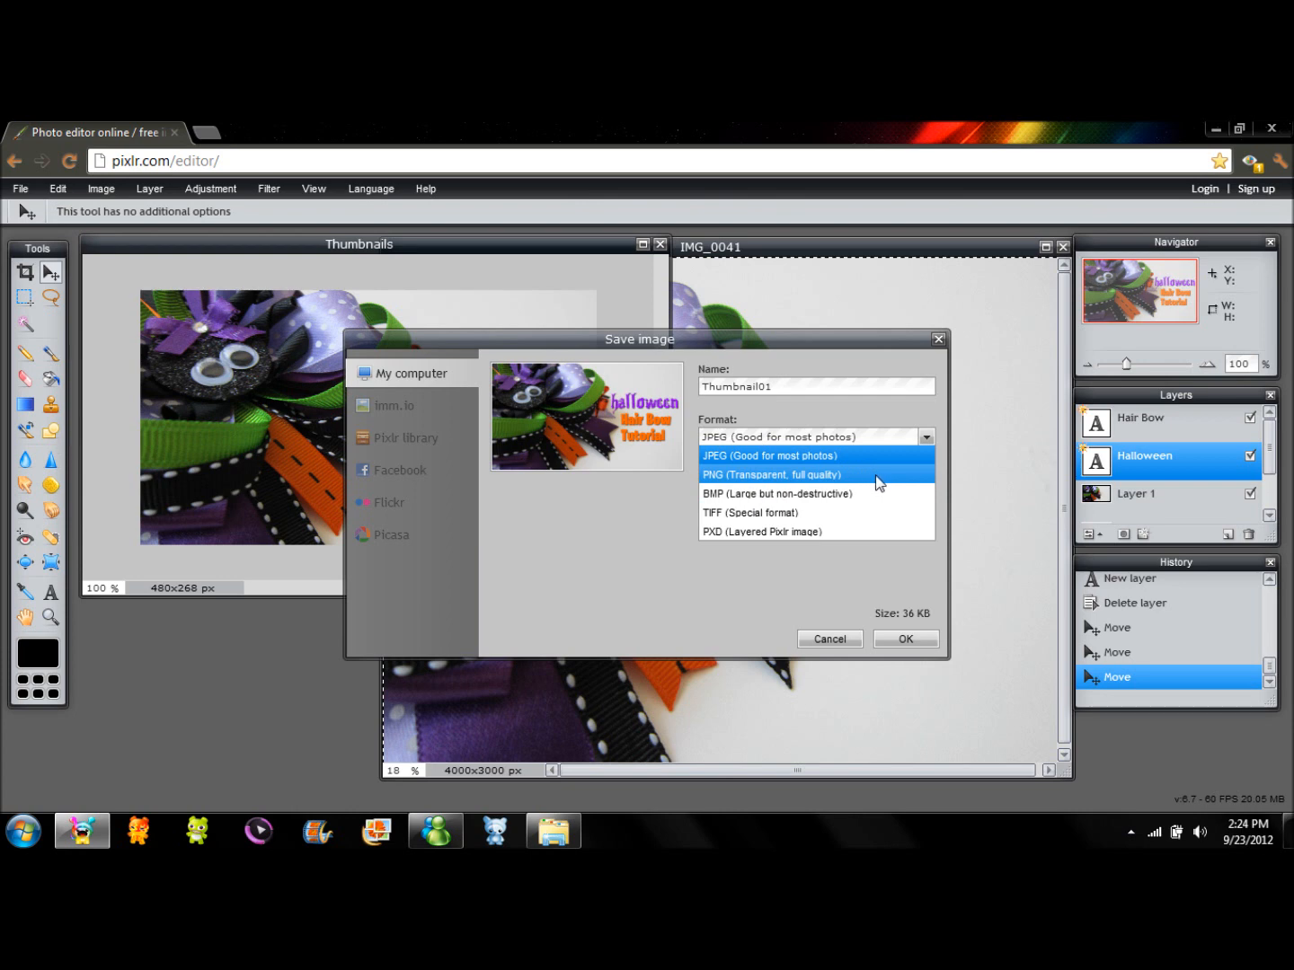
mouse_move(878, 482)
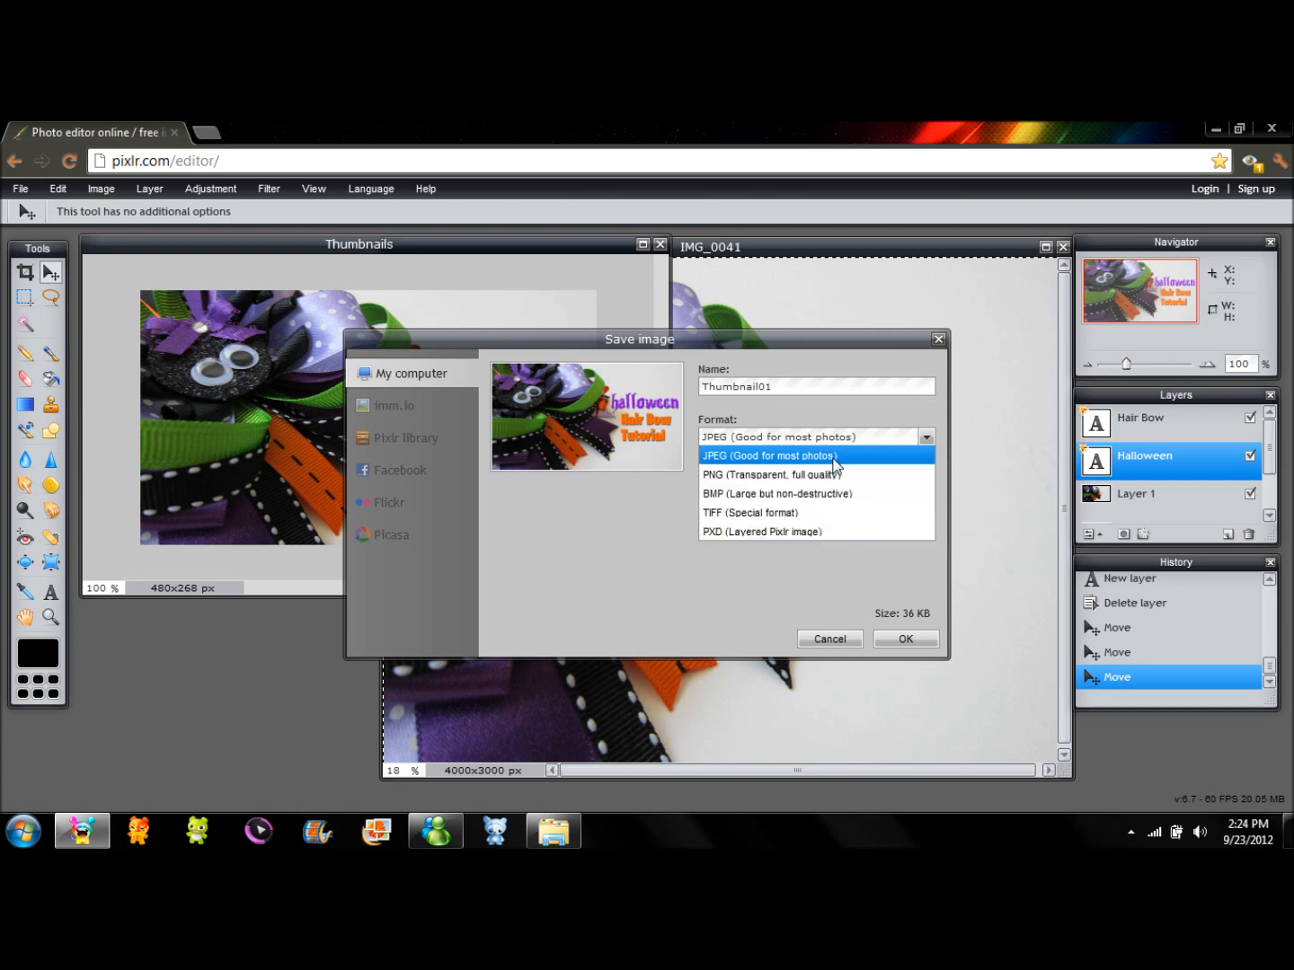
click(769, 456)
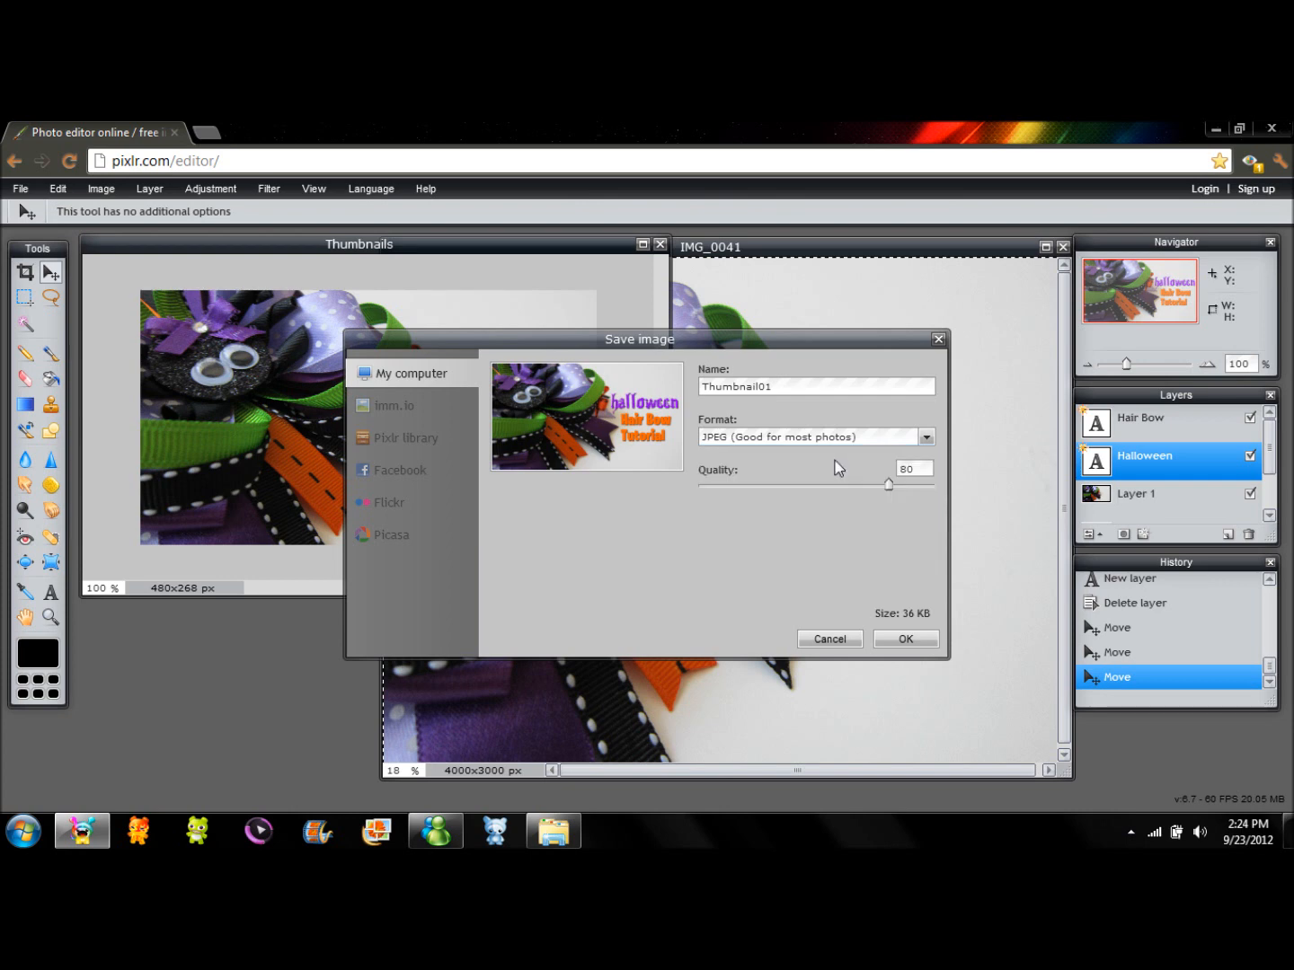
drag(888, 485, 938, 485)
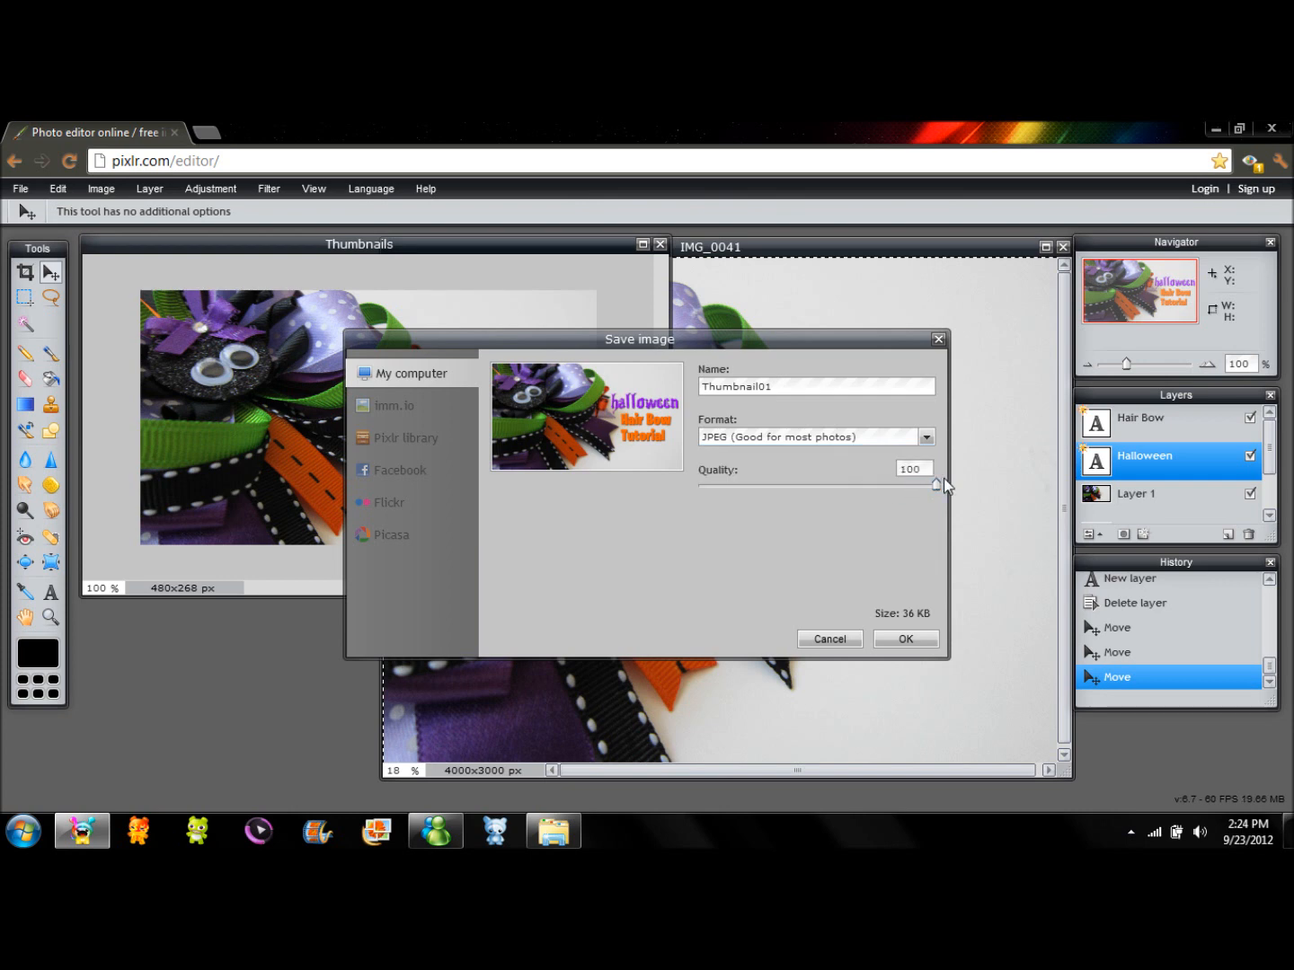
drag(938, 485, 699, 485)
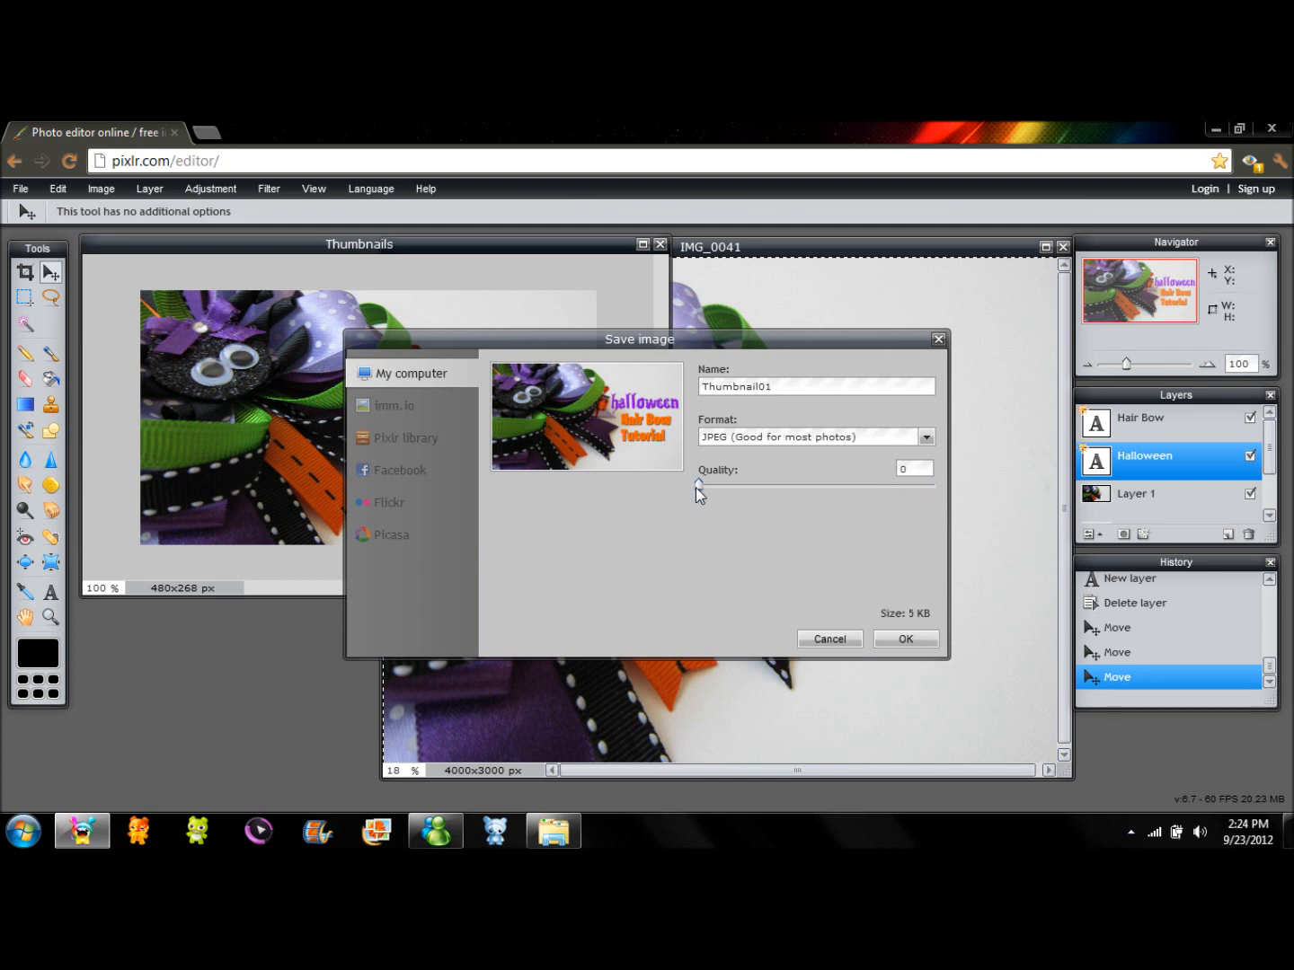
drag(699, 486, 935, 485)
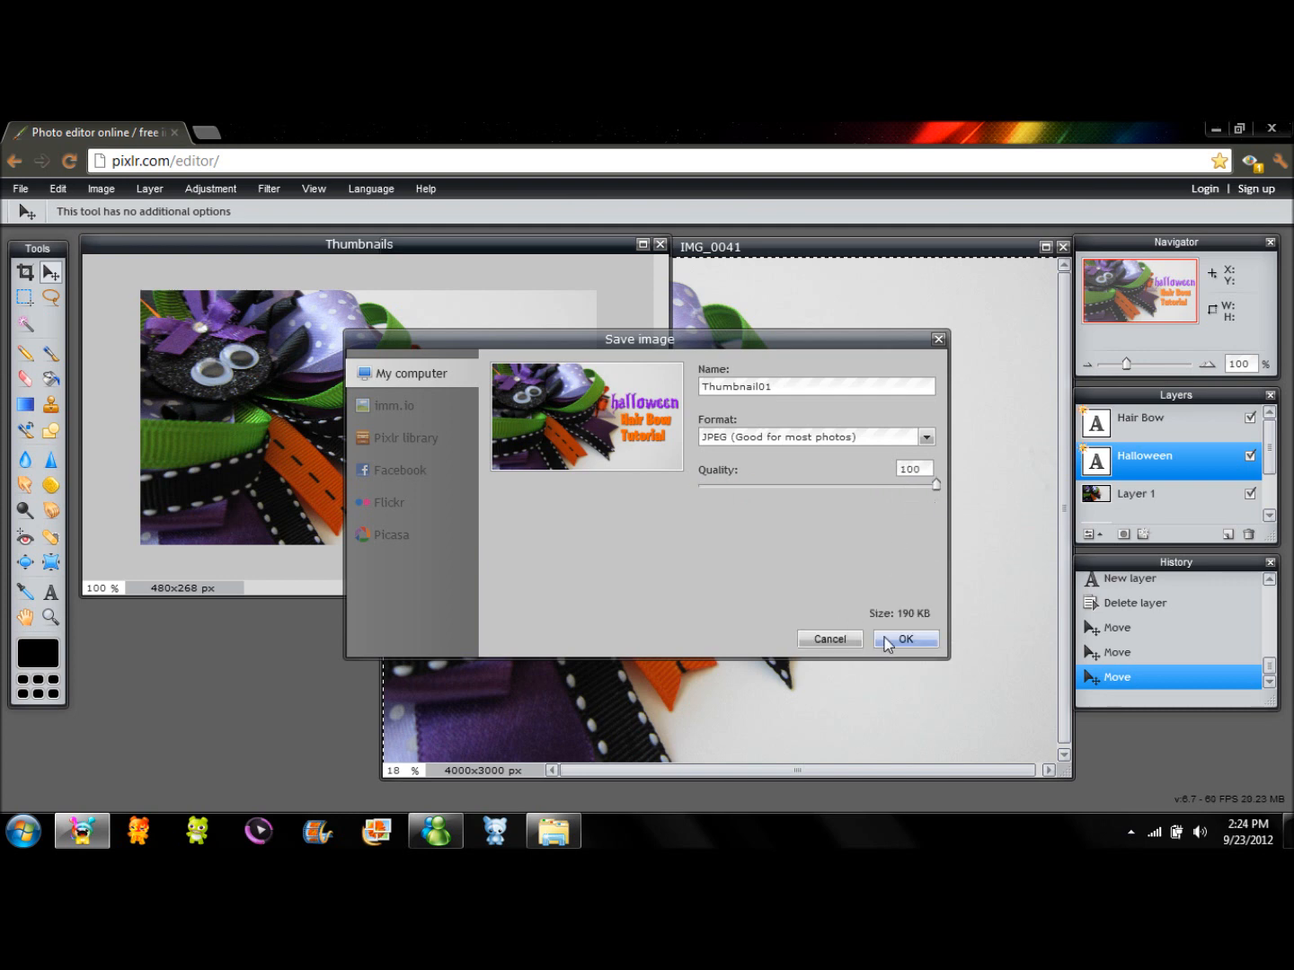
click(904, 639)
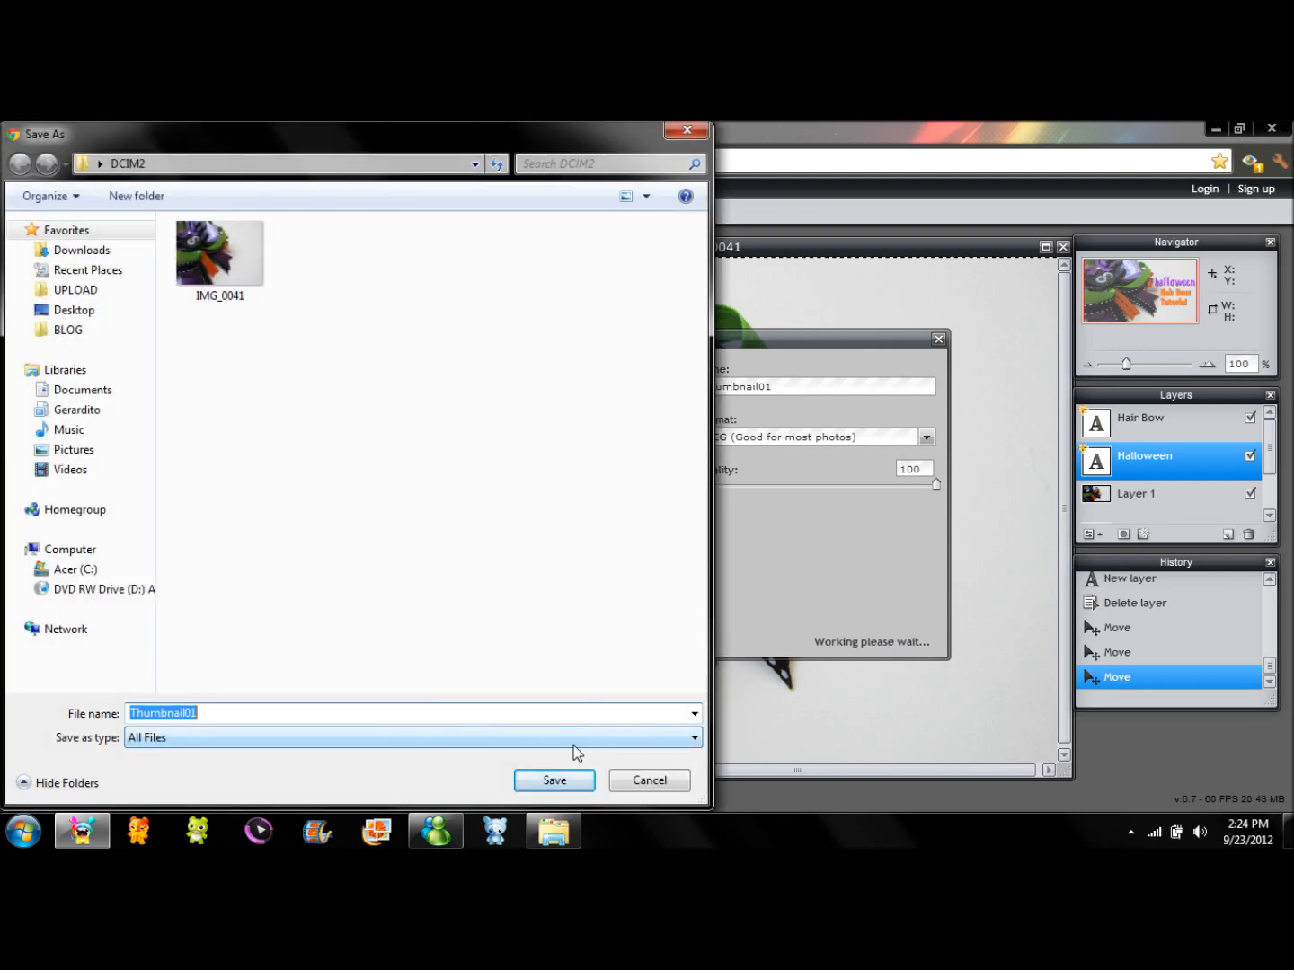
Store the file as Thumbnail01 in the DCIM2 folder
click(553, 780)
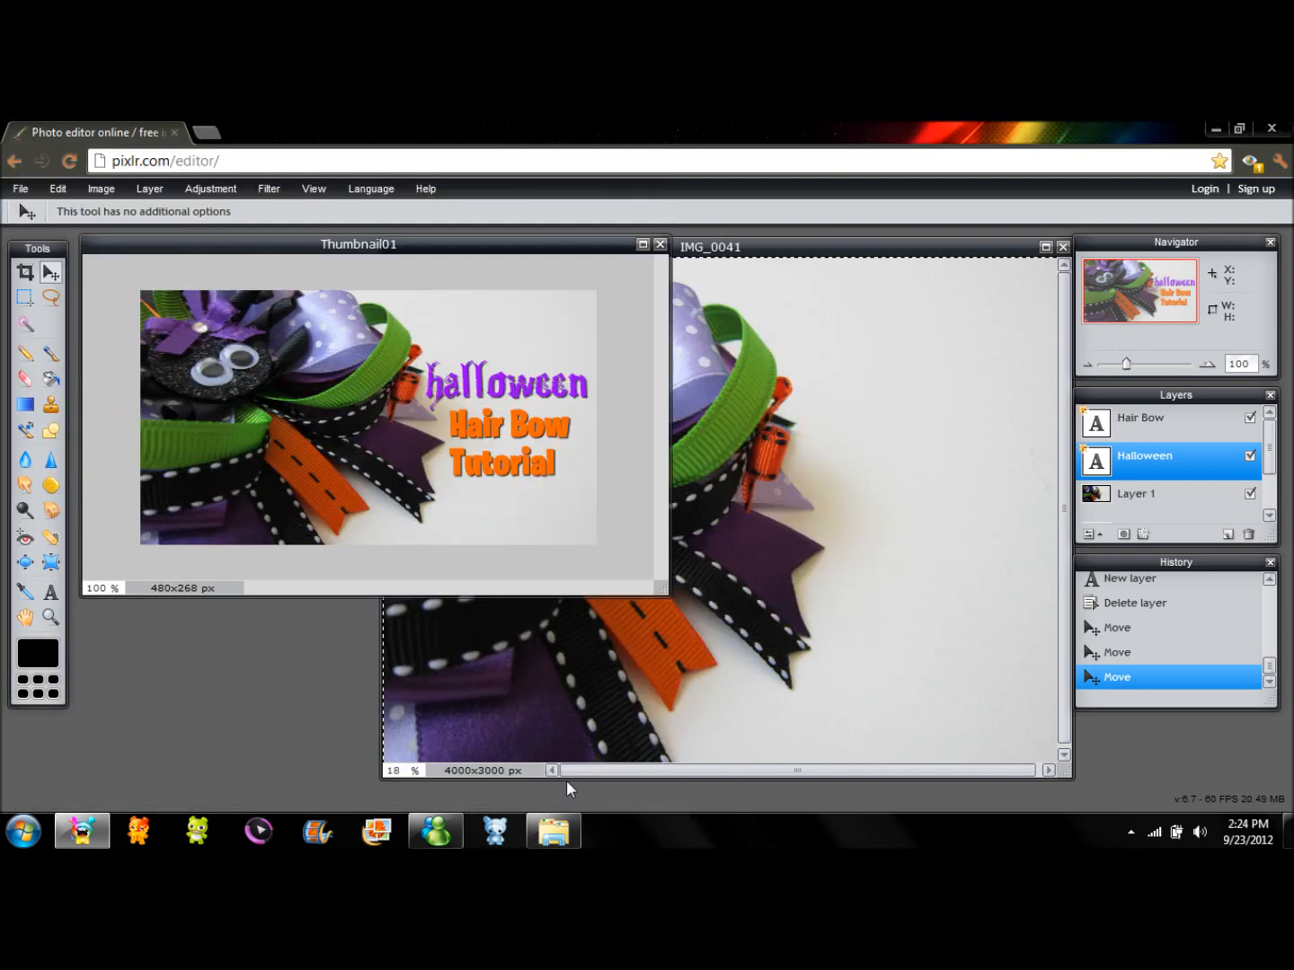
click(276, 133)
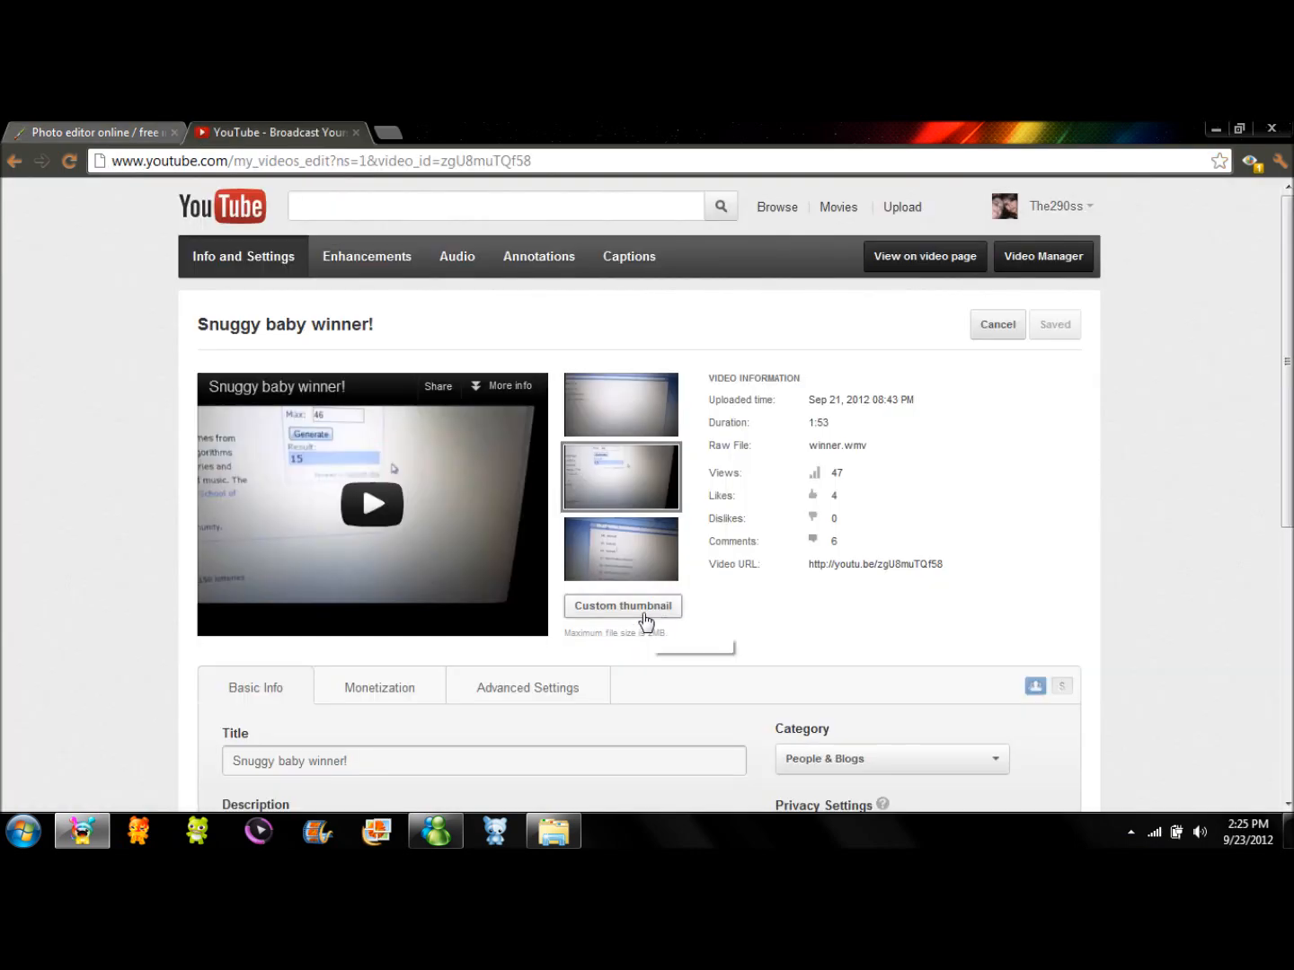
Upload Thumbnail01 as the video's custom thumbnail from the Open dialog
scroll(down, 3)
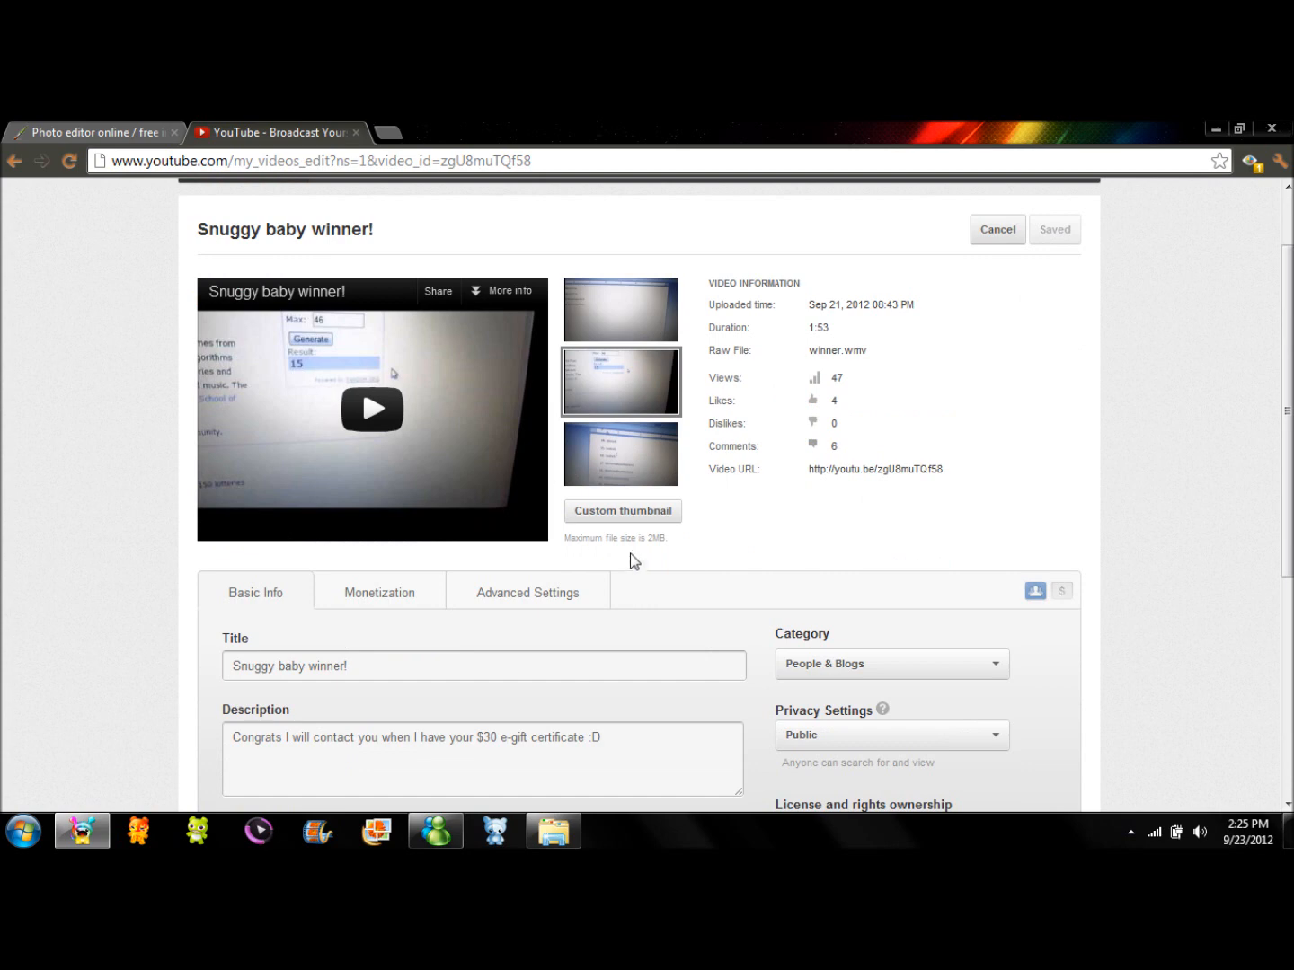
mouse_move(663, 632)
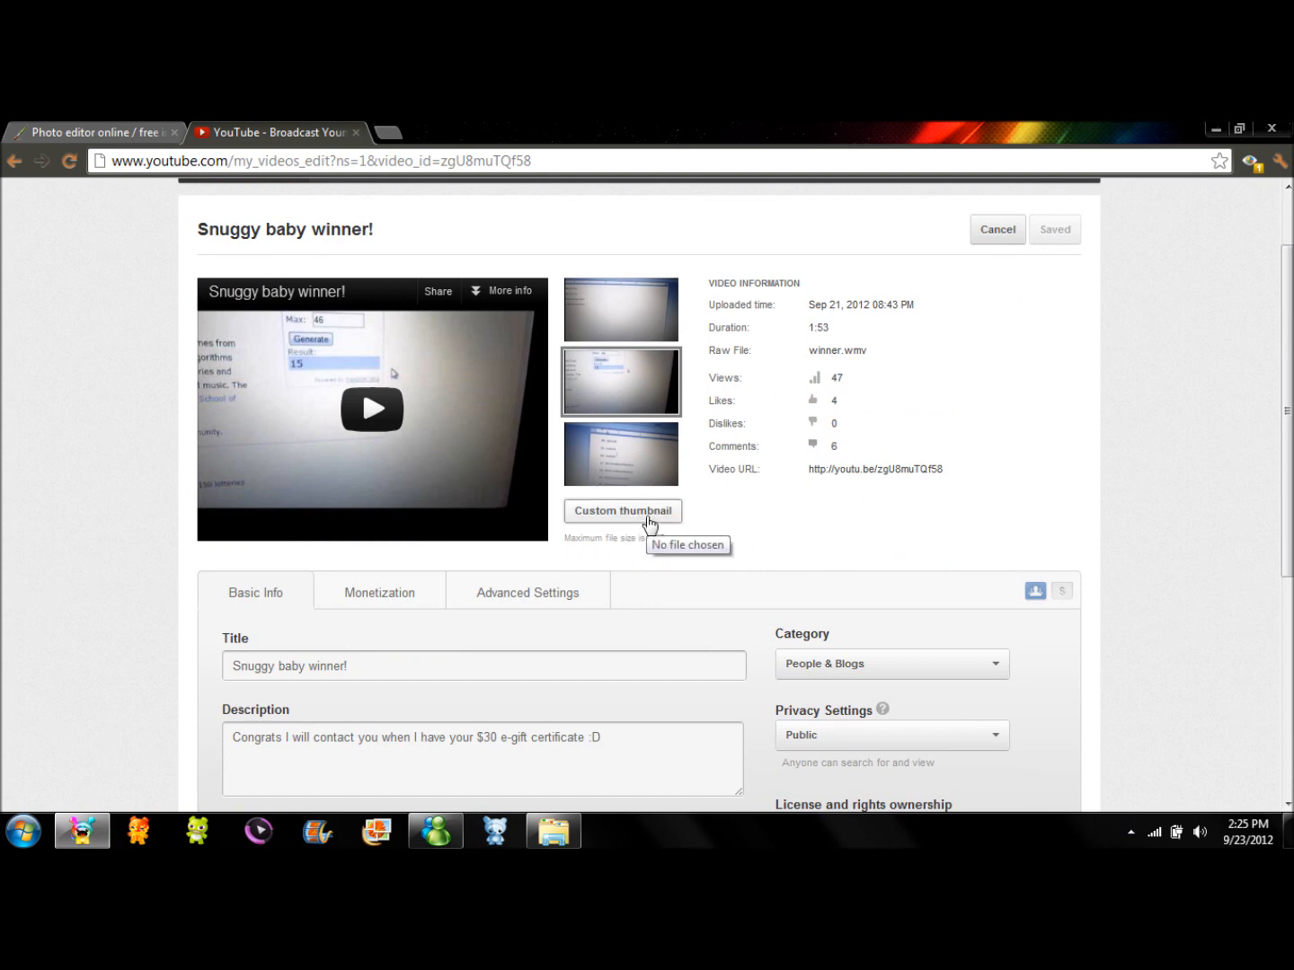
click(622, 510)
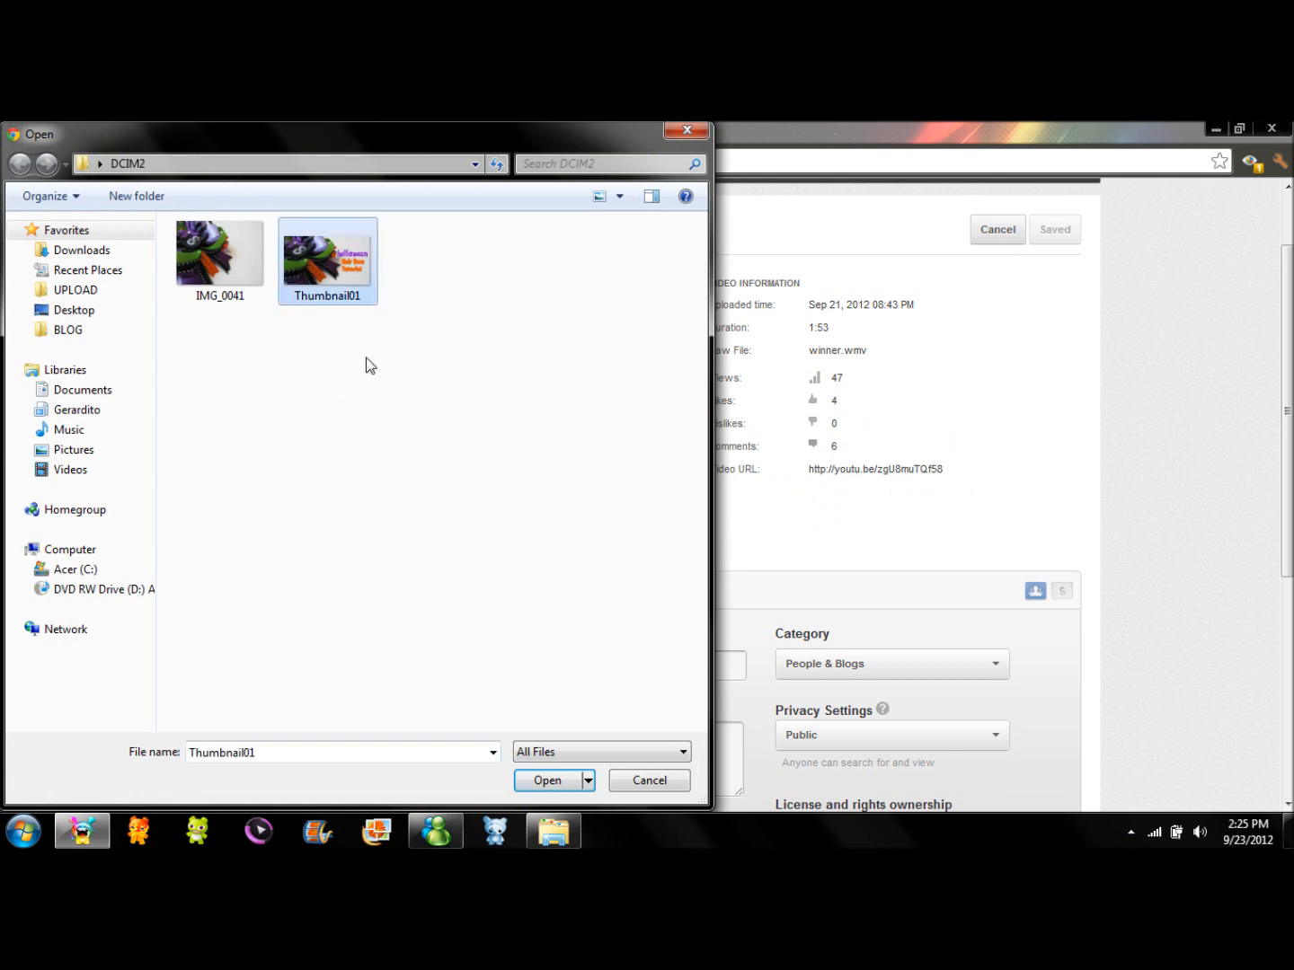
click(546, 780)
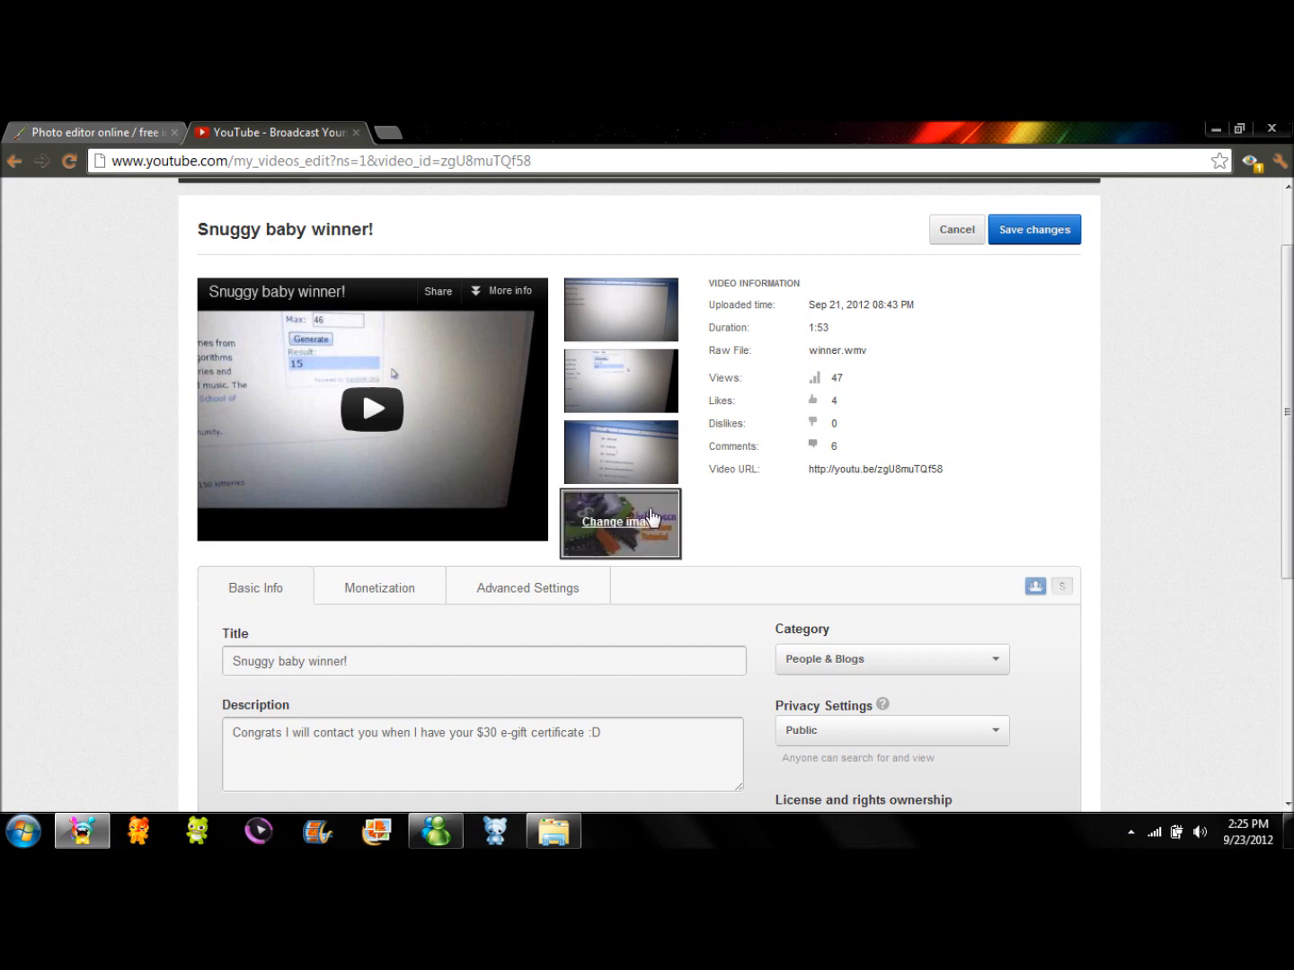
right_click(651, 517)
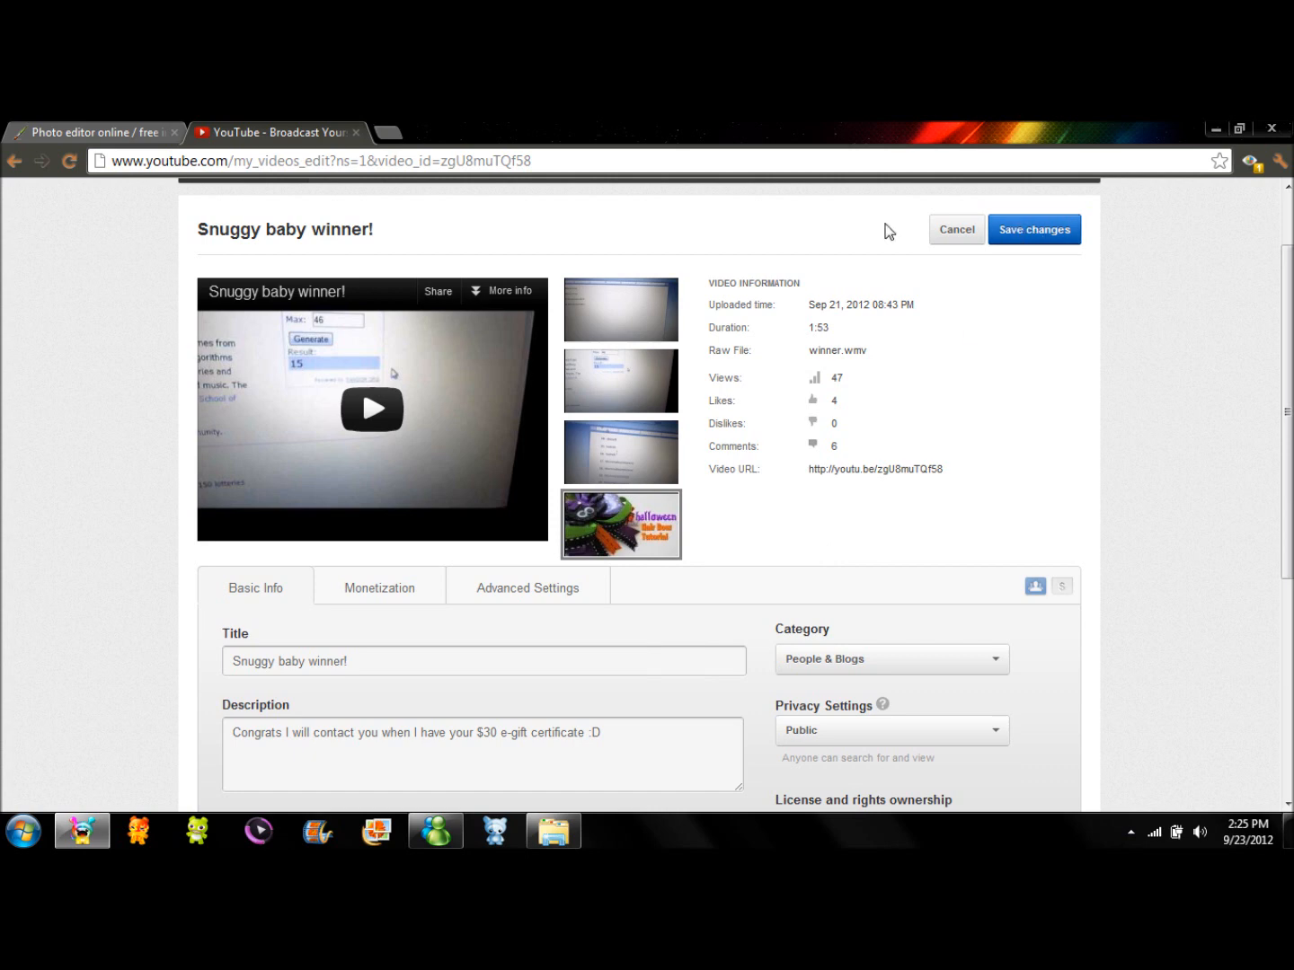
mouse_move(620, 525)
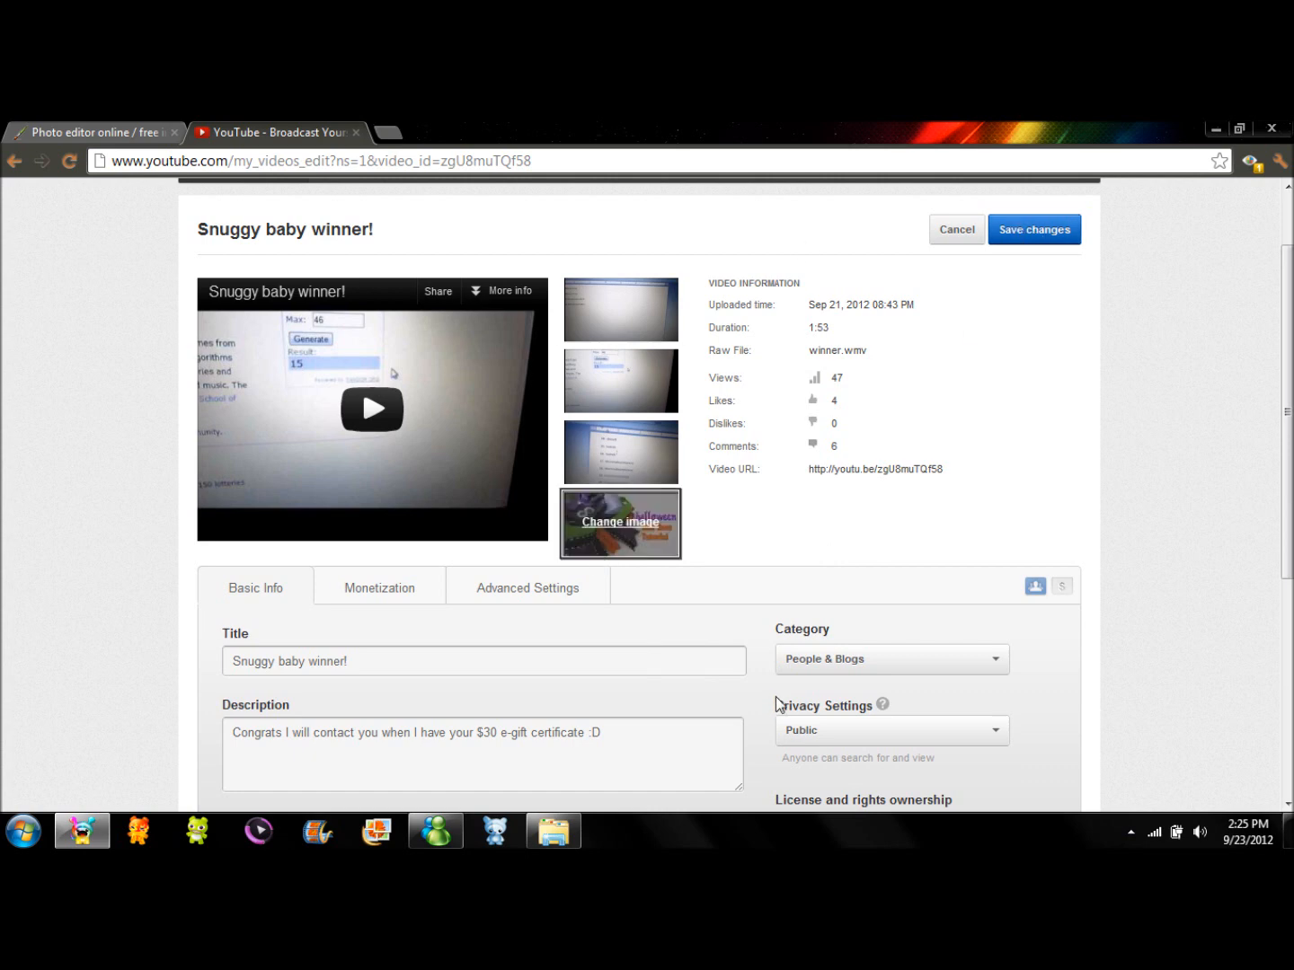